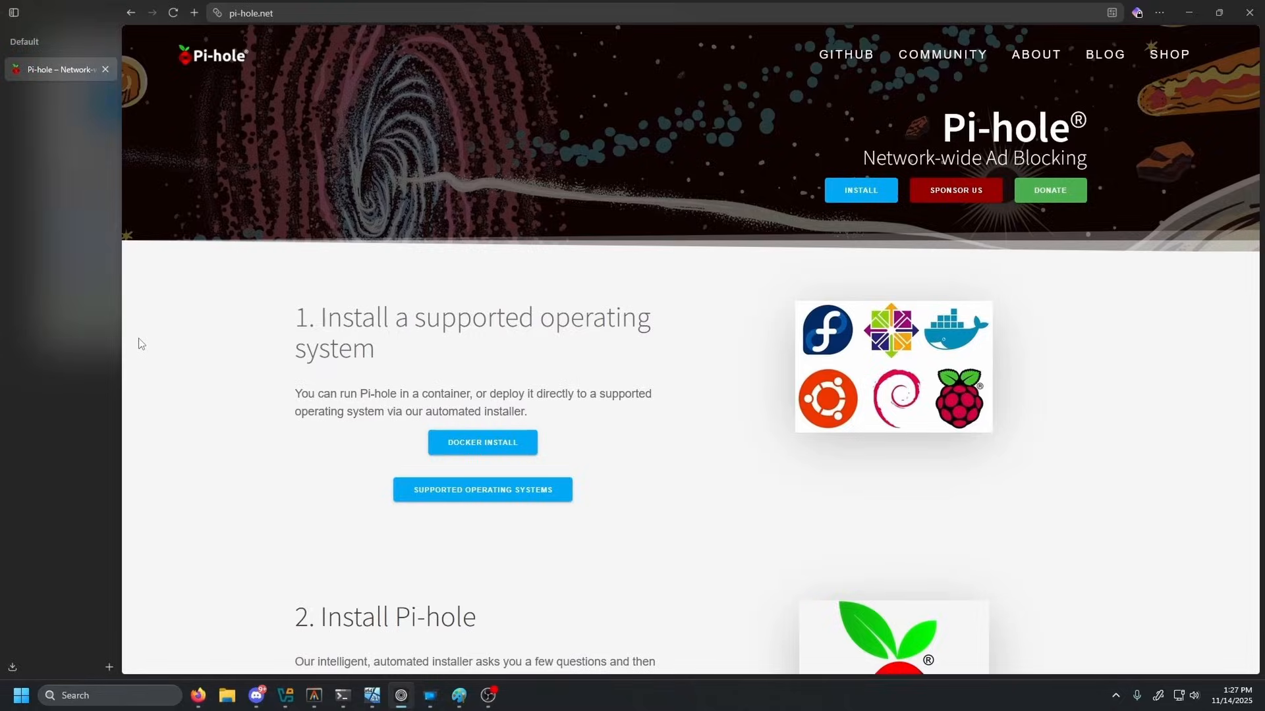
pyautogui.moveTo(206, 424)
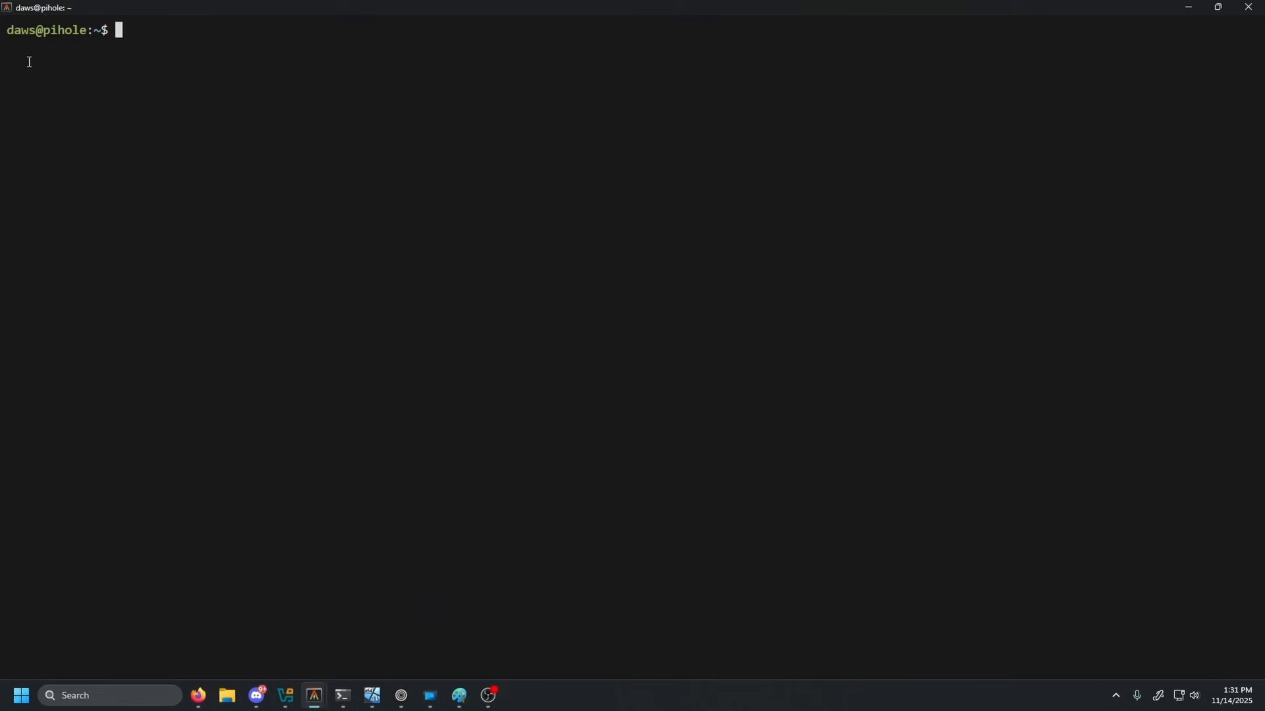
pyautogui.moveTo(285, 433)
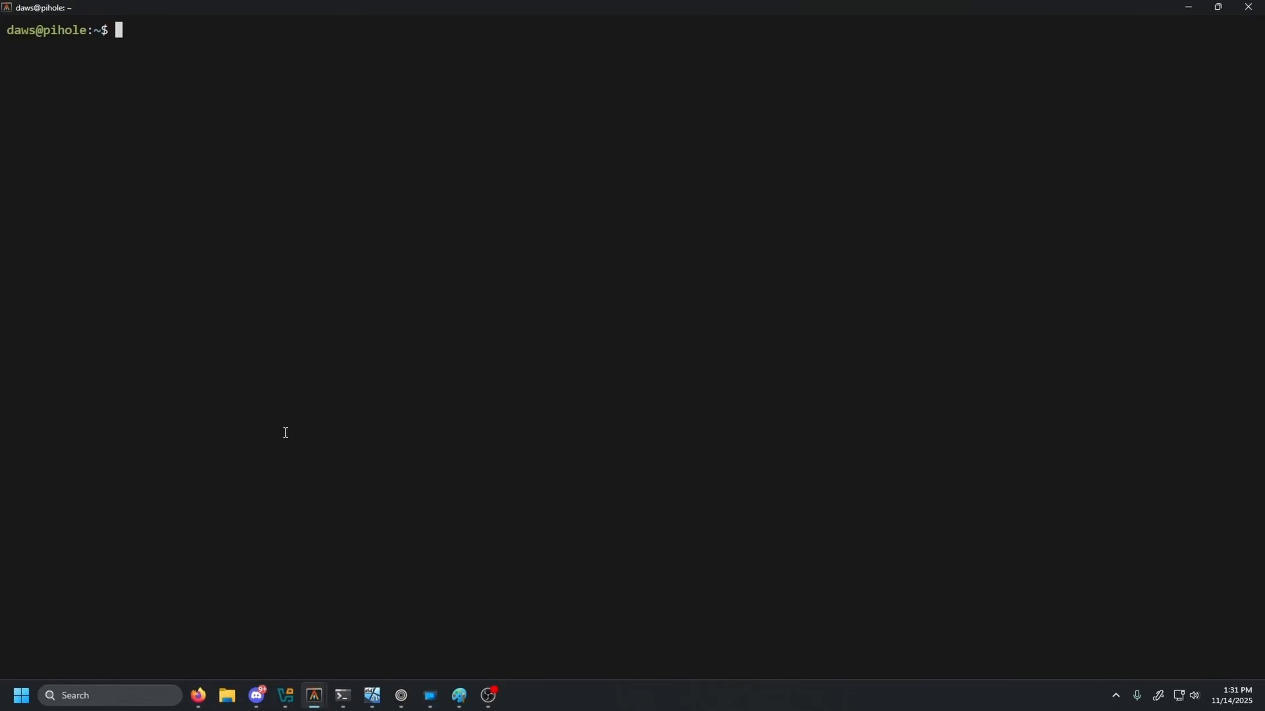
pyautogui.moveTo(338, 664)
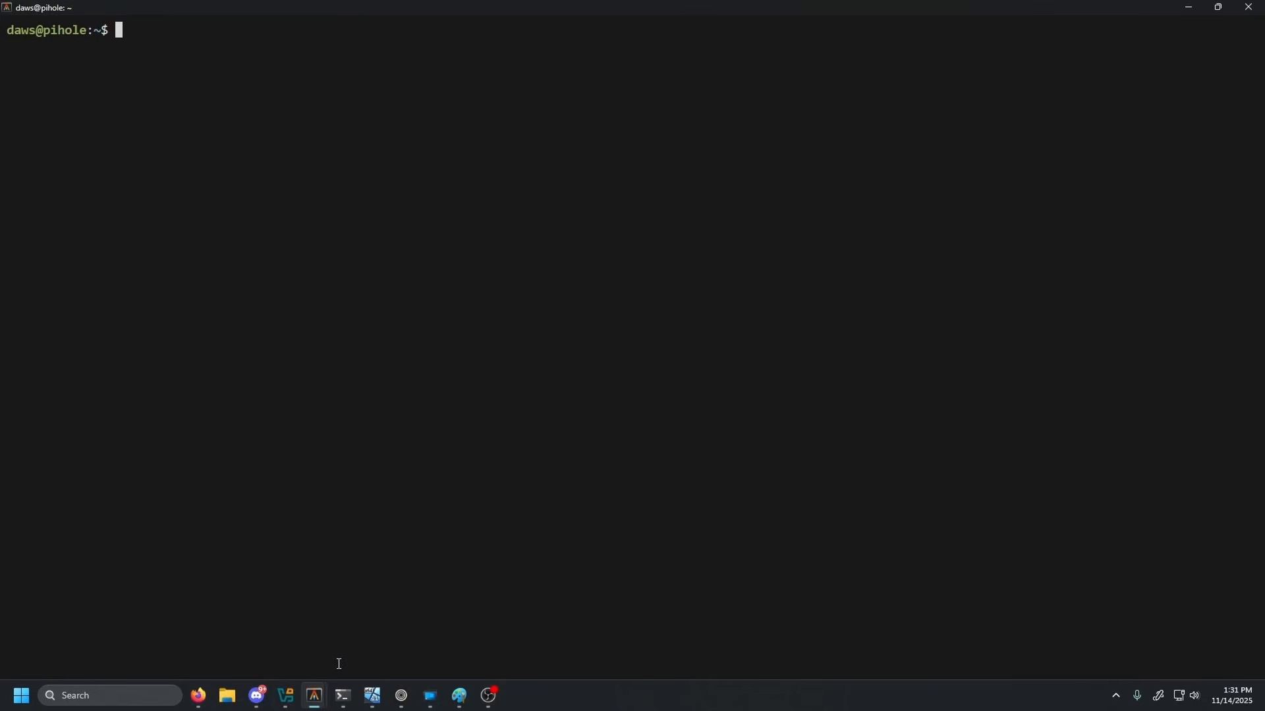
# Step: In a new tab, open the Docker Docs Ubuntu install guide and scroll to the apt repository steps
pyautogui.click(400, 698)
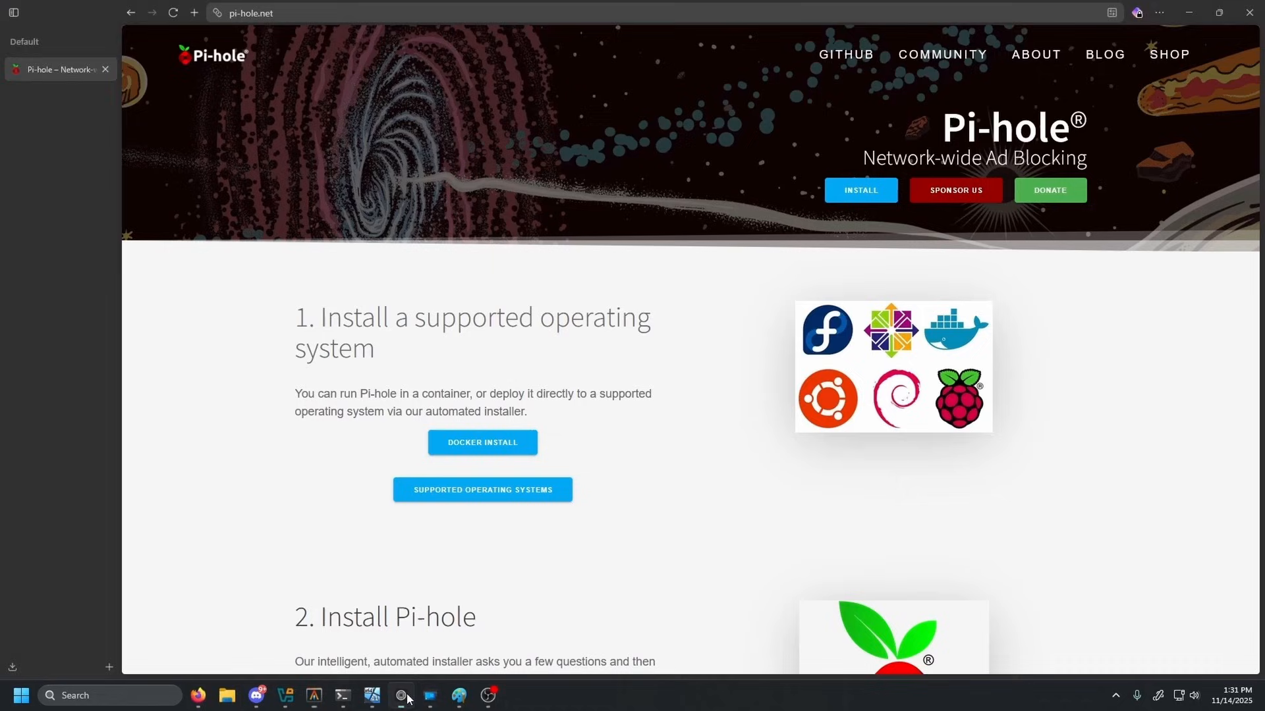
pyautogui.click(250, 13)
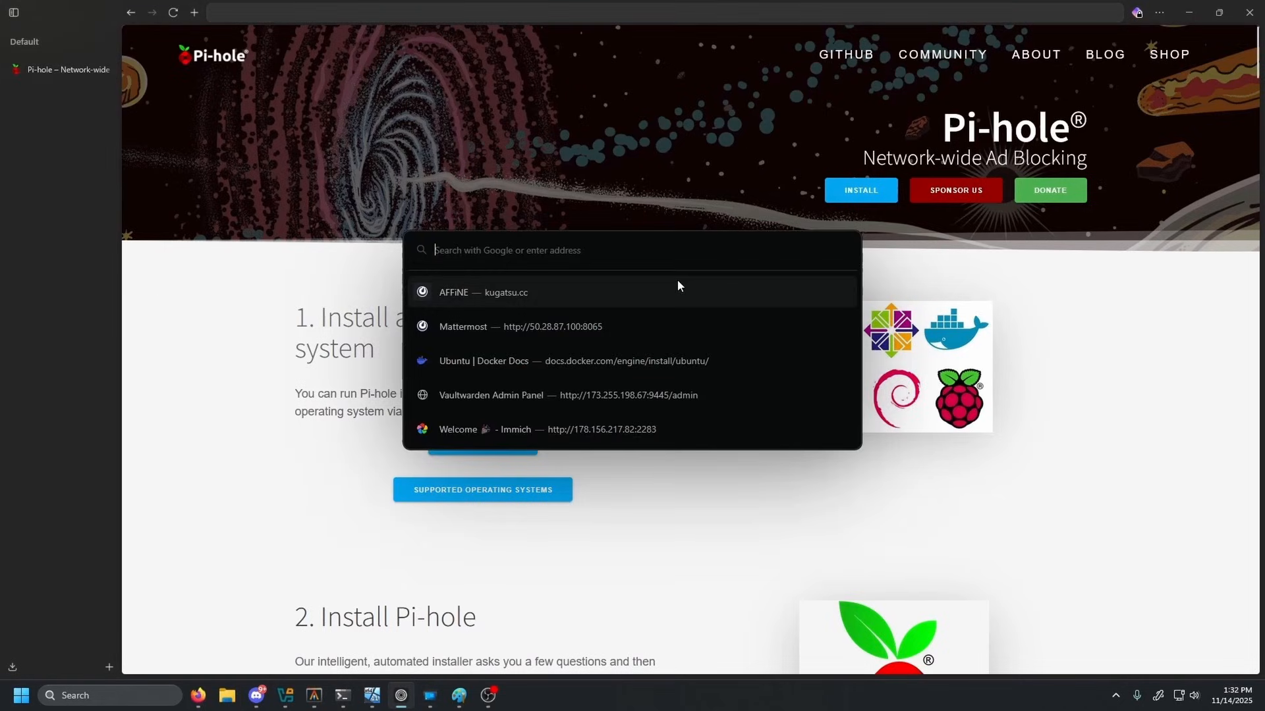
pyautogui.click(520, 360)
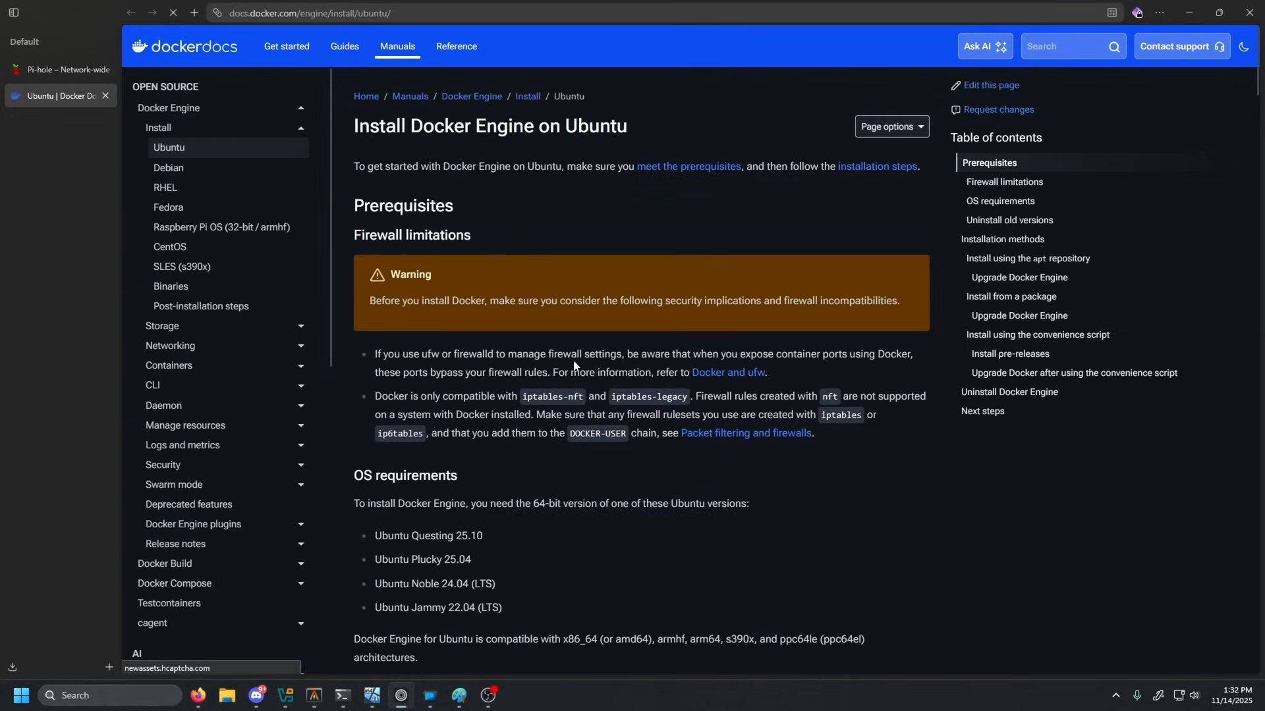
pyautogui.scroll(-3)
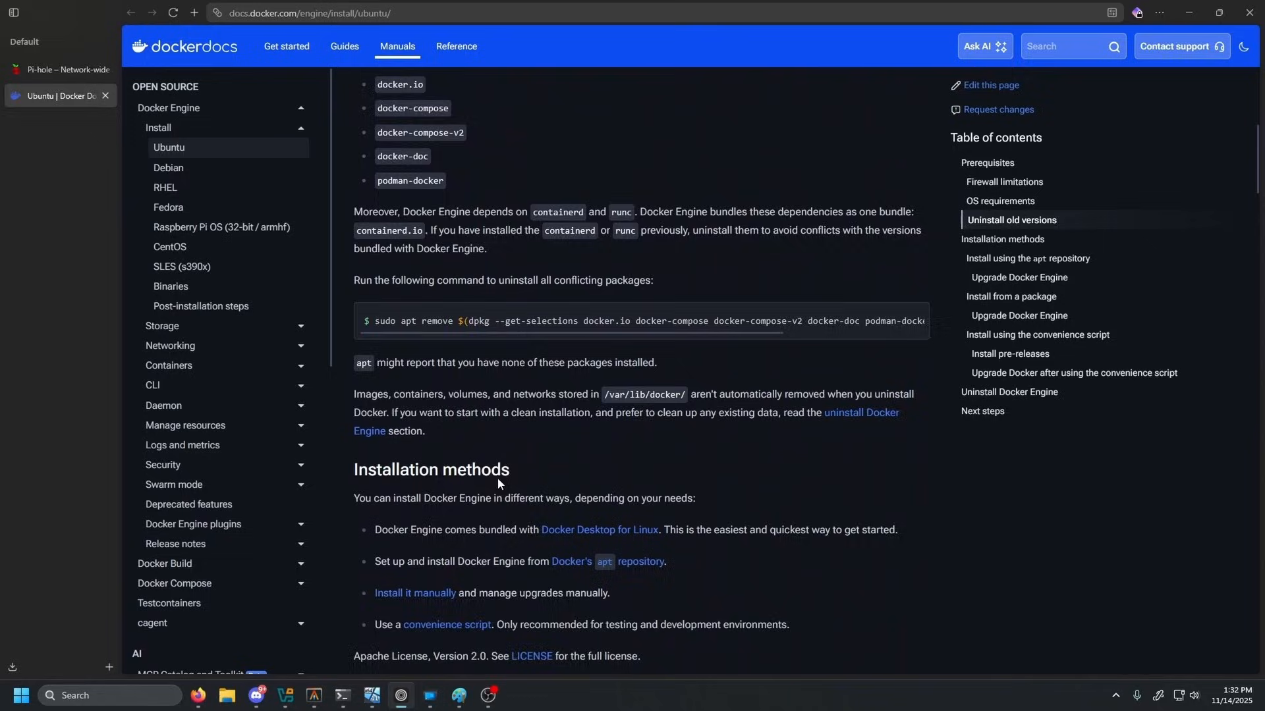
pyautogui.scroll(-3)
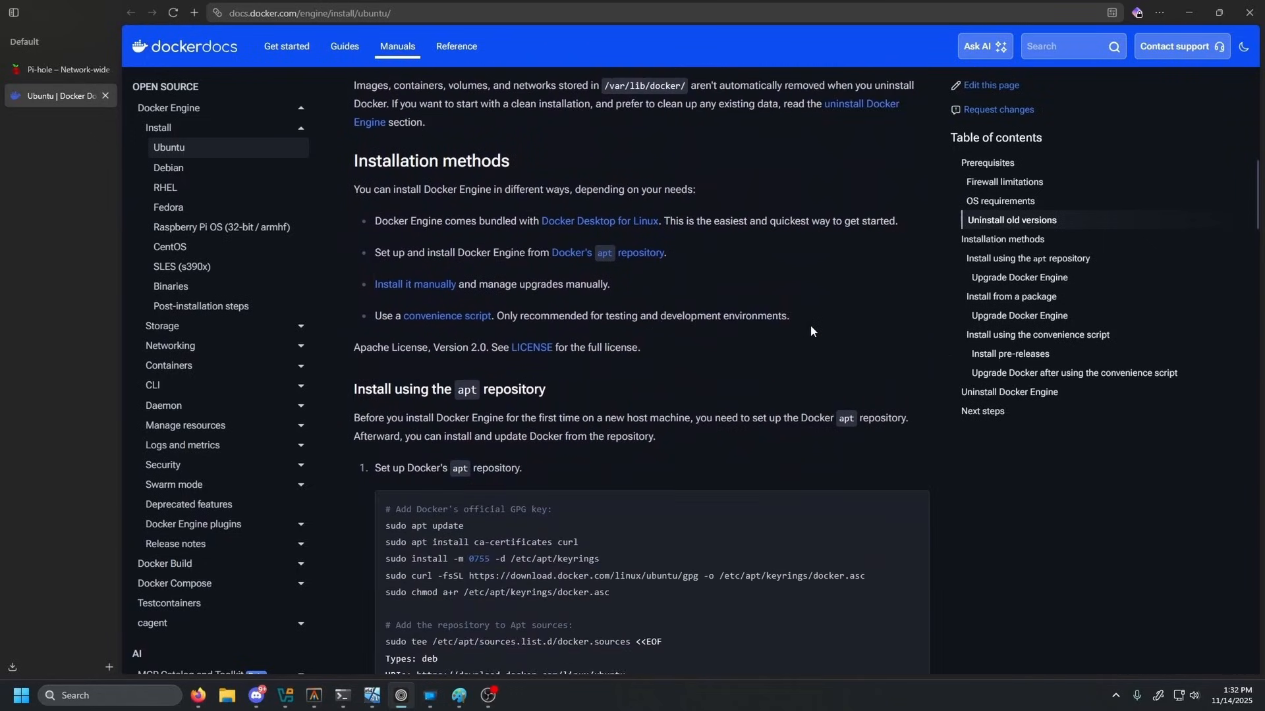
pyautogui.scroll(-3)
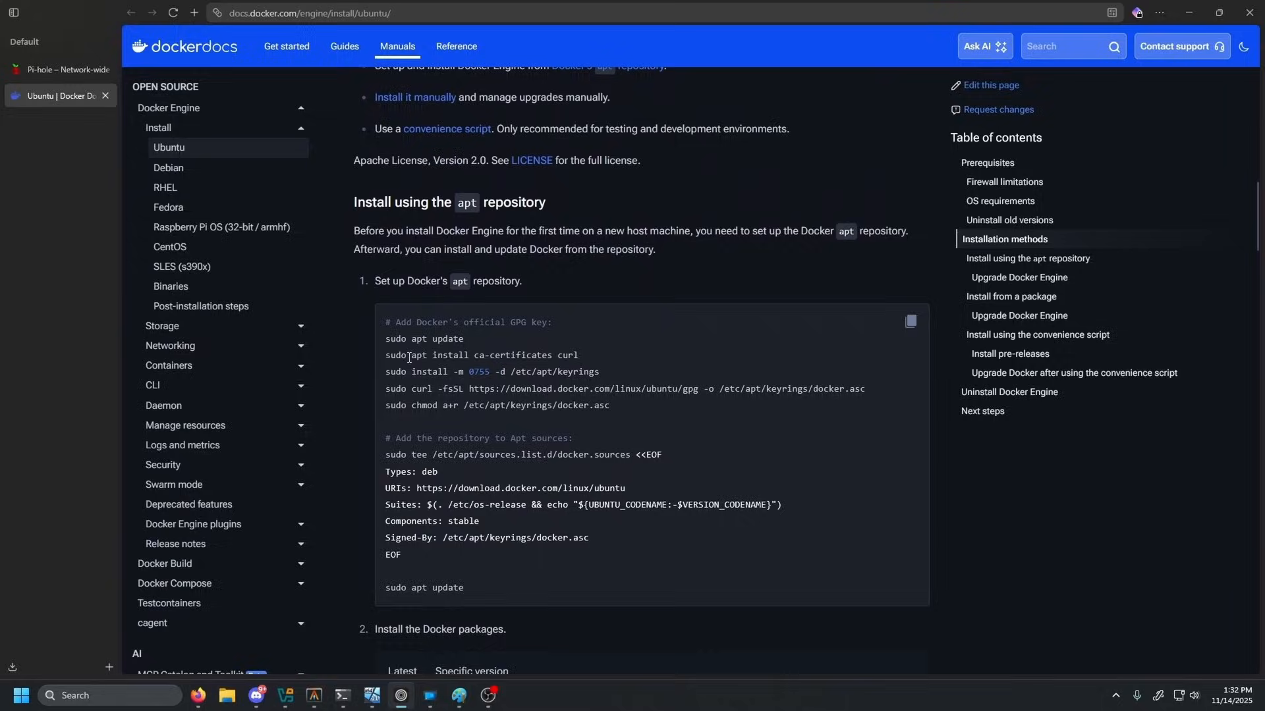
pyautogui.click(909, 321)
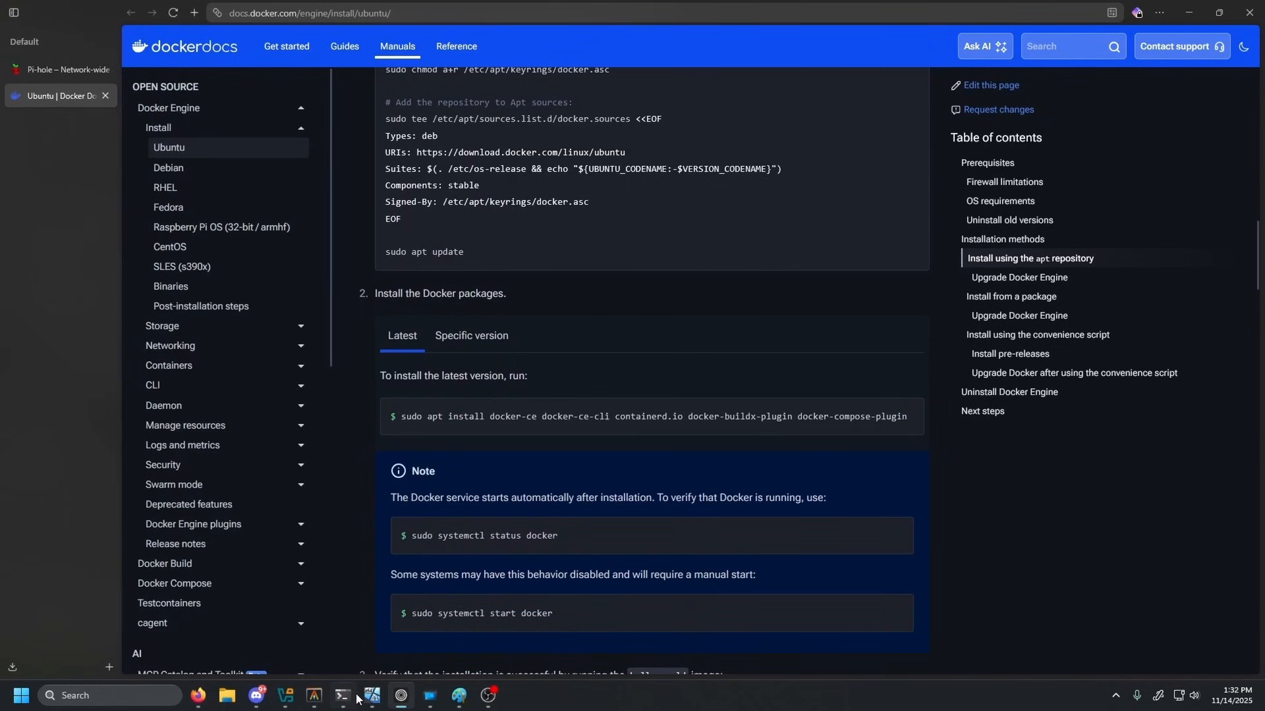
# Step: Install Docker Engine on the Pi-hole server and confirm docker -v reports 29.0.1
pyautogui.click(341, 695)
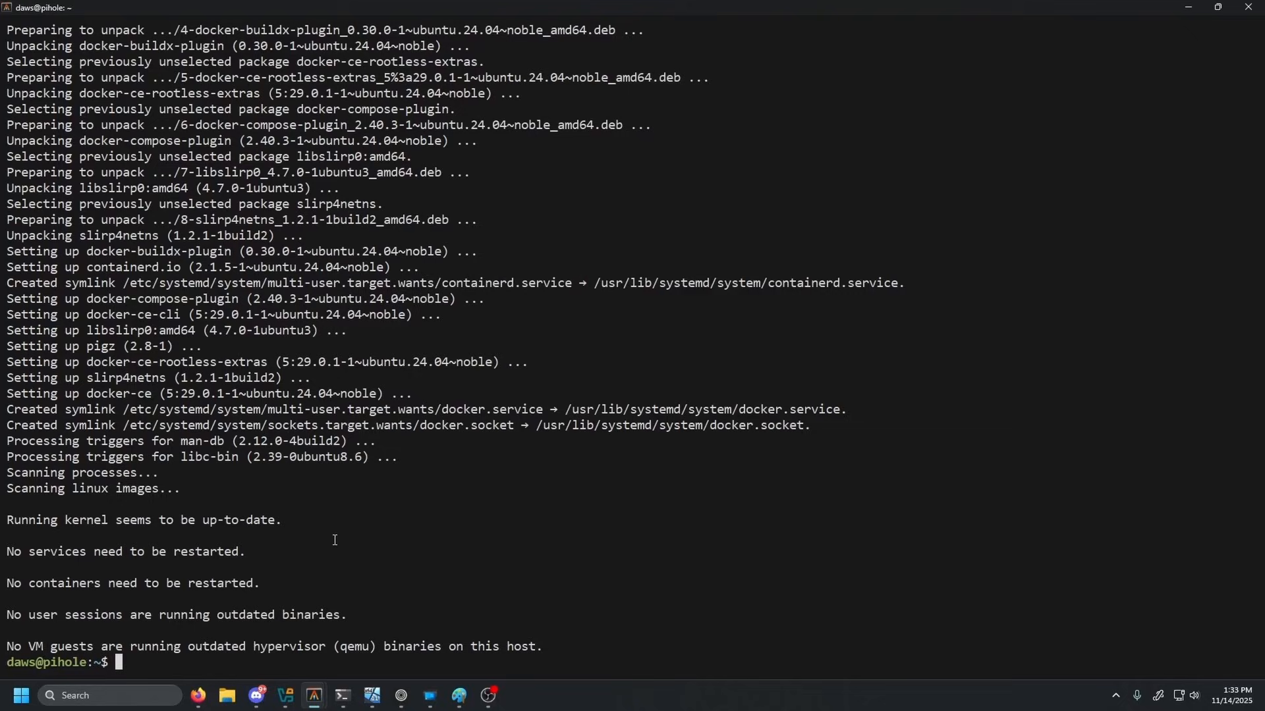
pyautogui.write('docker -v')
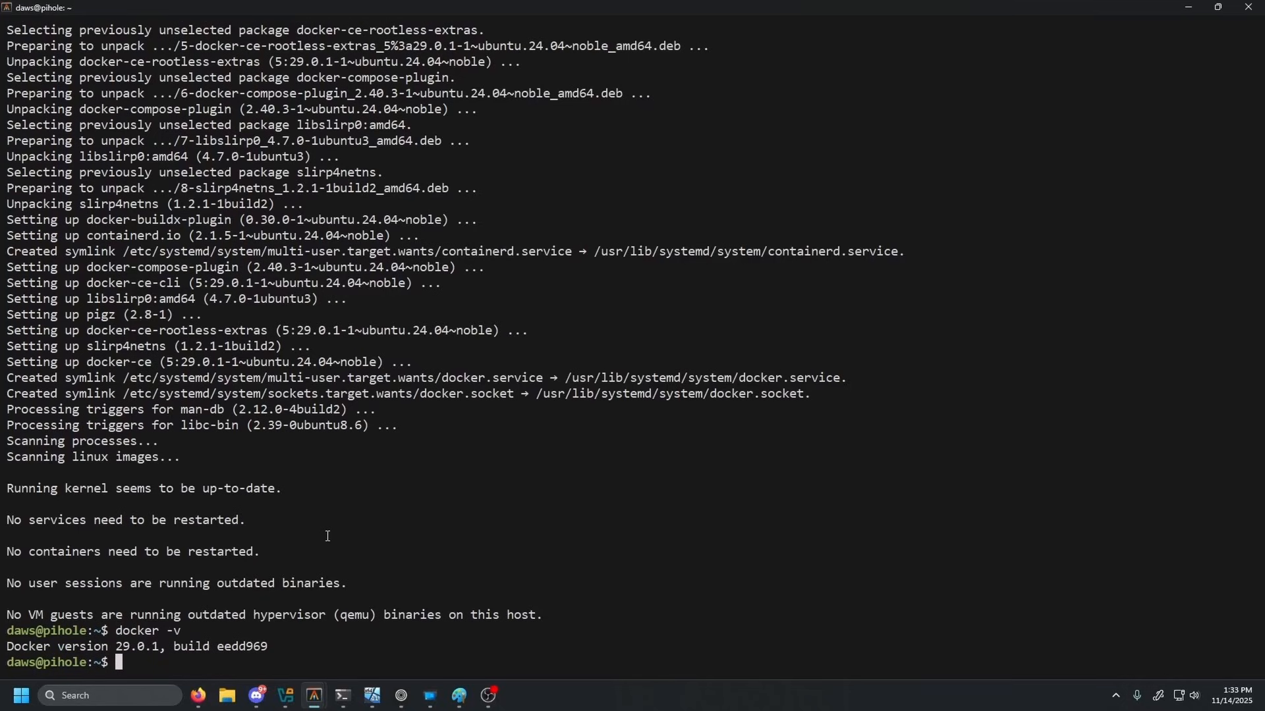
pyautogui.moveTo(465, 598)
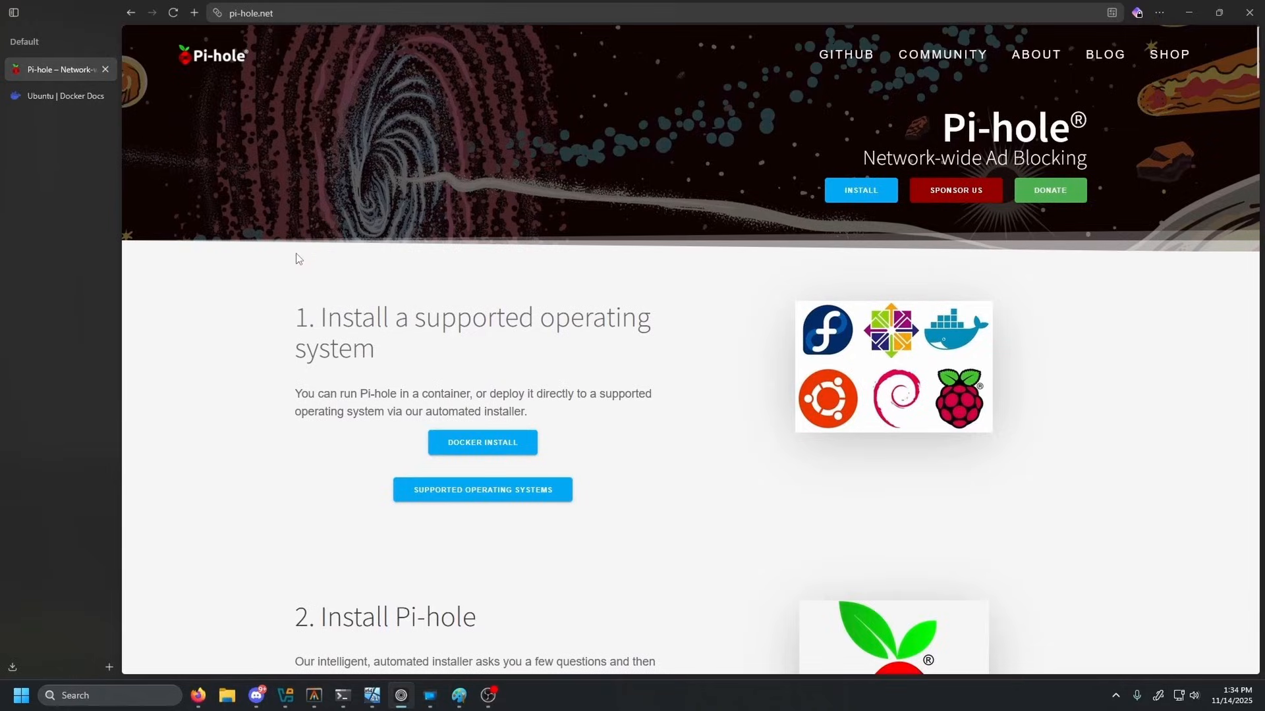
# Step: Open the docker-pi-hole GitHub README and scroll to its Quick Start compose example
pyautogui.click(482, 442)
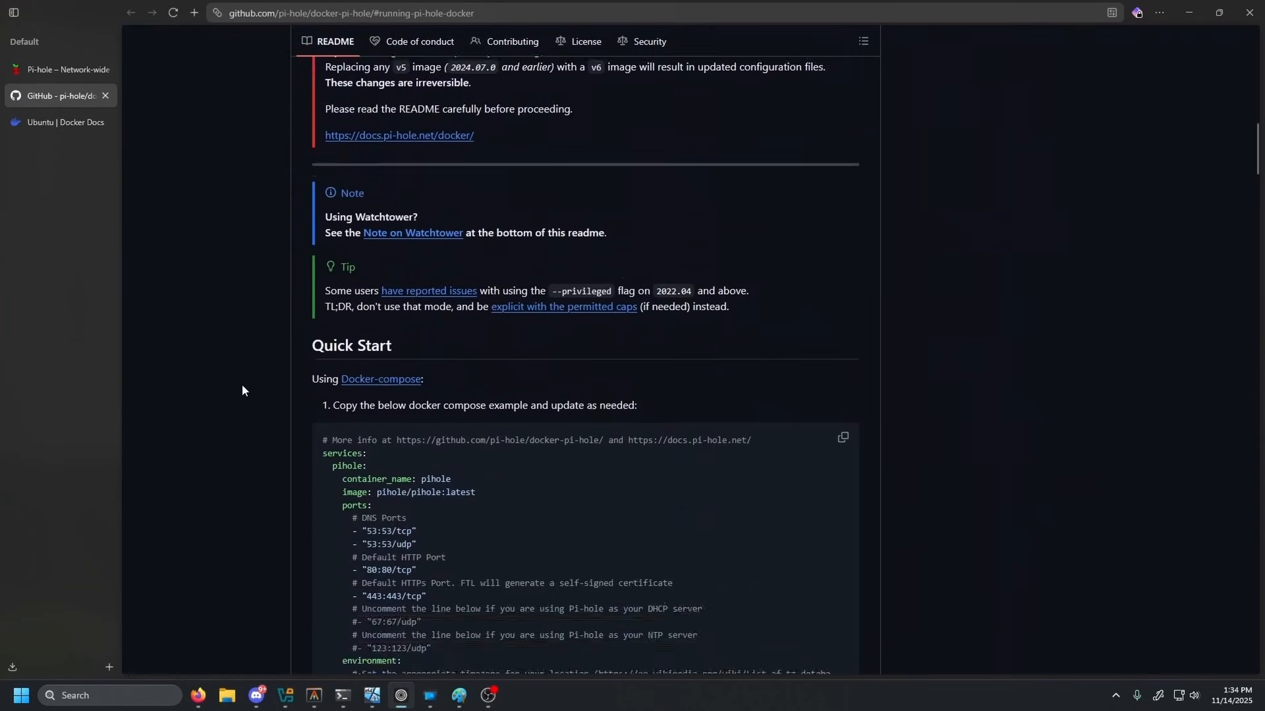
pyautogui.scroll(-3)
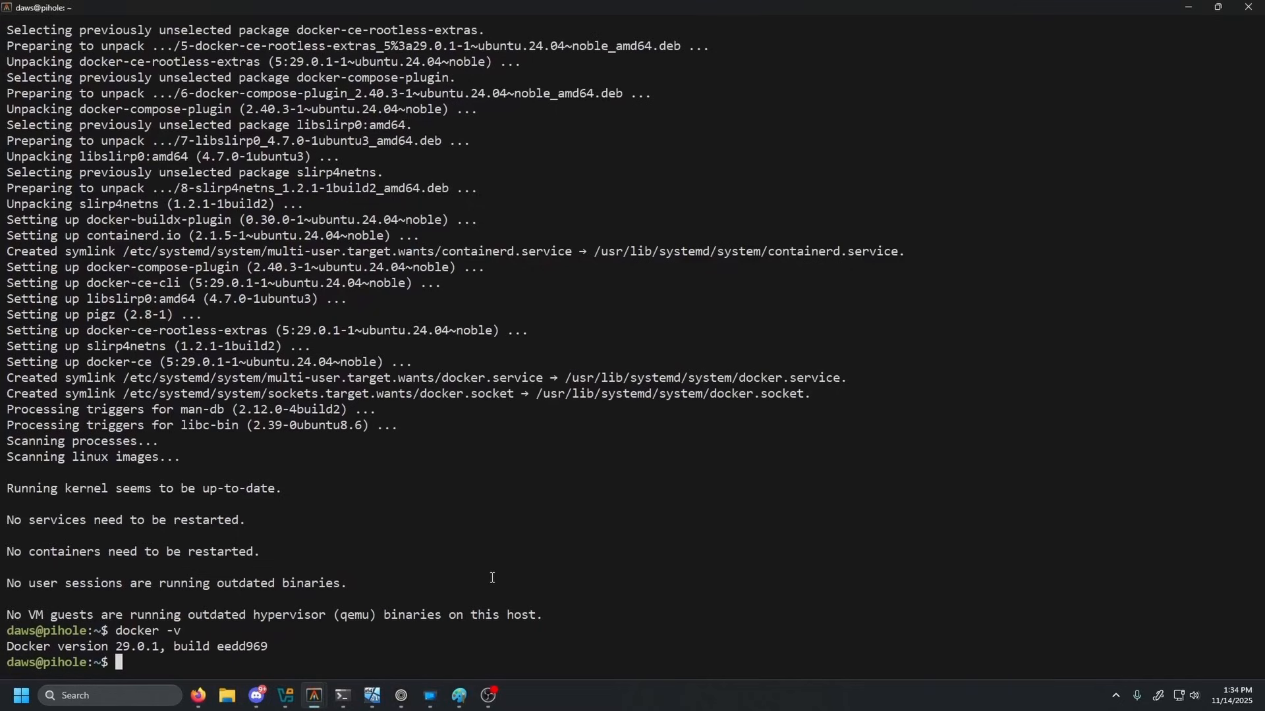
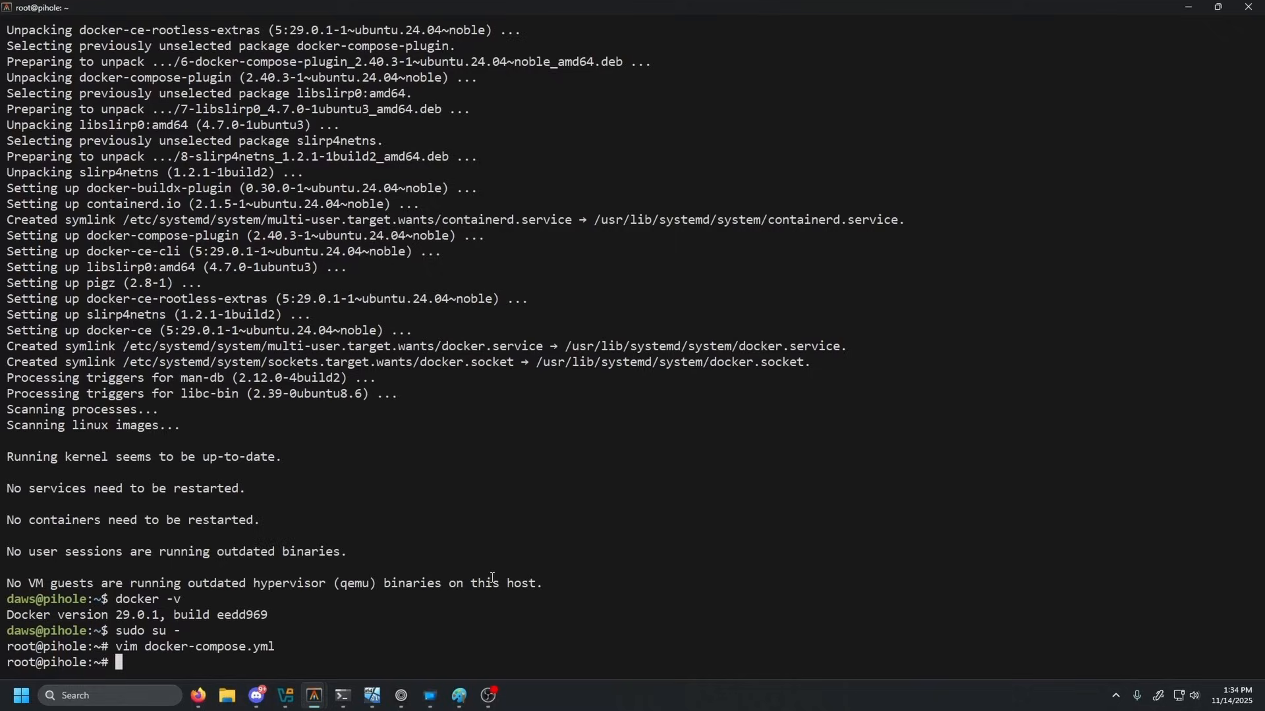
# Step: Run docker compose up to pull the pihole image, which fails on port 53
pyautogui.write('docker')
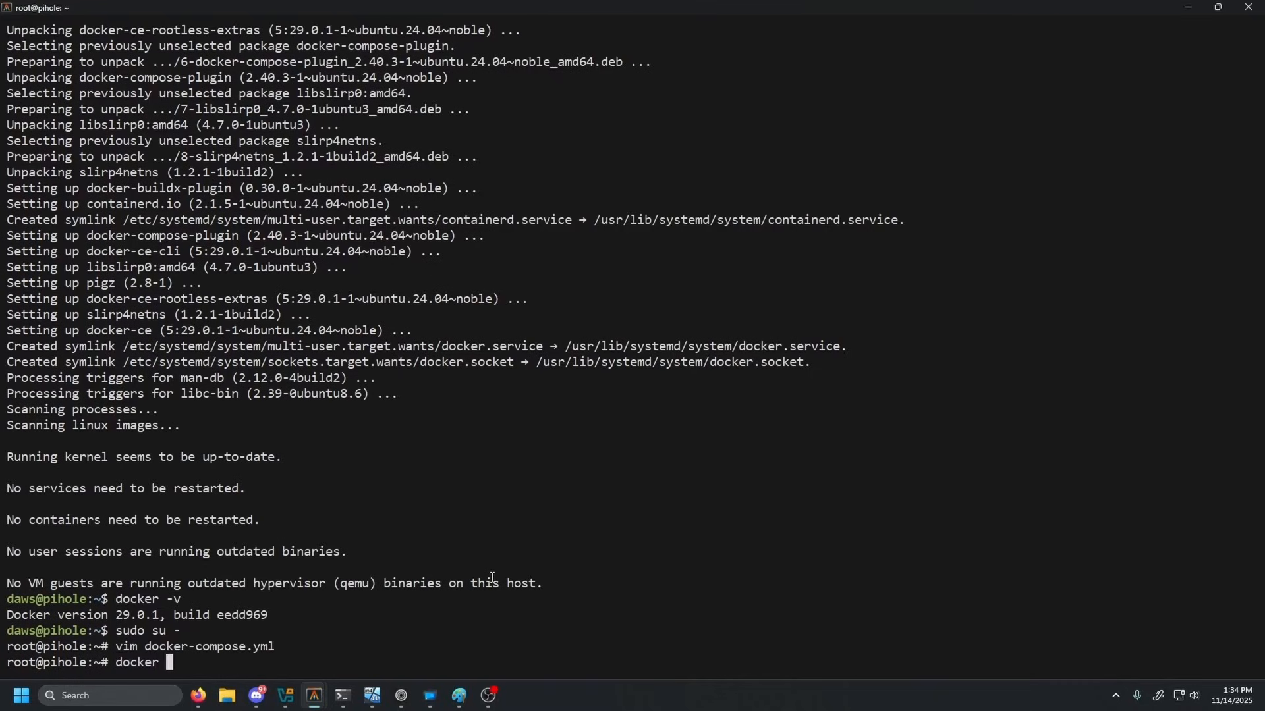
pyautogui.write('compose')
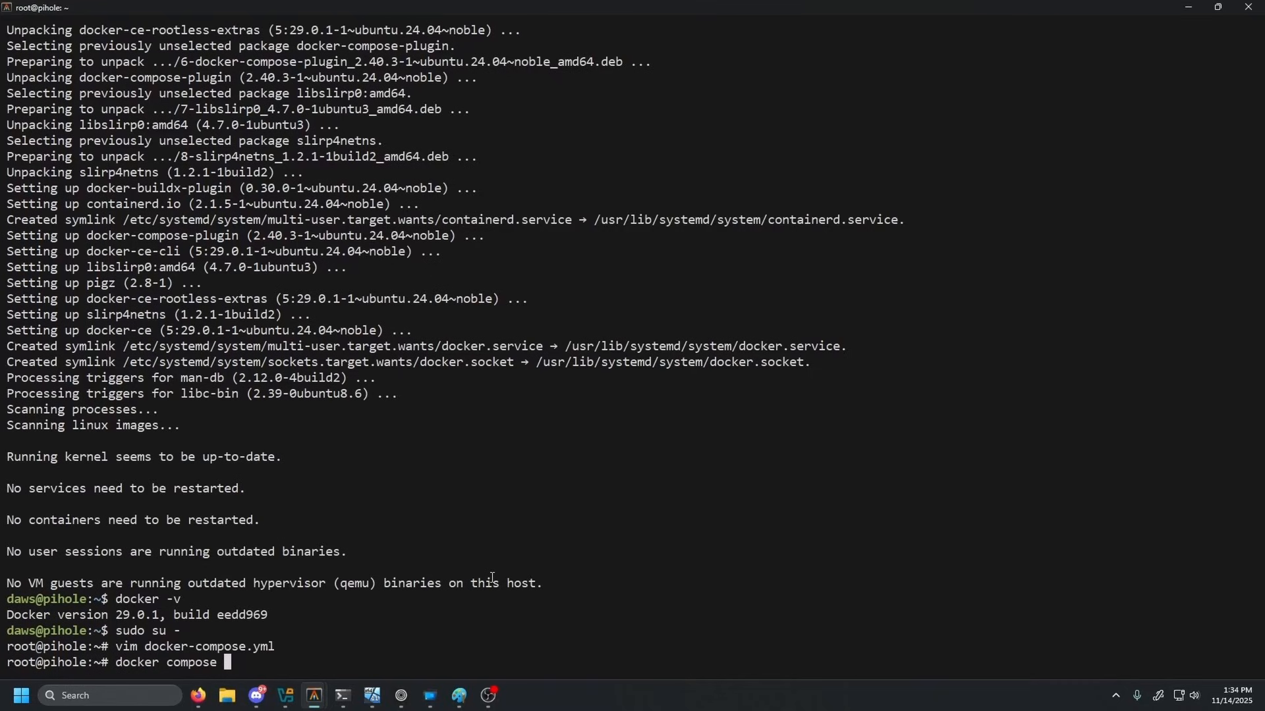
pyautogui.write('up -')
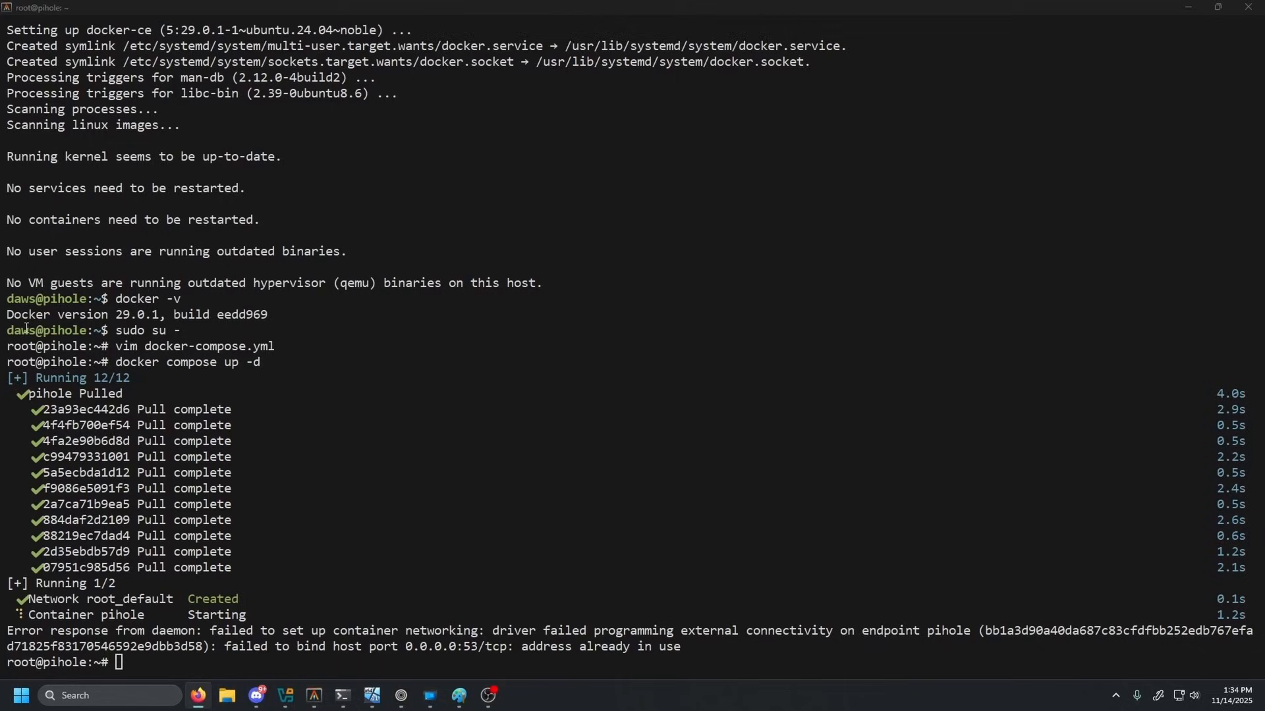
# Step: Start the Pi-hole container with docker compose up -d and pick out host IP 10.0.0.132 from ip a
pyautogui.write('docker compose down')
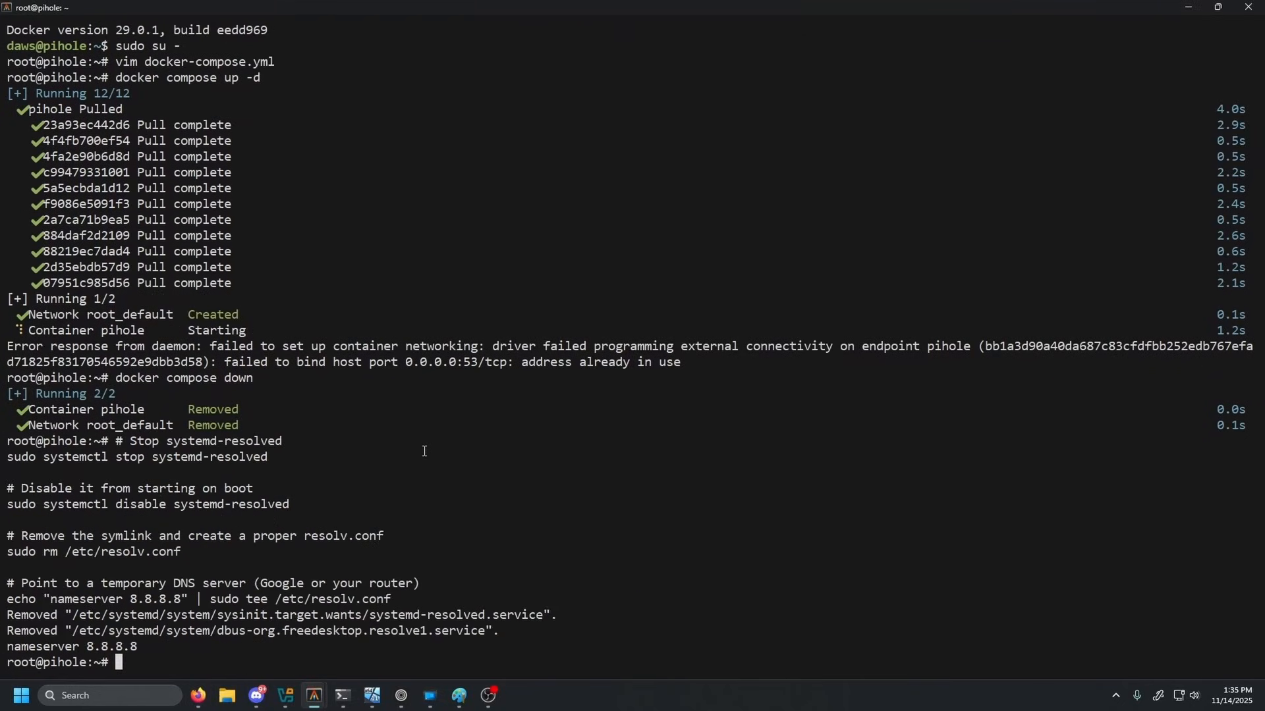
pyautogui.write('d')
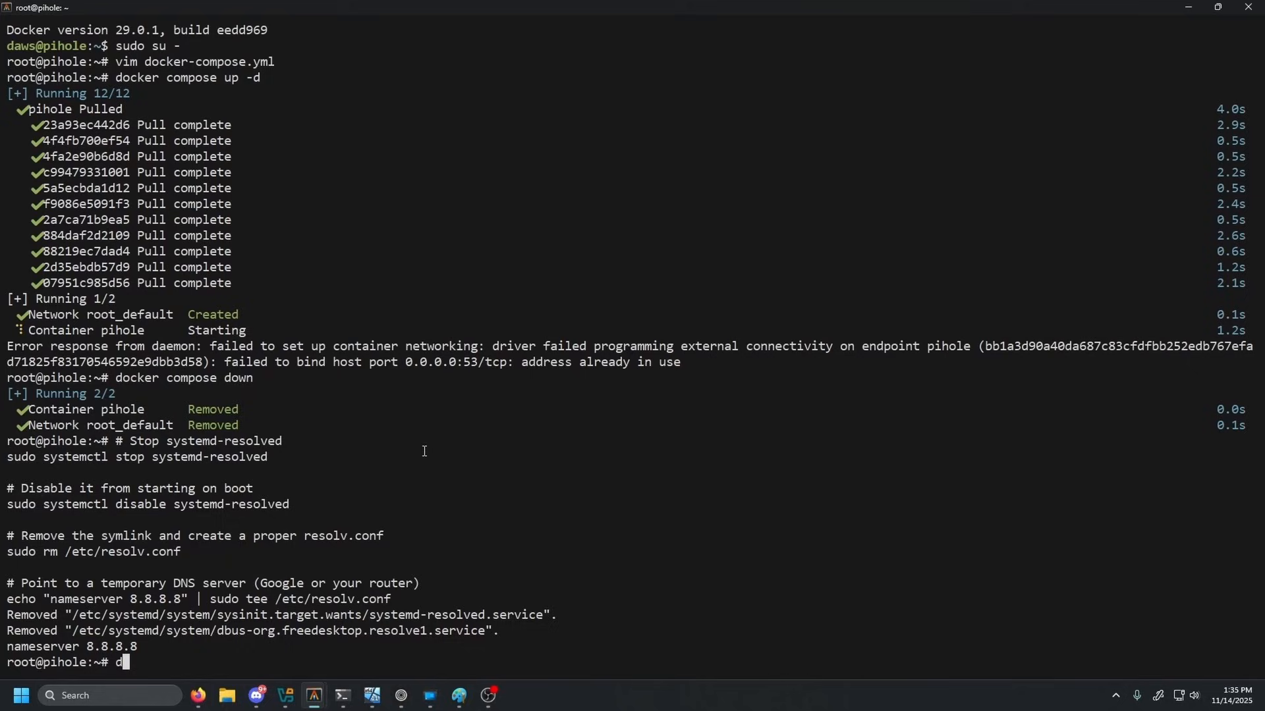
pyautogui.write('docker compose up -d')
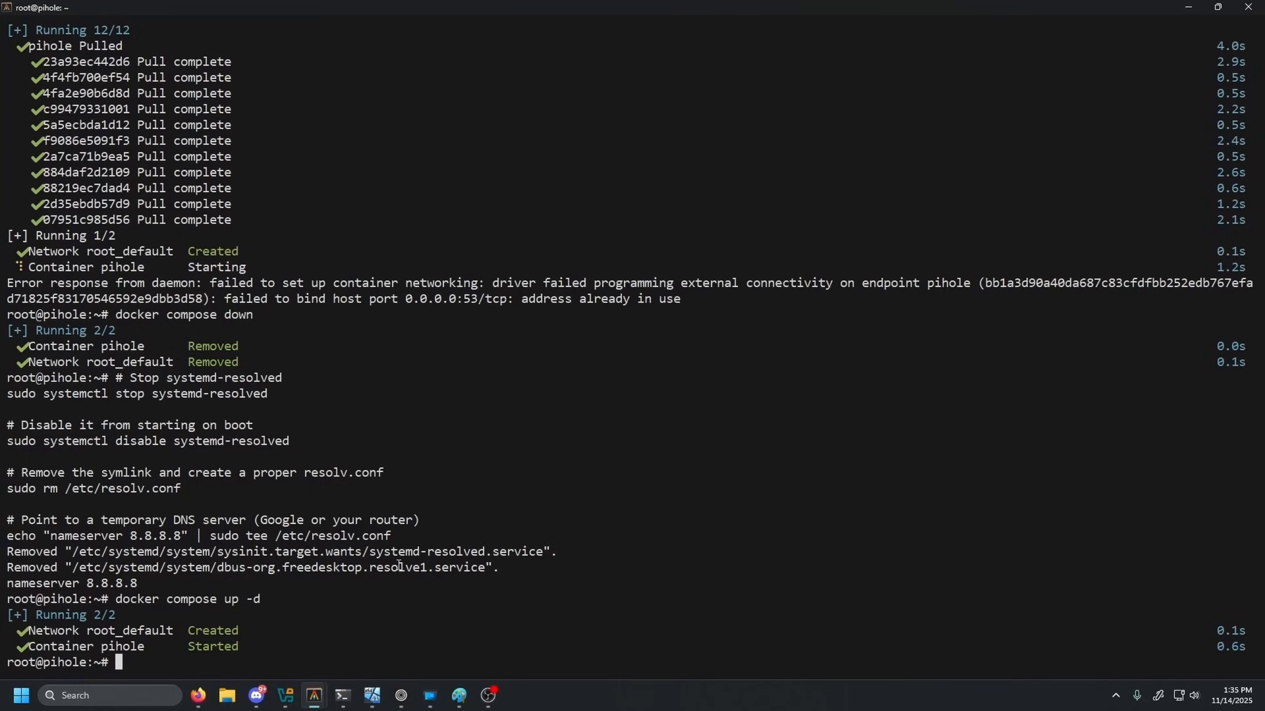
pyautogui.write('ip a')
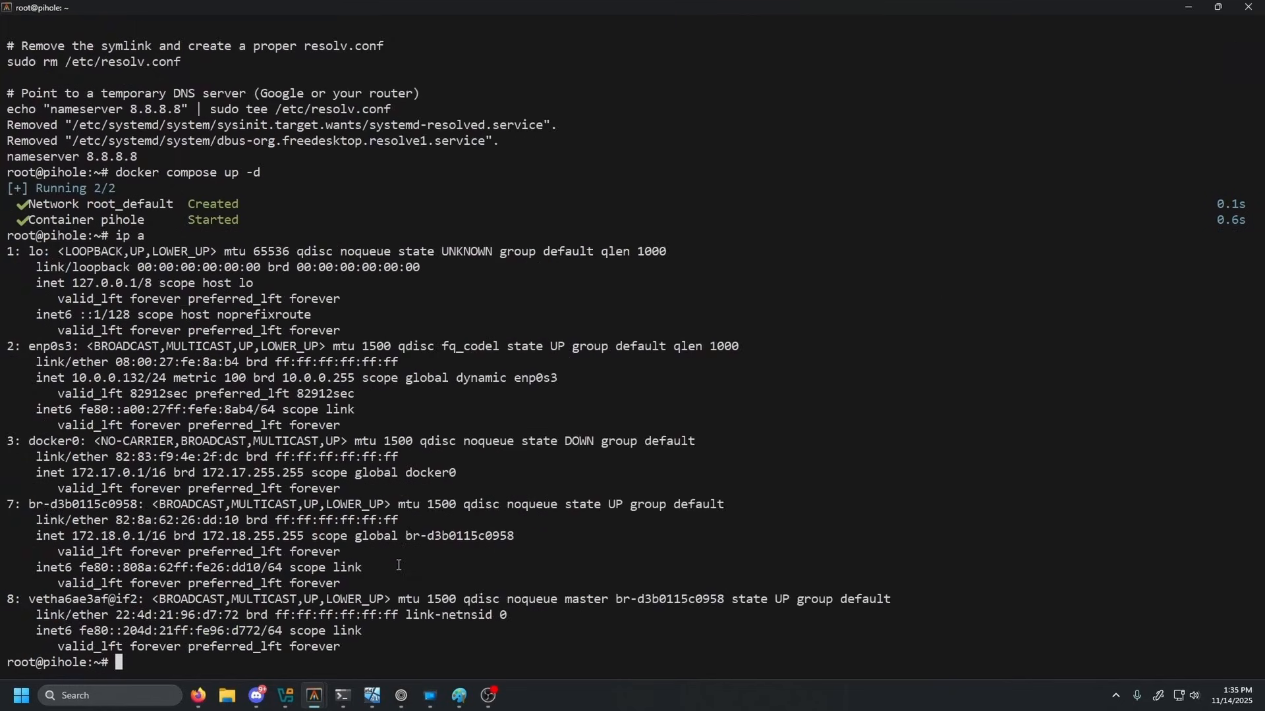
pyautogui.doubleClick(87, 377)
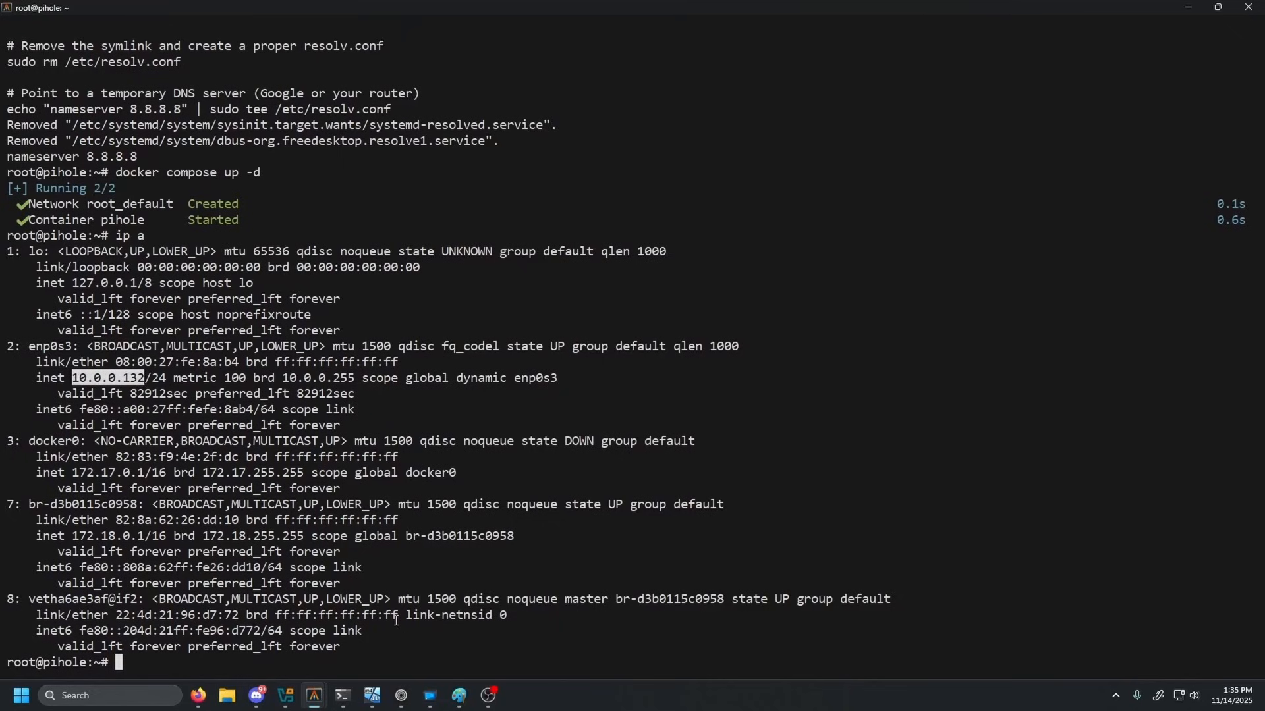
# Step: Visit 10.0.0.132, check docker-compose.yml, then load the Pi-hole login at /admin
pyautogui.click(370, 694)
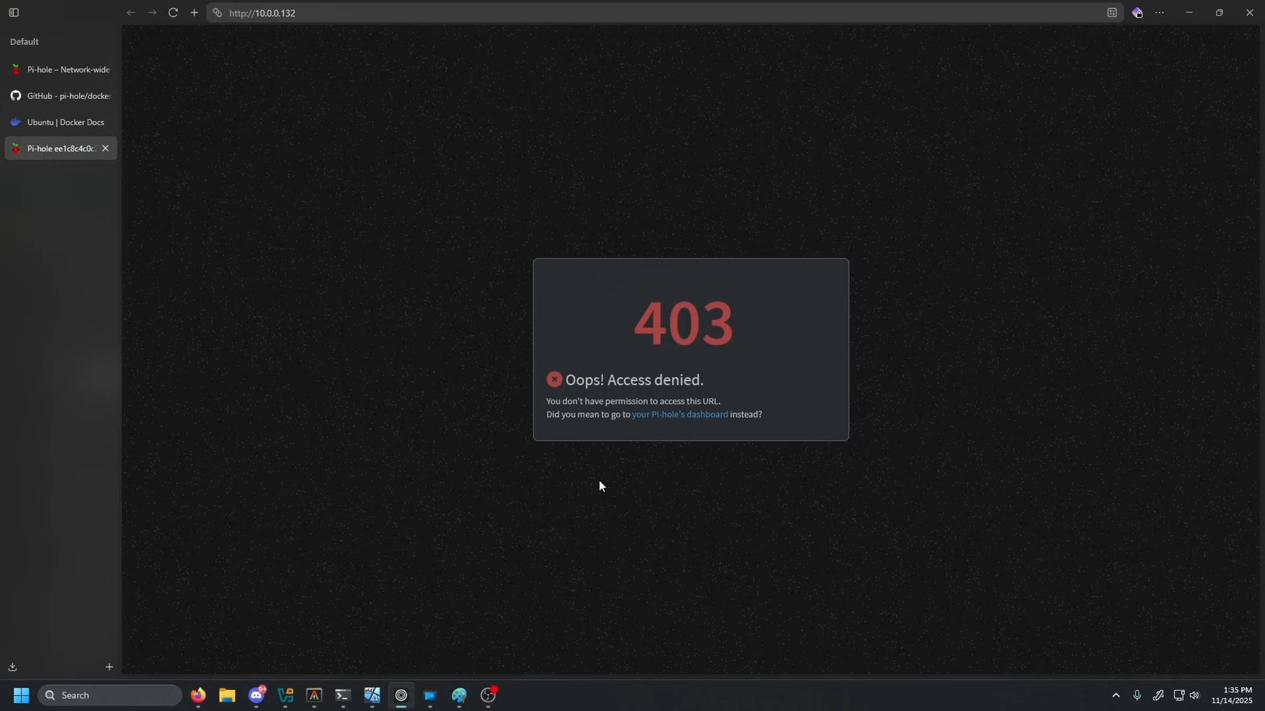
pyautogui.moveTo(707, 421)
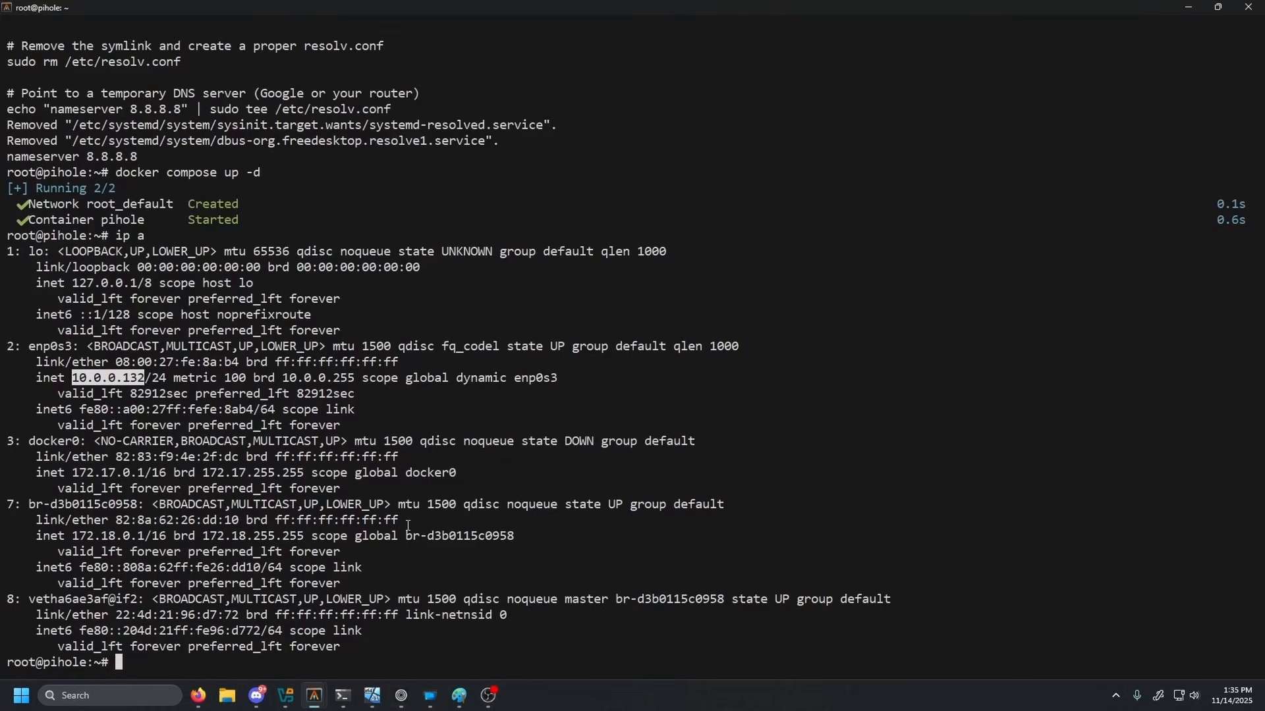
pyautogui.write('cat docker-compose.yml')
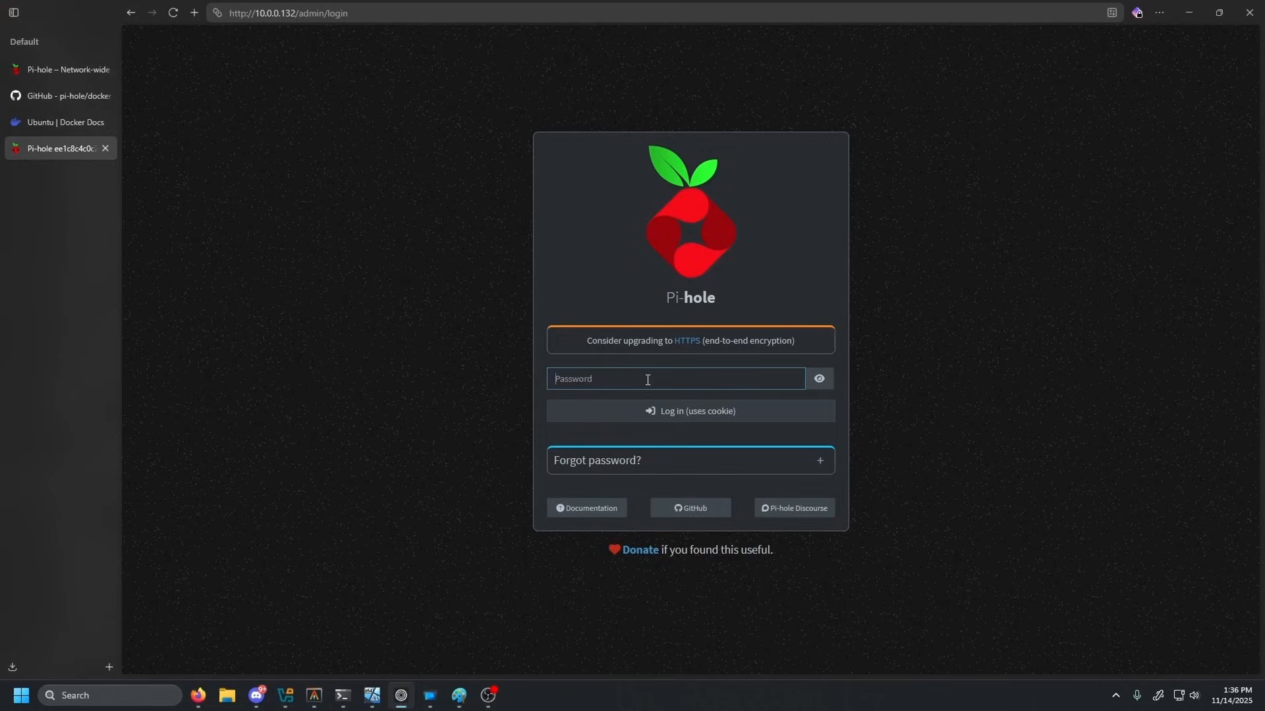
# Step: Log into Pi-hole and open Settings > Local DNS Records to start a new domain entry
pyautogui.write('password')
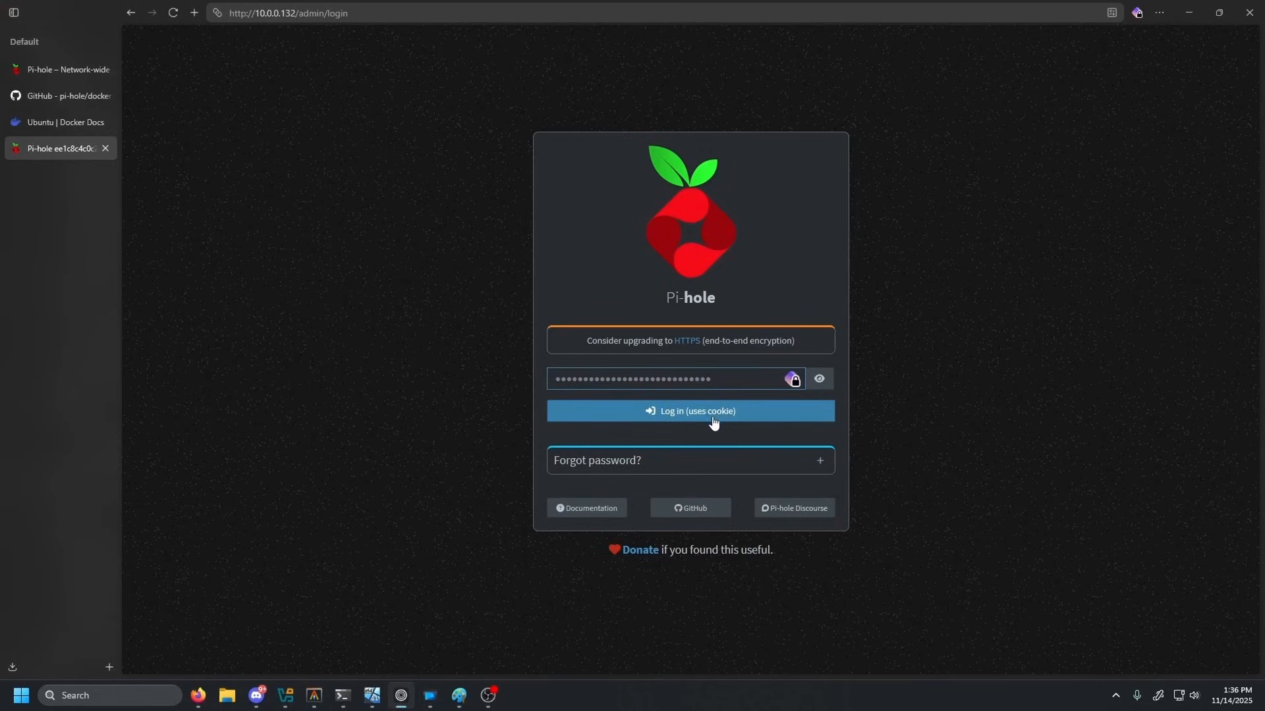
pyautogui.click(690, 411)
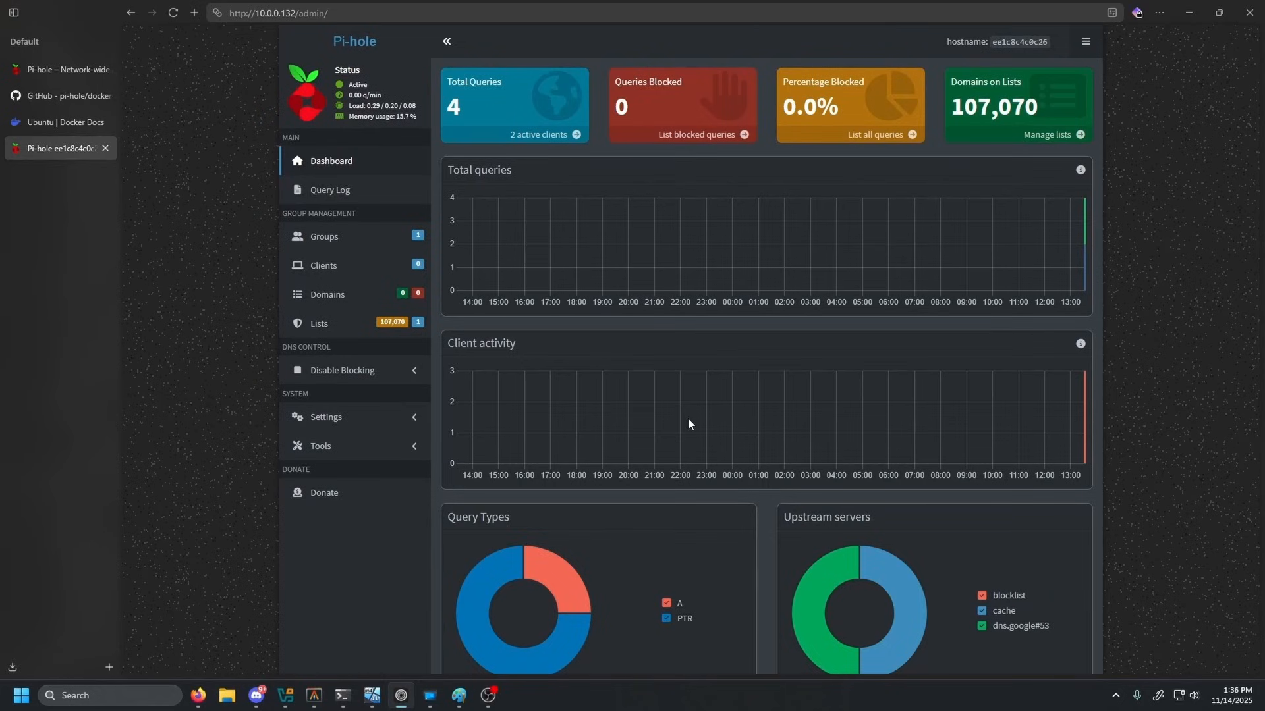
pyautogui.moveTo(495, 417)
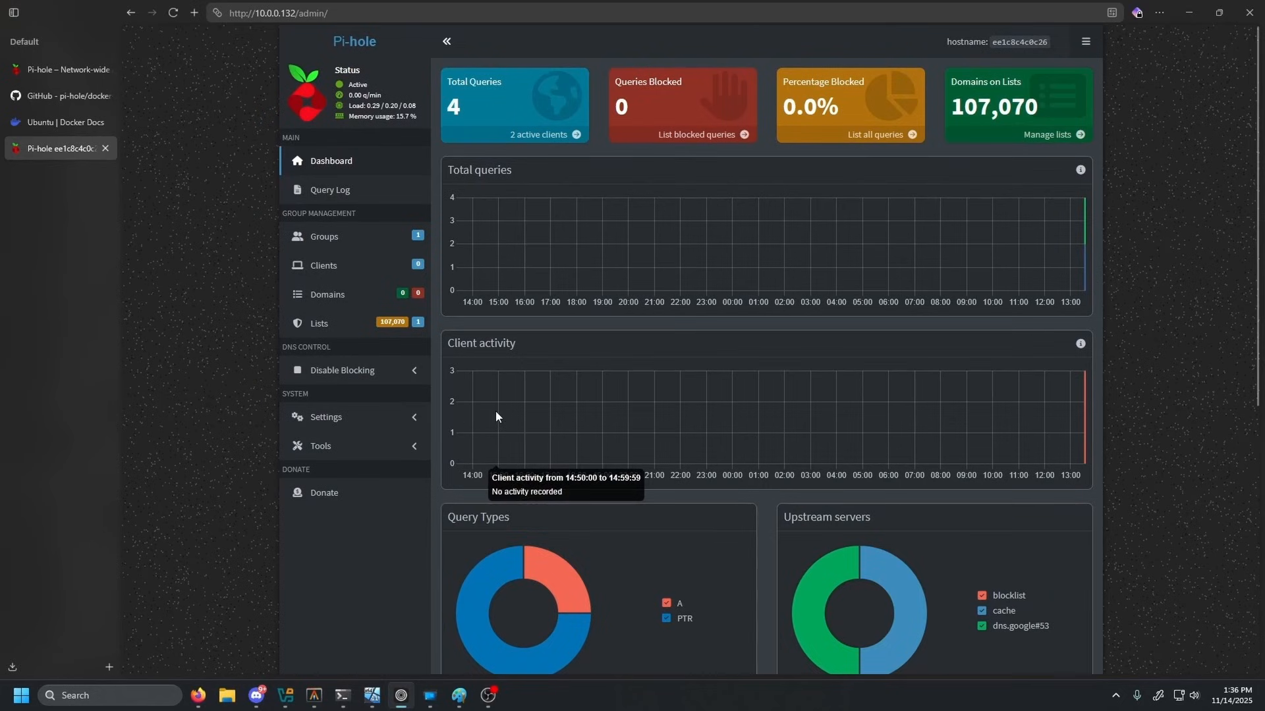
pyautogui.click(326, 417)
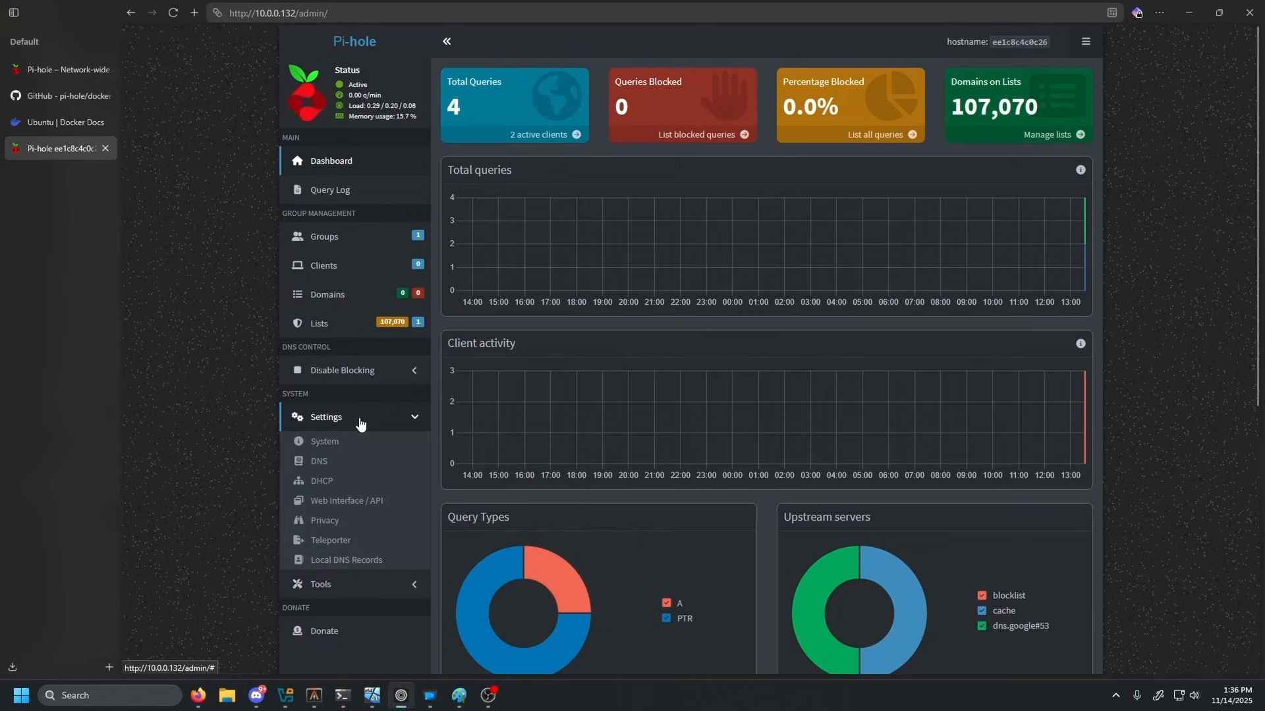
pyautogui.click(326, 417)
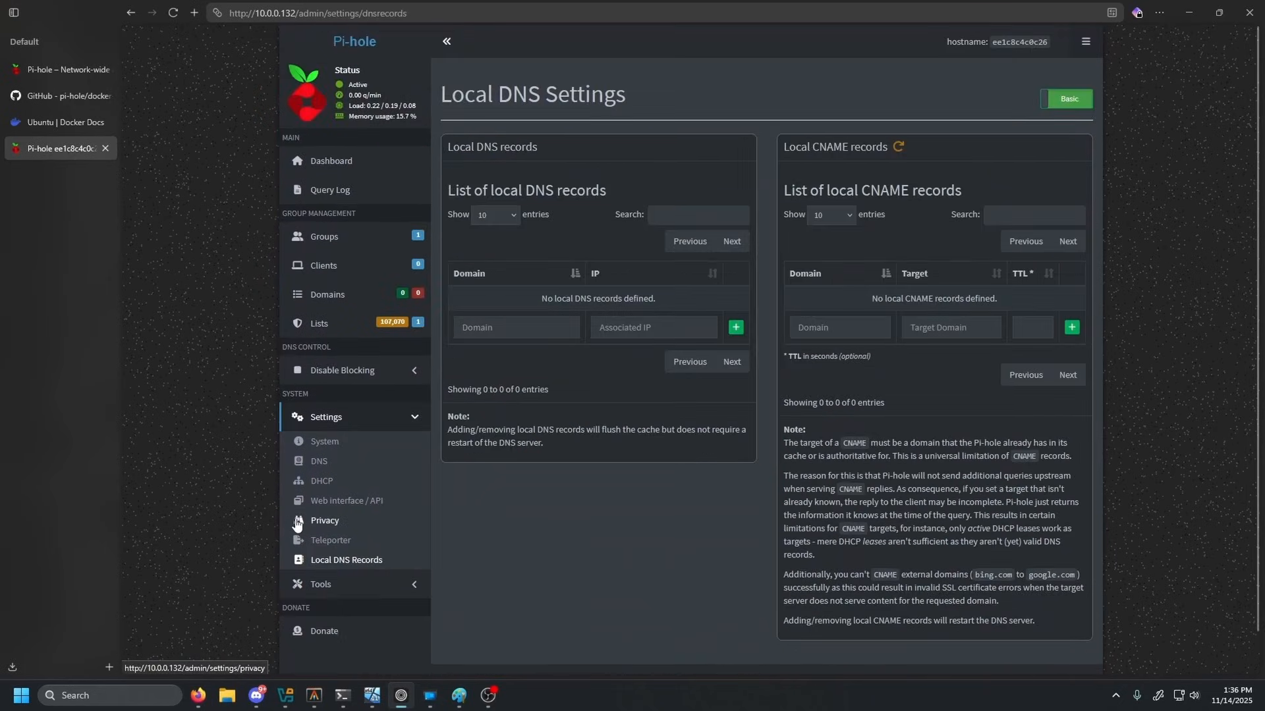
pyautogui.moveTo(695, 549)
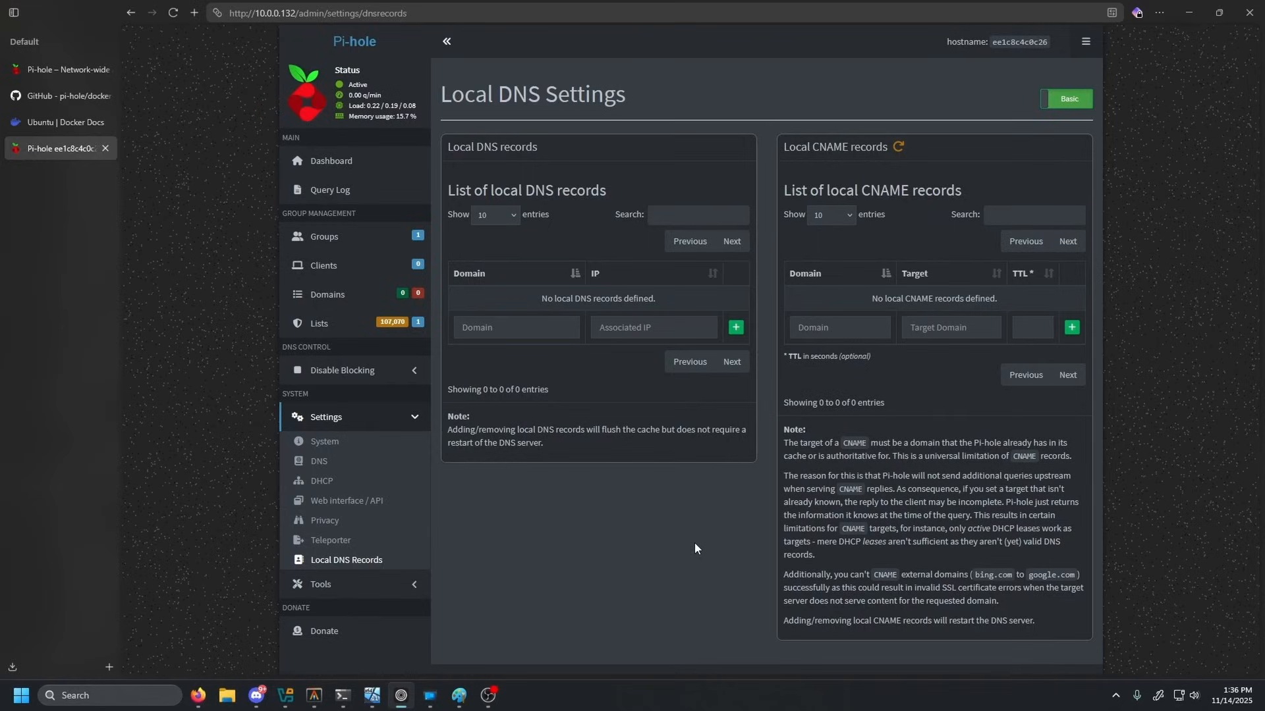
pyautogui.click(514, 327)
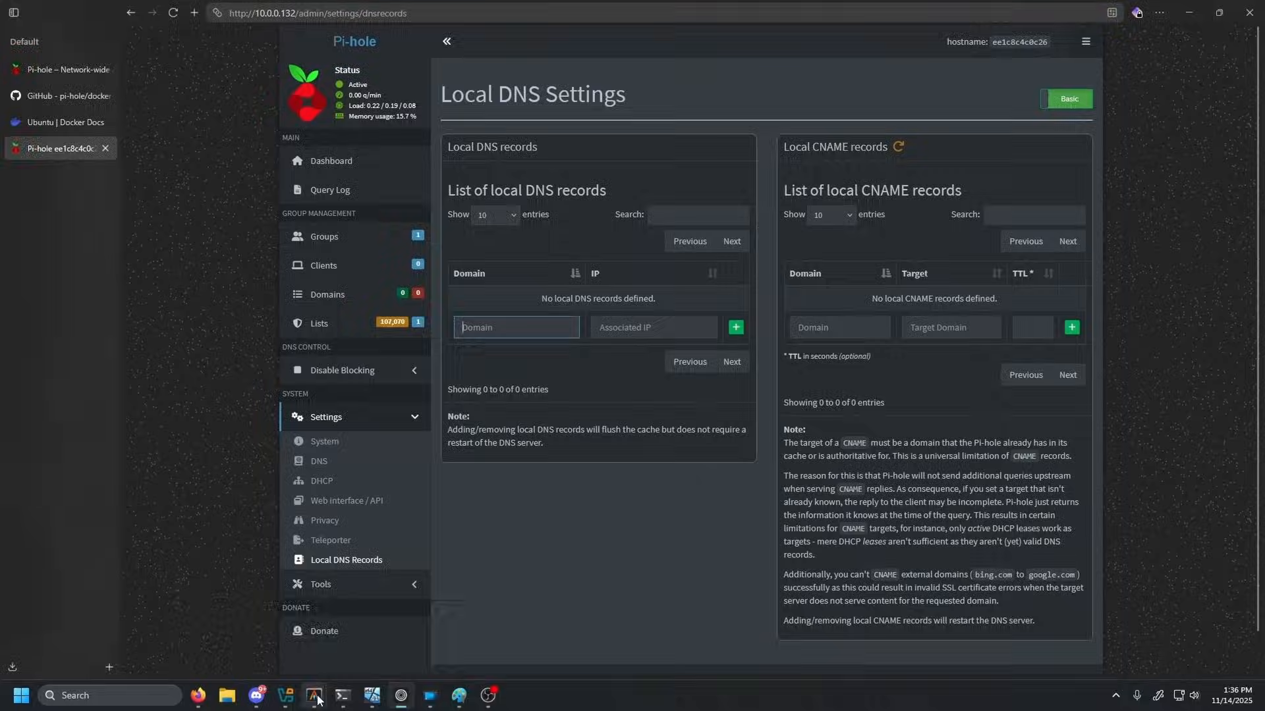
pyautogui.click(313, 700)
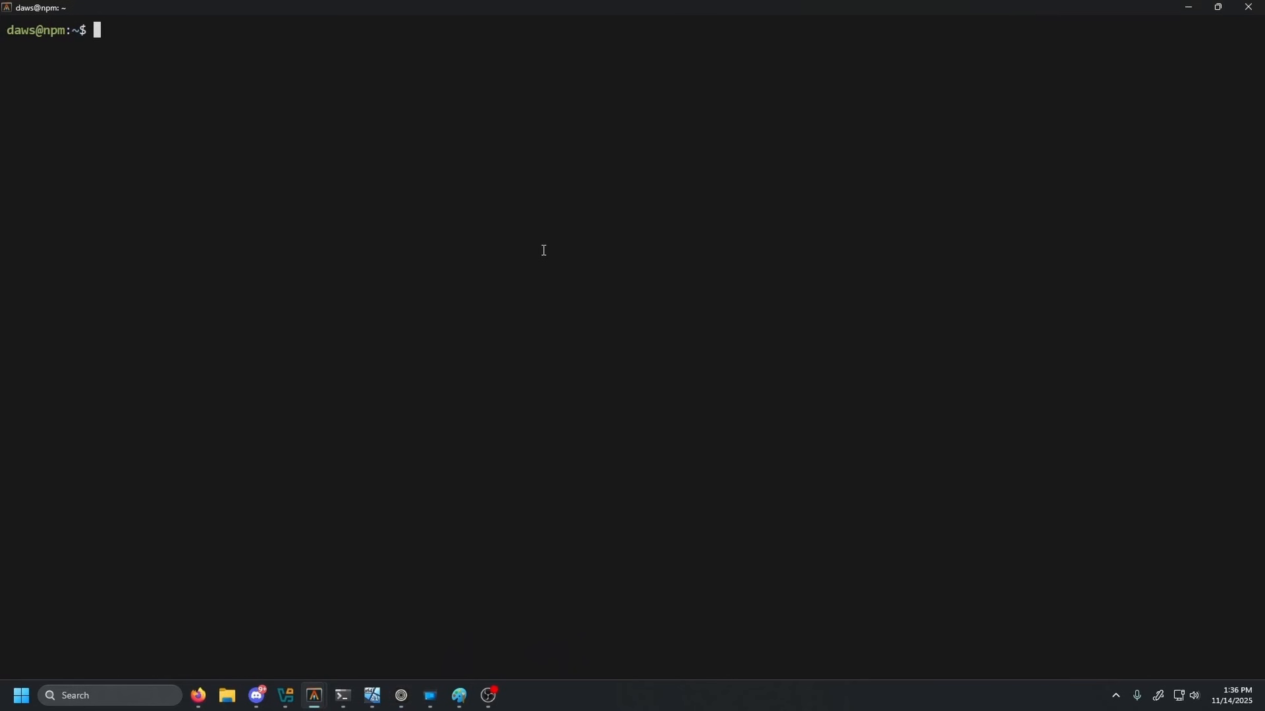
pyautogui.moveTo(424, 662)
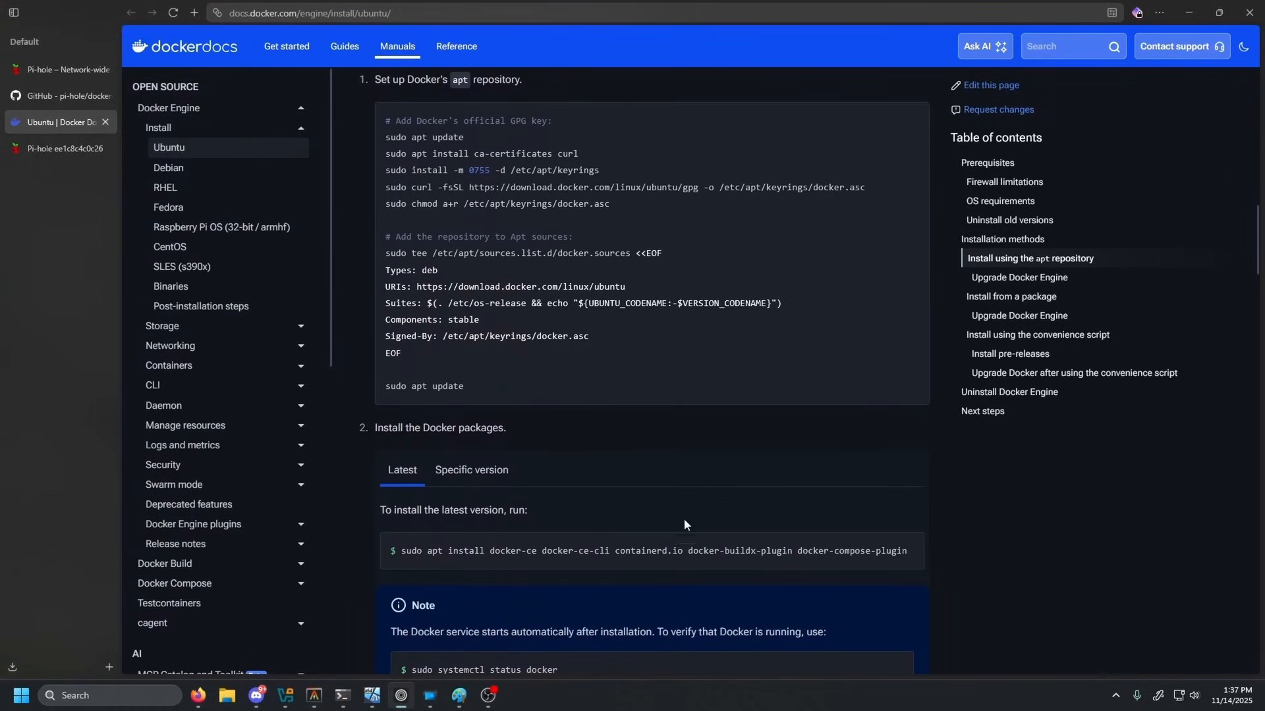
# Step: Install Docker Engine on the npm server, then as root open a new docker-compose.yml in vim
pyautogui.click(341, 694)
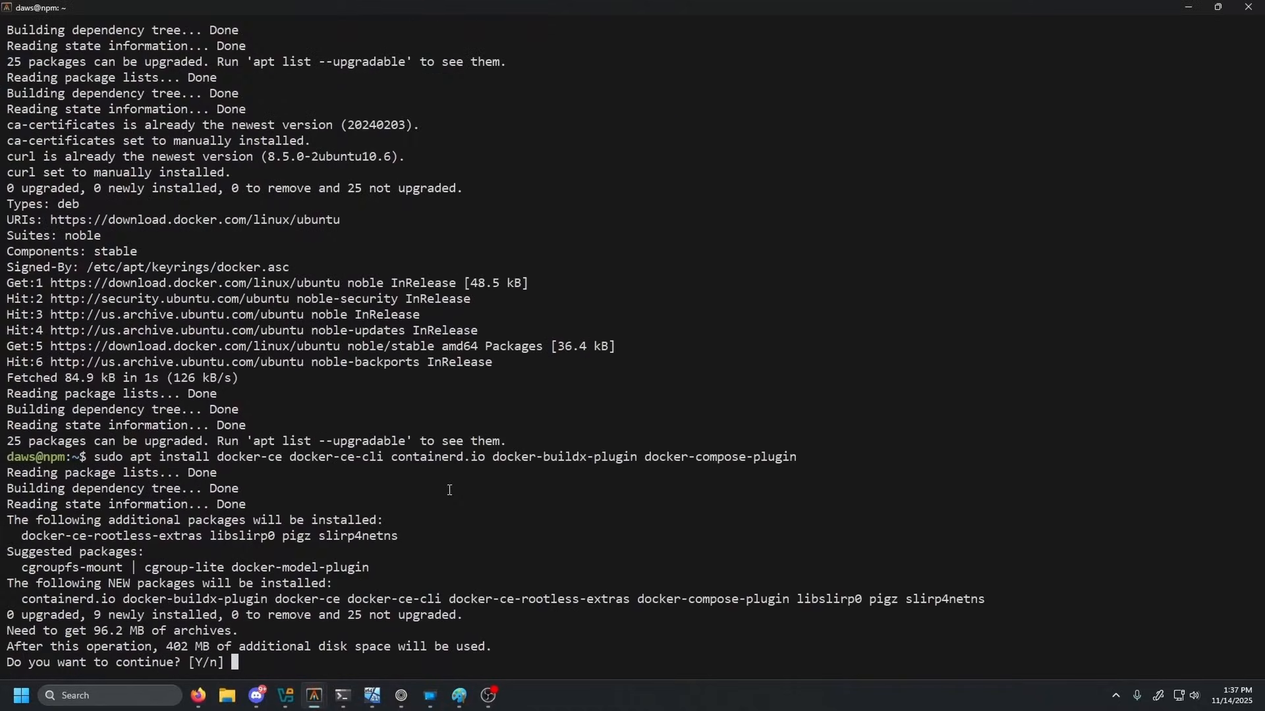
pyautogui.write('Y')
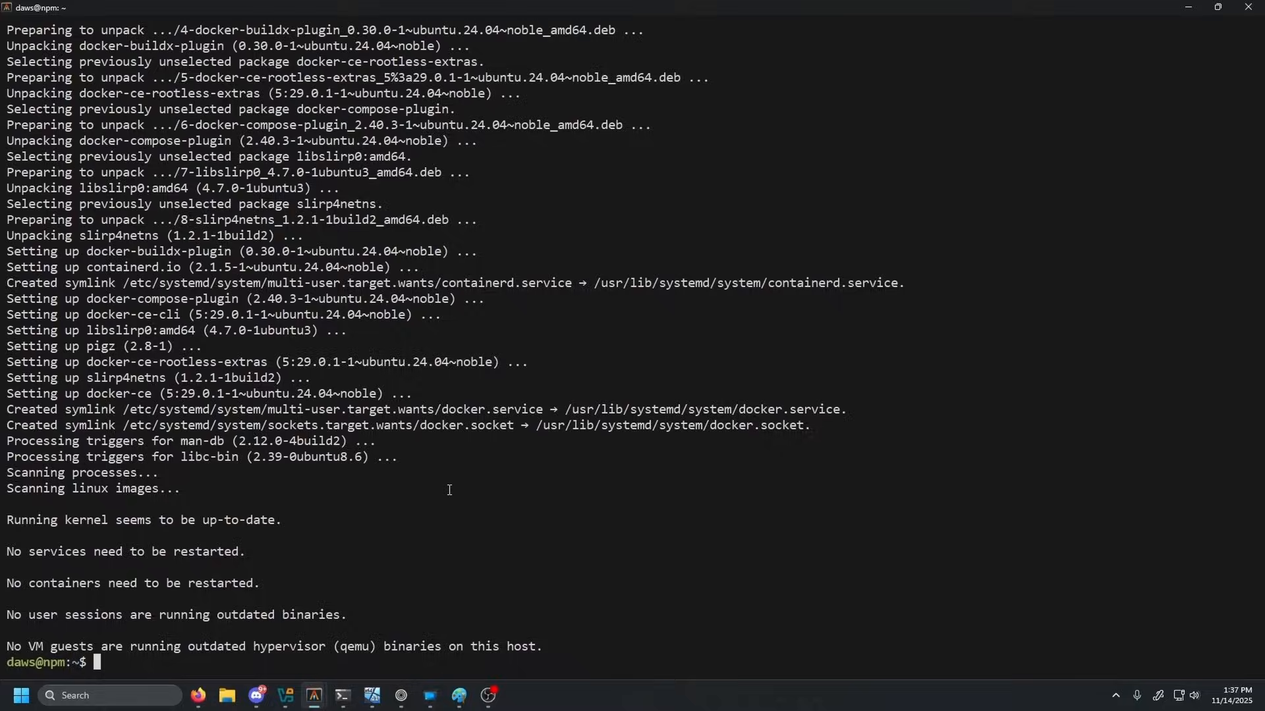
pyautogui.write('sudo su -')
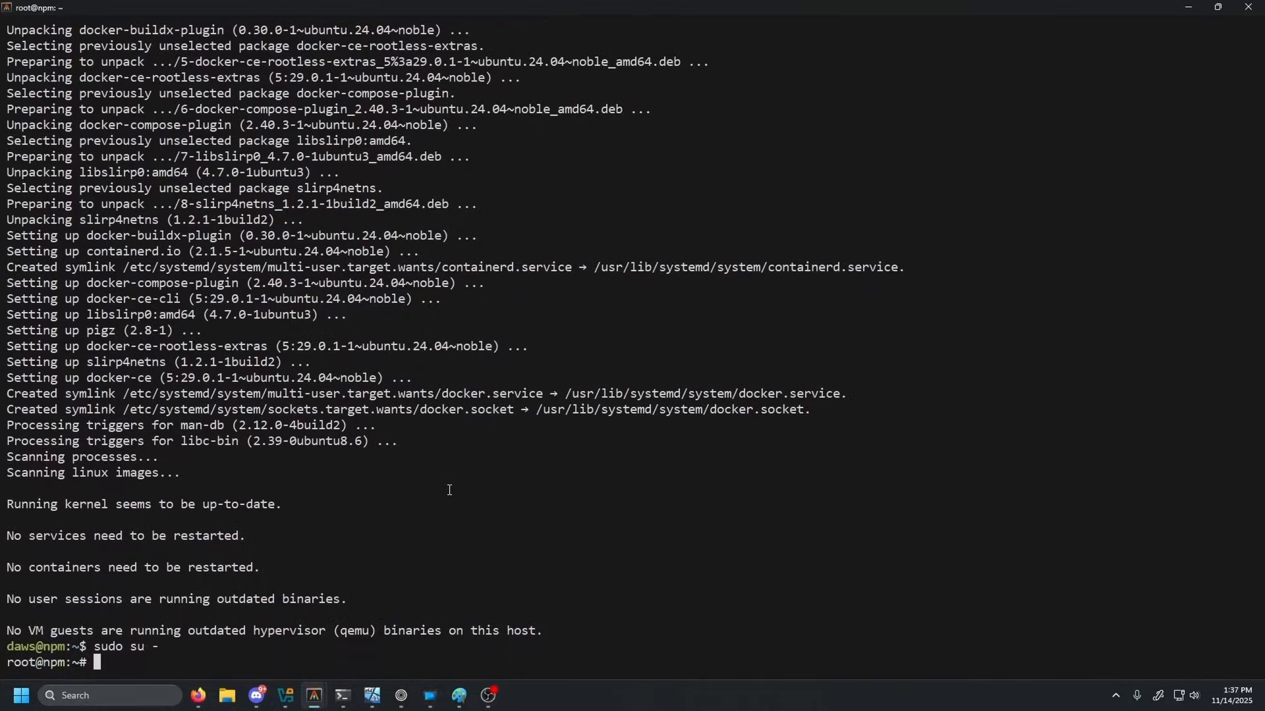
pyautogui.write('vim docke')
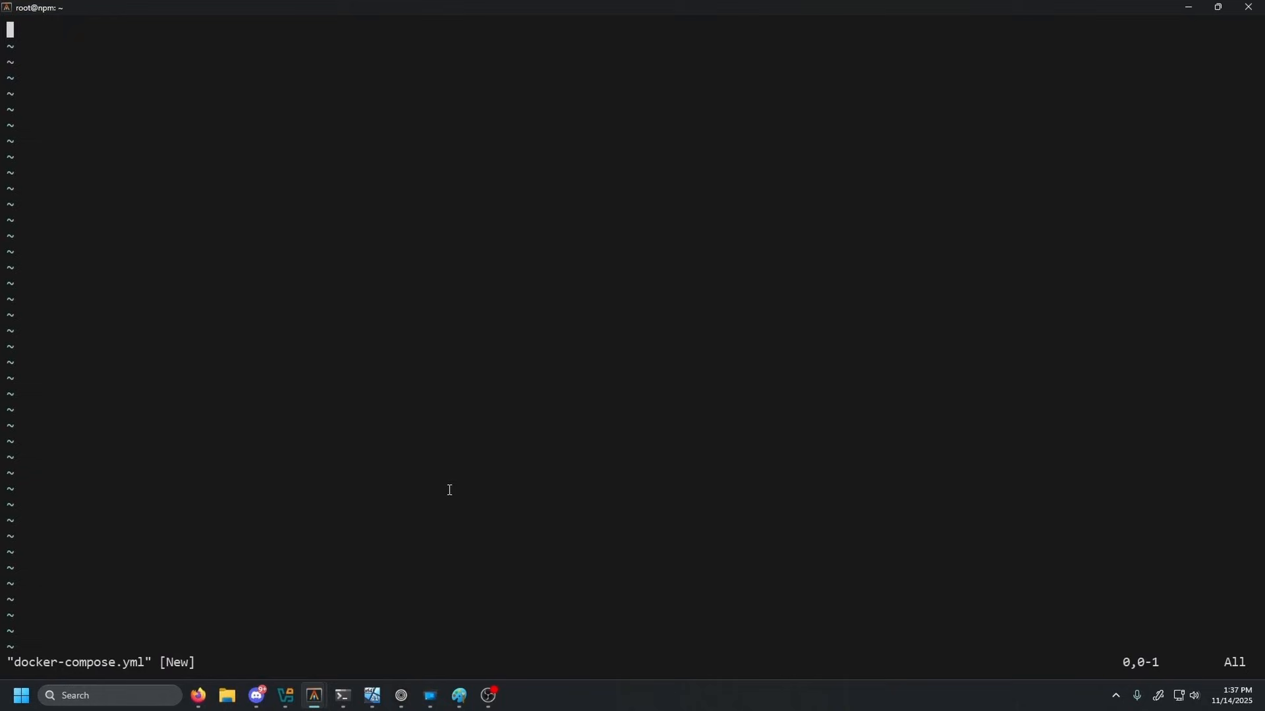
# Step: Paste the NPM compose config, start the container, and select the server IP 10.0.0.47
pyautogui.press('i')
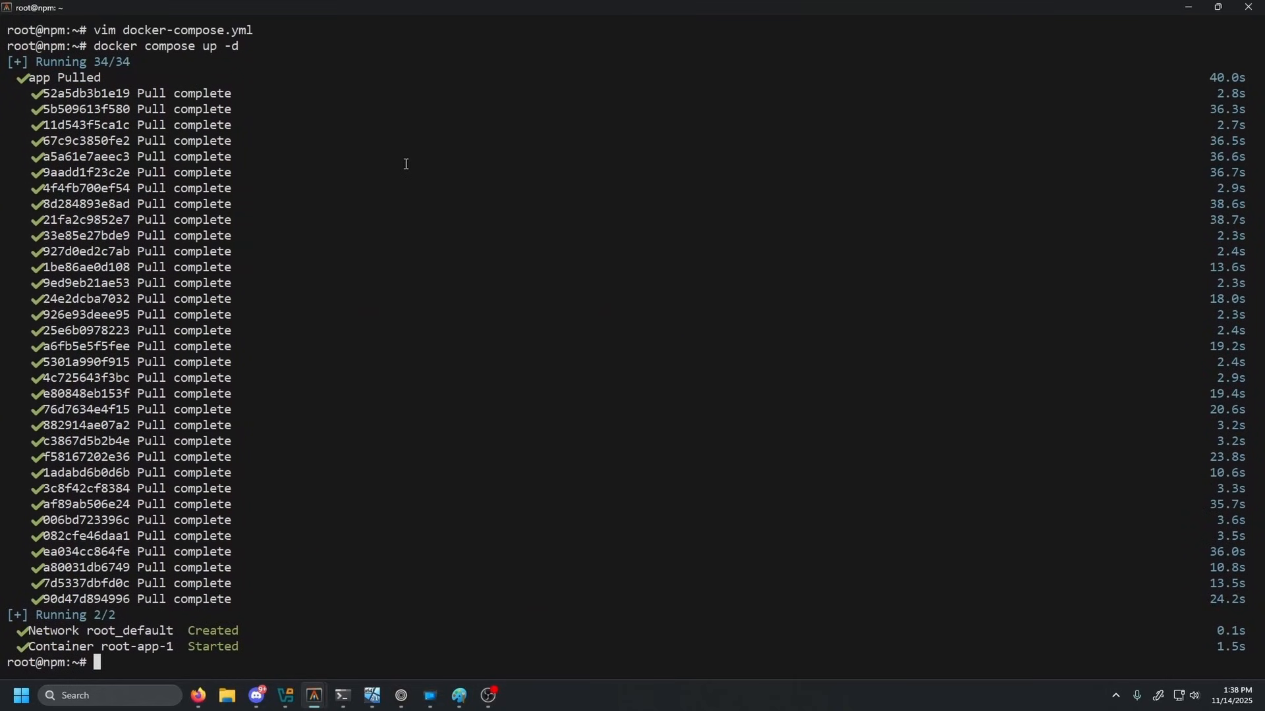
pyautogui.write('ip a')
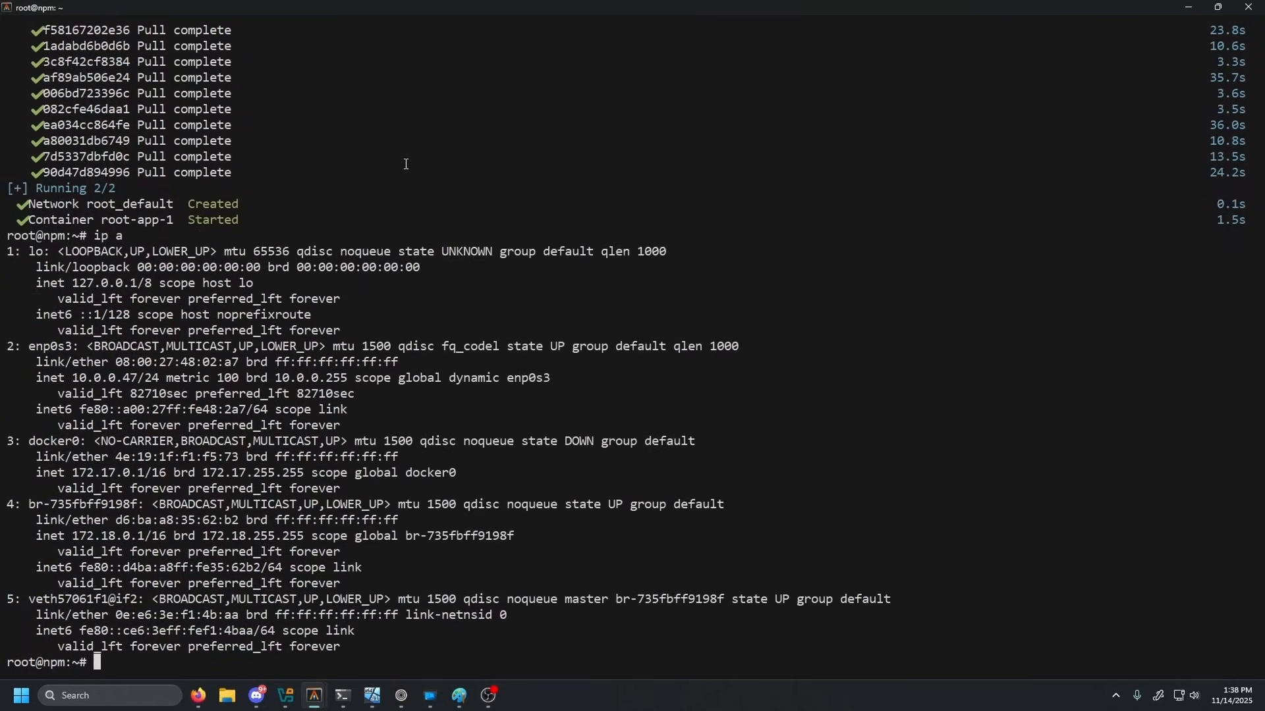
pyautogui.doubleClick(105, 377)
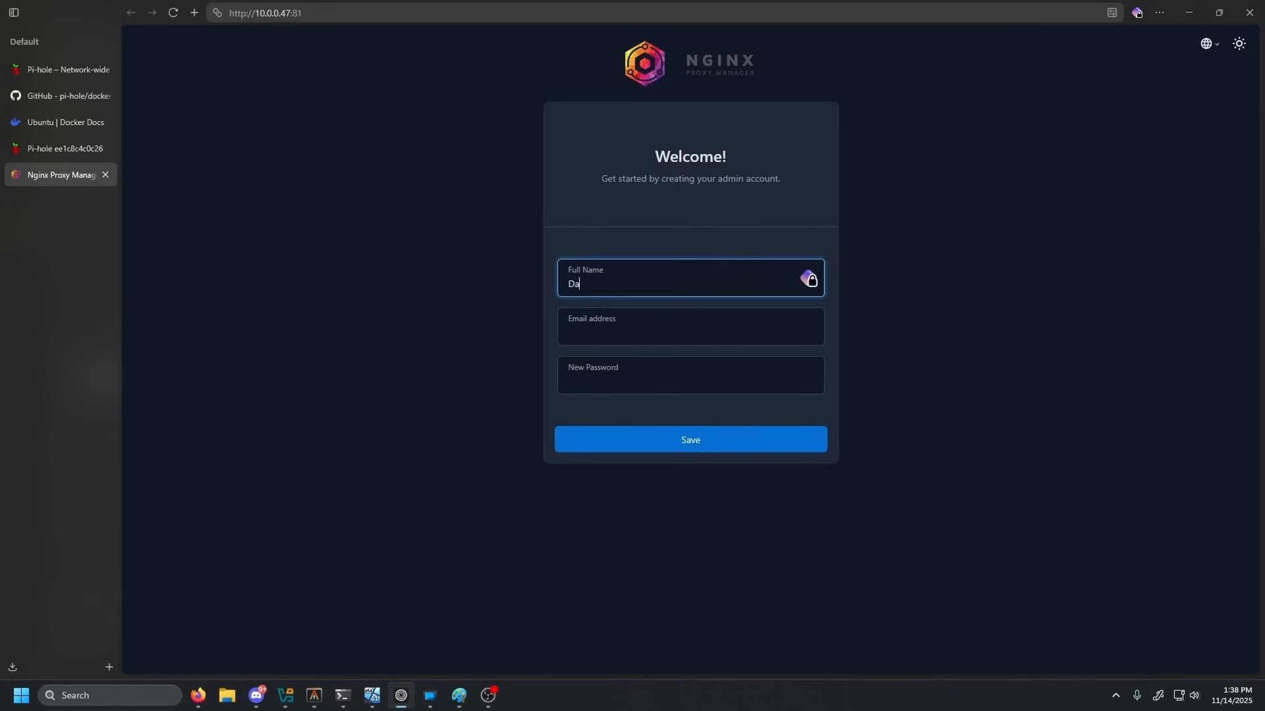
# Step: Save an NPM admin account with an admin@ email and new password, then select the page address
pyautogui.write('admin@')
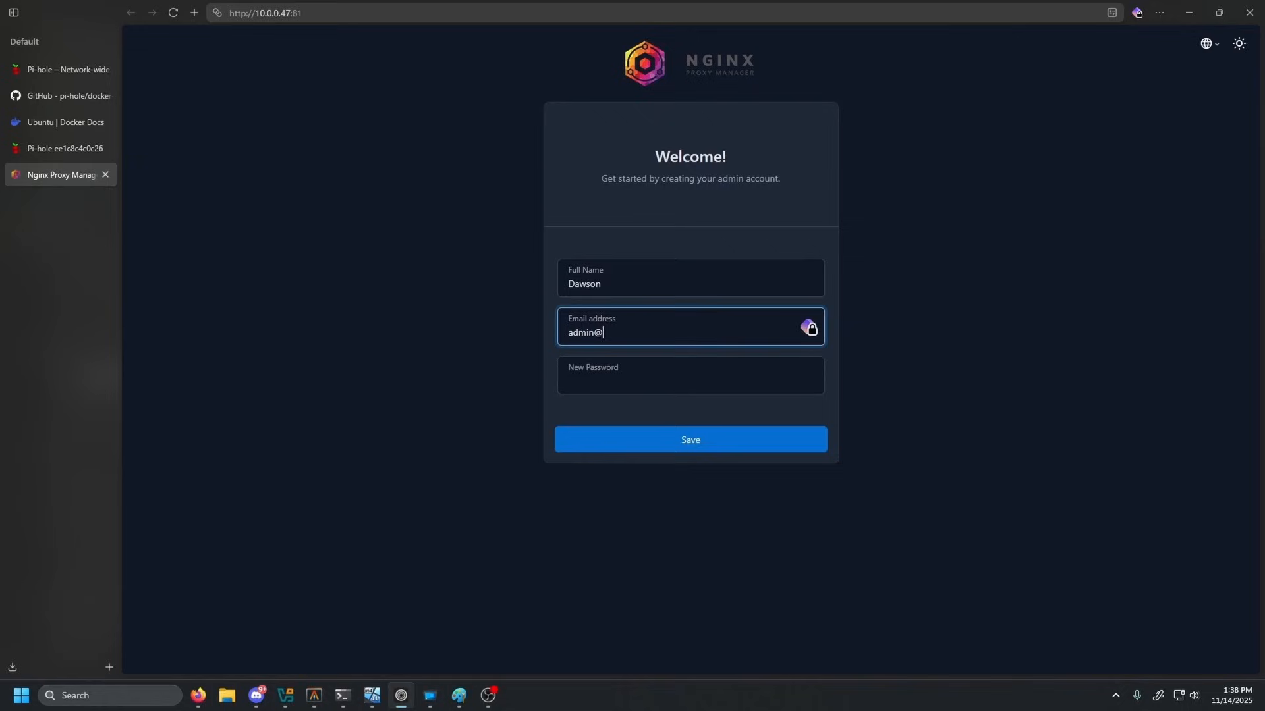
pyautogui.click(690, 439)
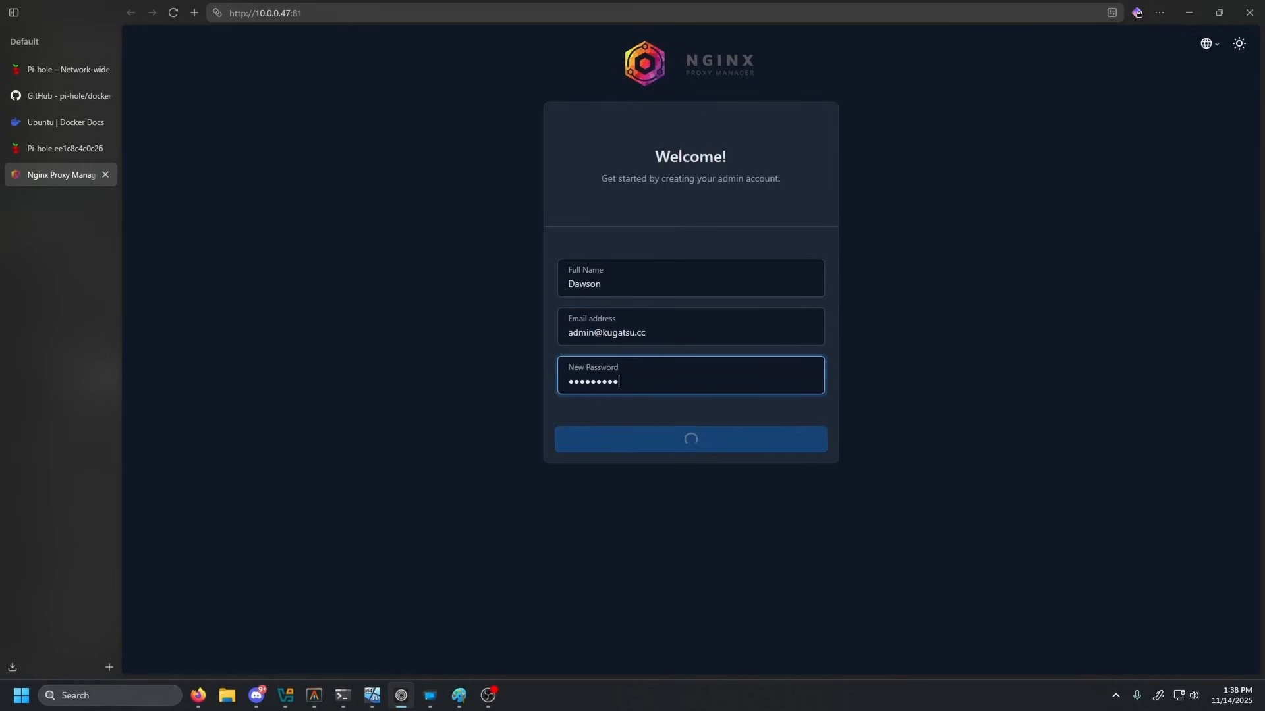
pyautogui.click(690, 439)
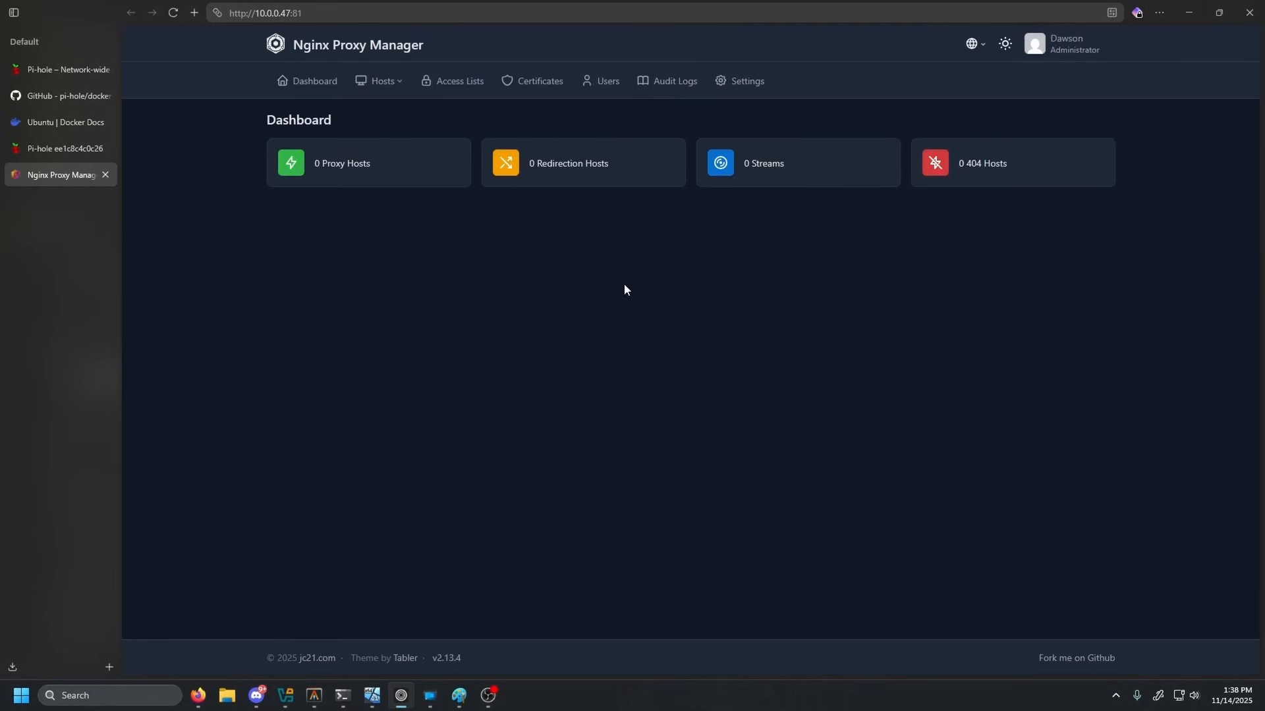
pyautogui.moveTo(492, 260)
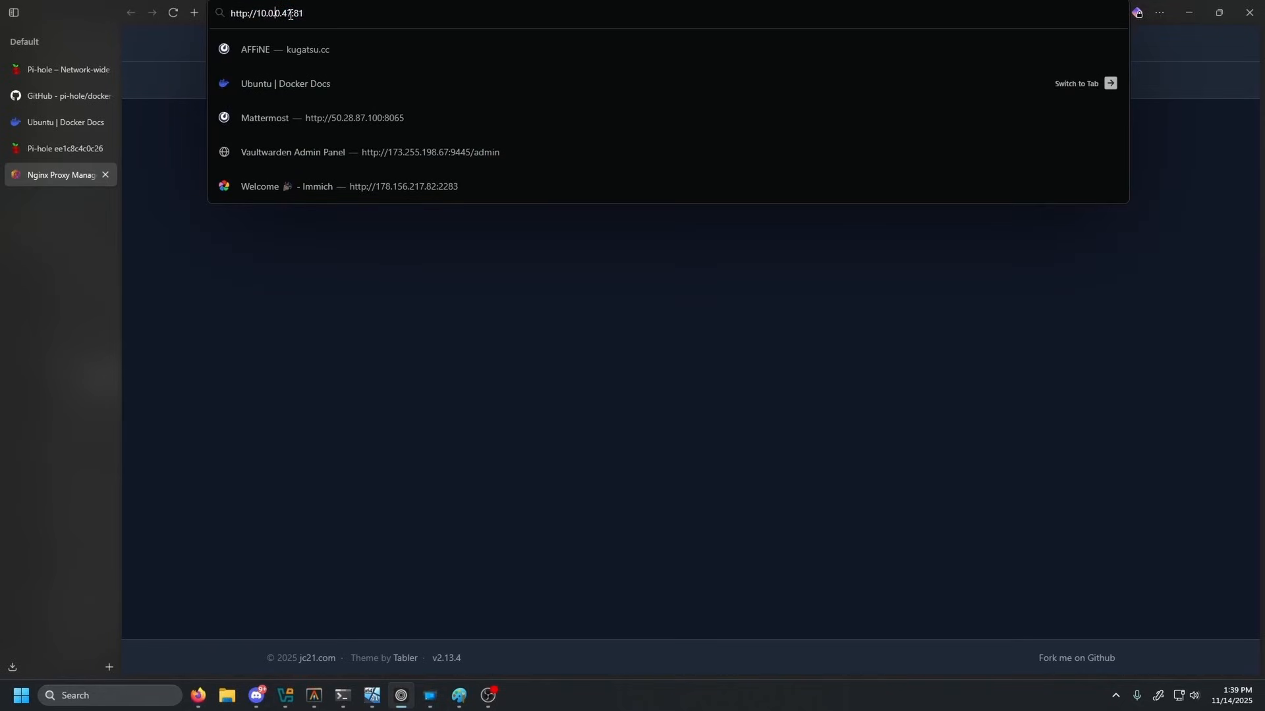
pyautogui.doubleClick(277, 13)
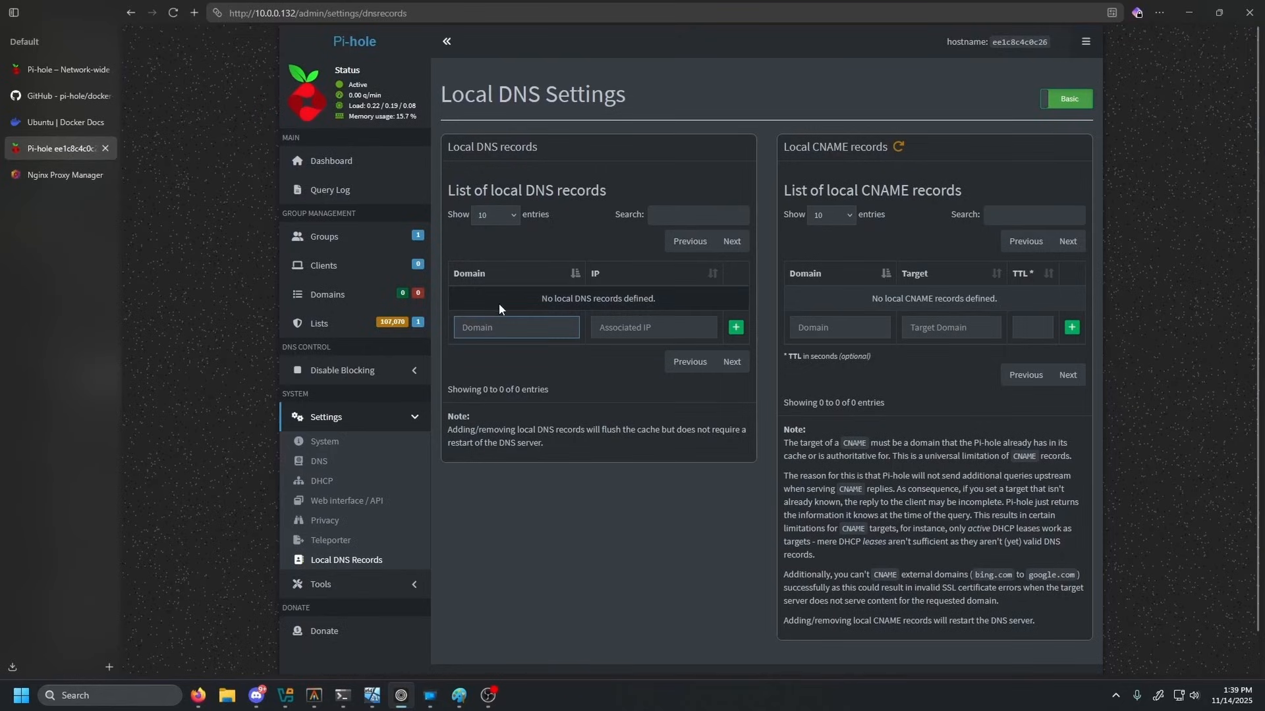
# Step: Add a Pi-hole local DNS record mapping kugatsu.cc to 10.0.0.47
pyautogui.write('kugatsu.c')
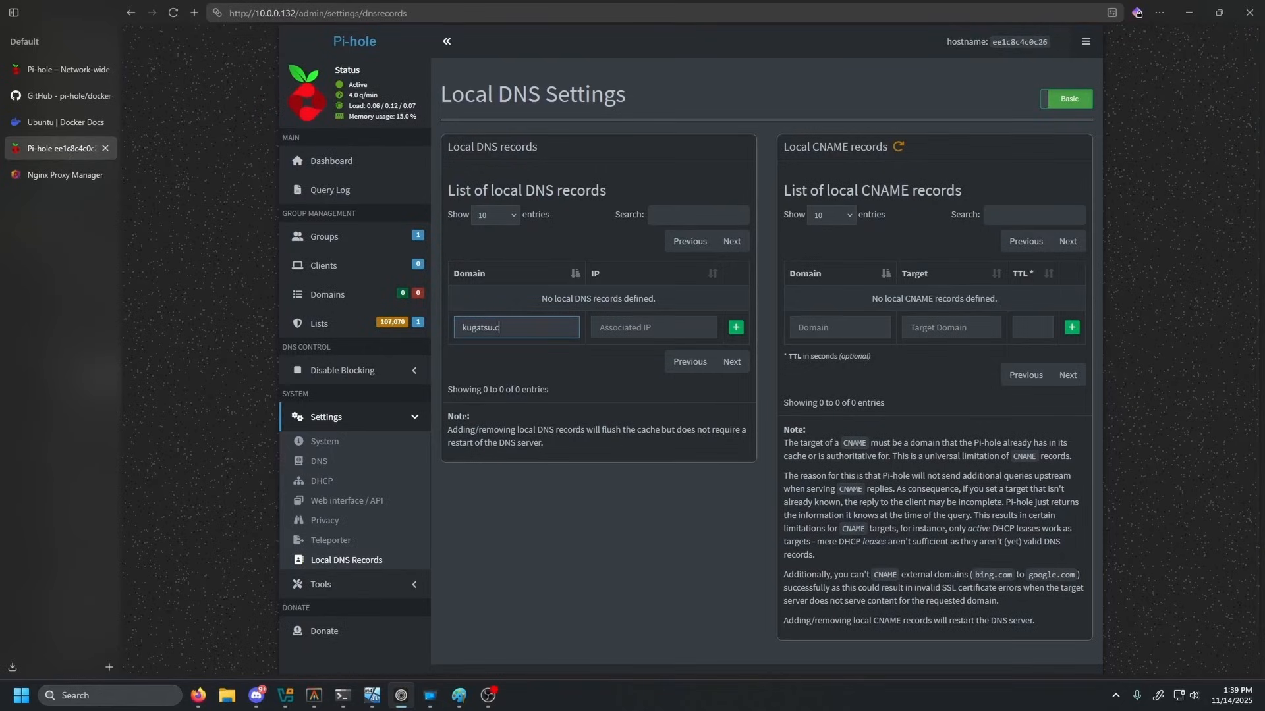
pyautogui.write('10.0.0.47')
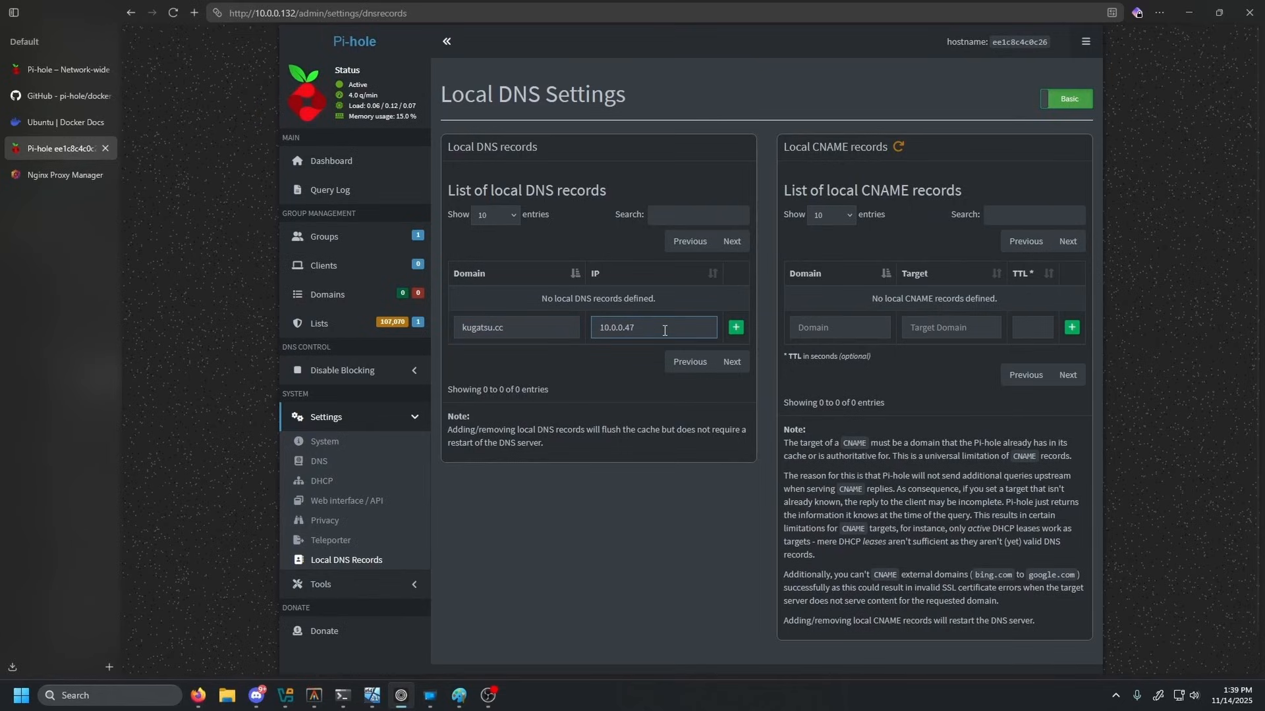
pyautogui.click(734, 327)
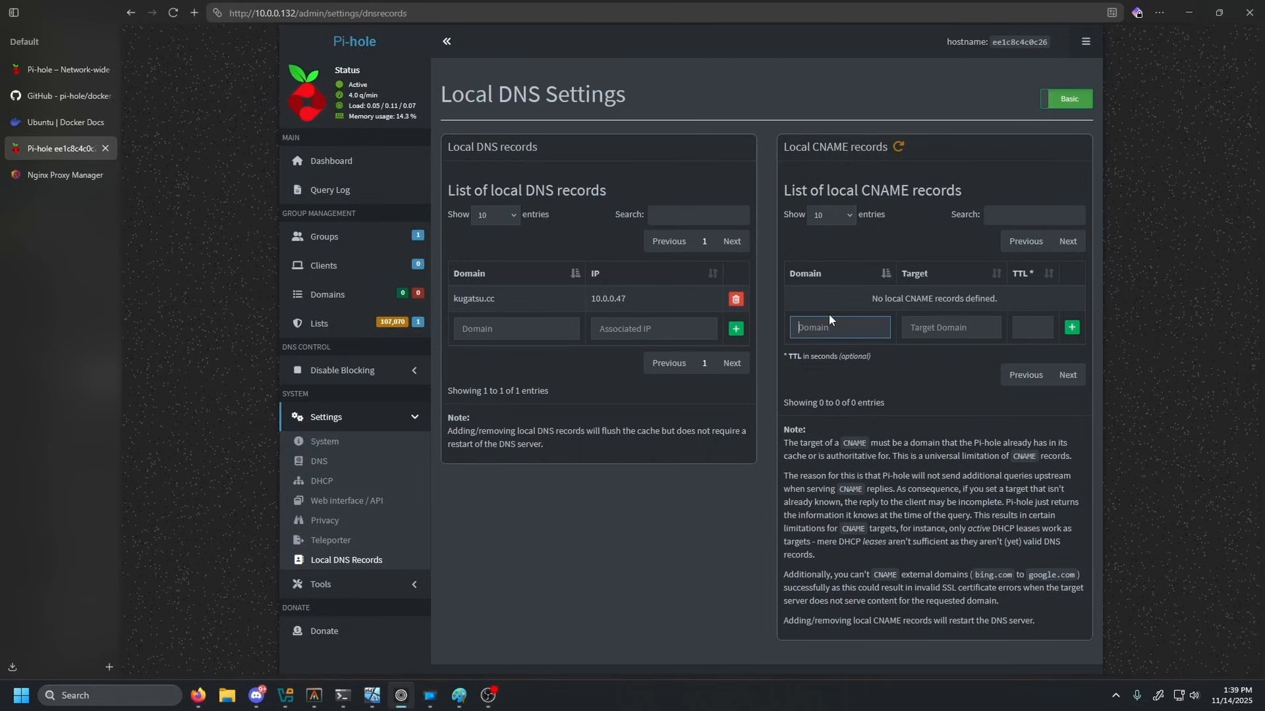
# Step: Add a CNAME record web.kugatsu.cc targeting kugatsu.cc with TTL 60
pyautogui.write('web.kugatsu.cc')
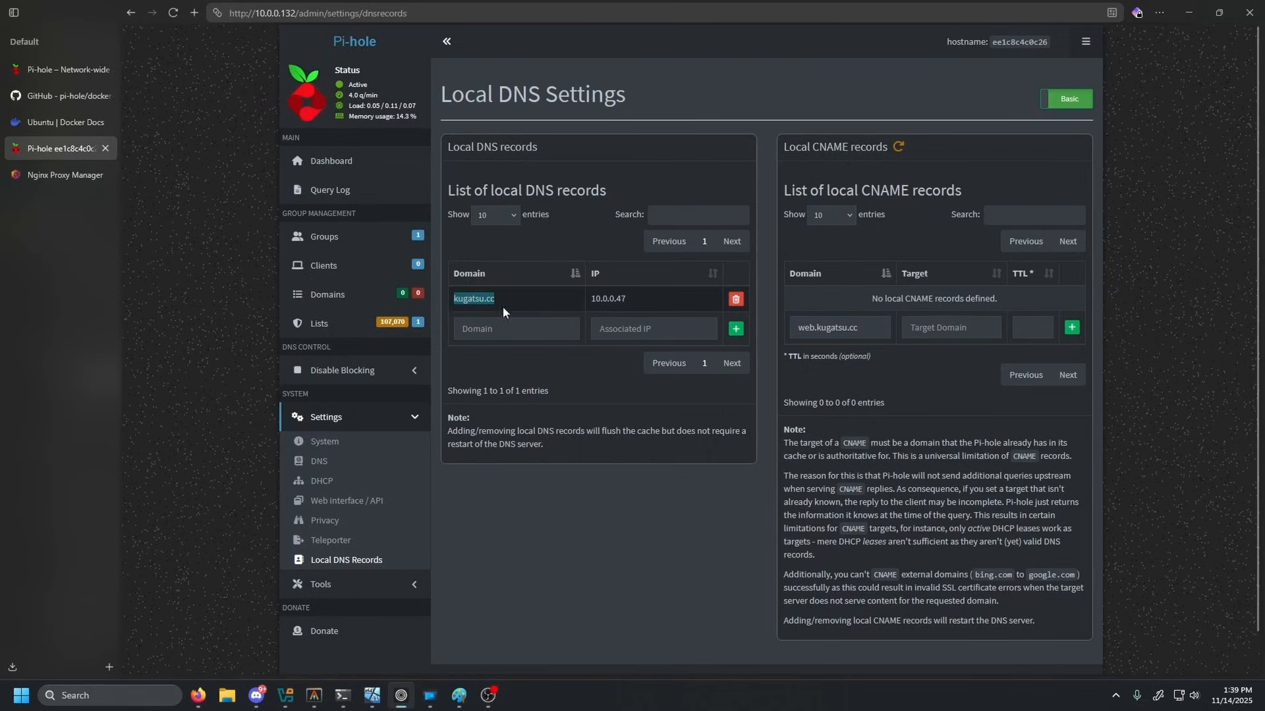
pyautogui.write('kugatsu.cc')
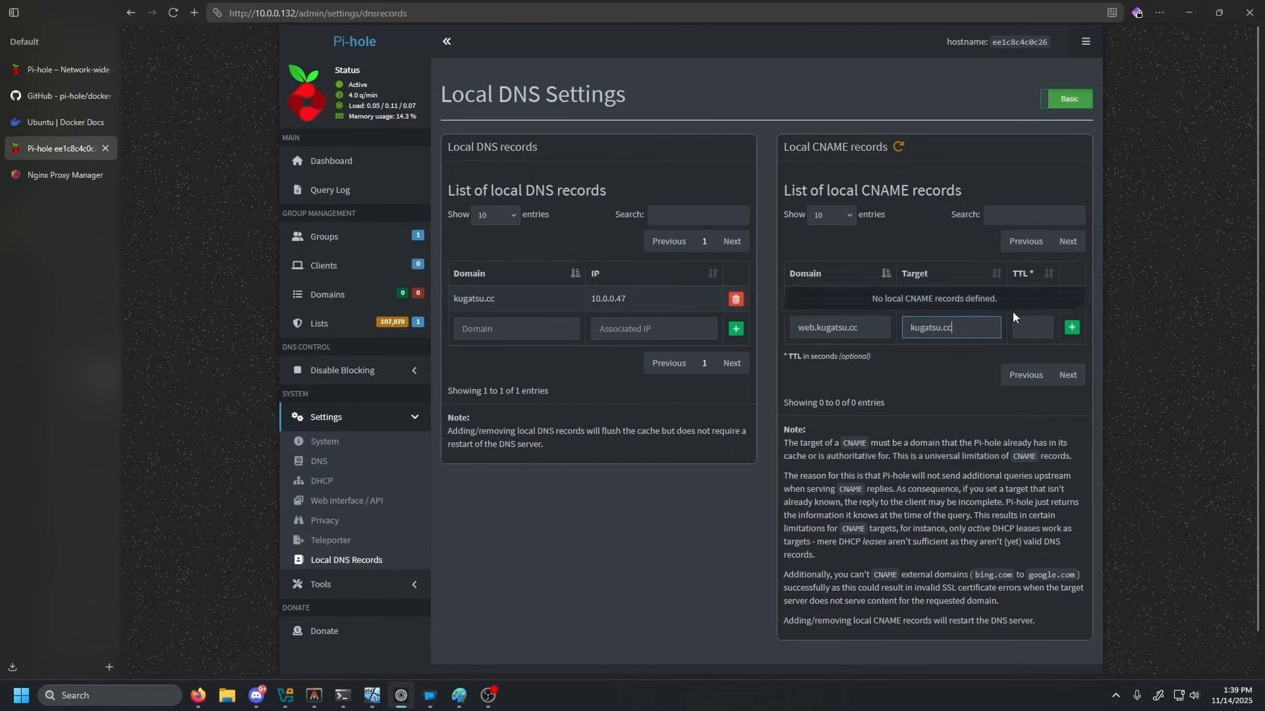
pyautogui.write('60')
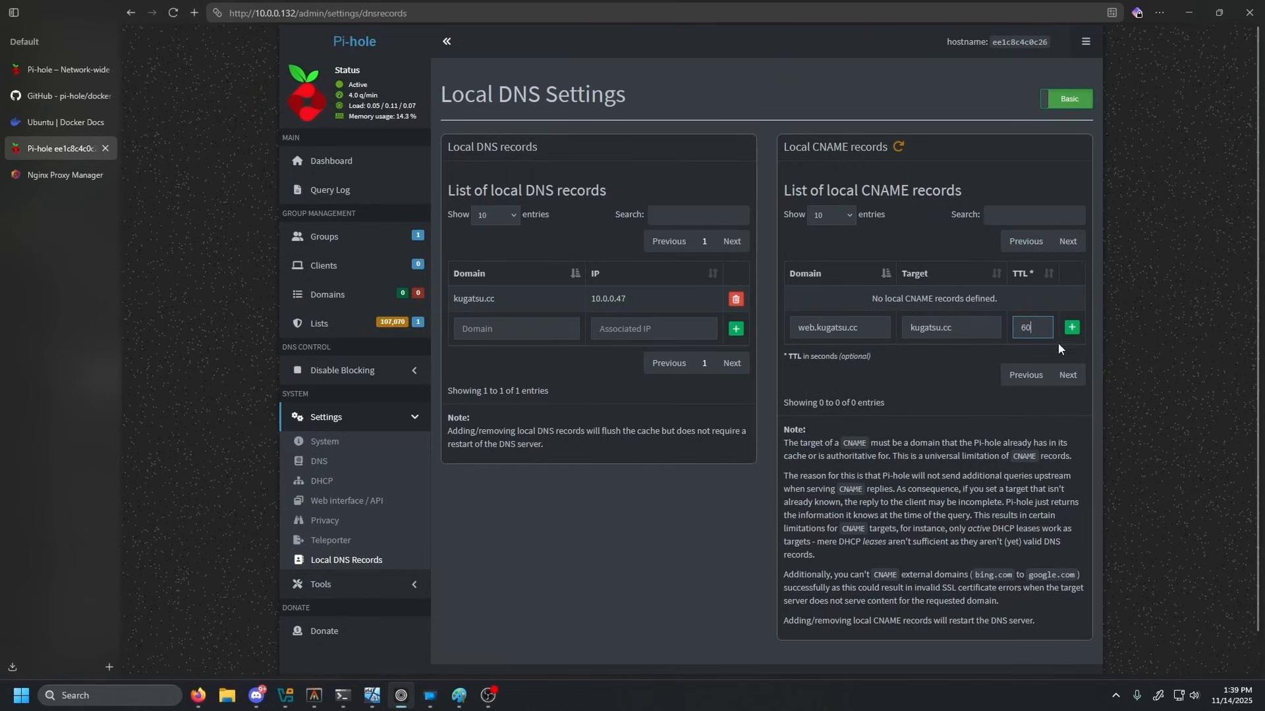
pyautogui.click(1071, 328)
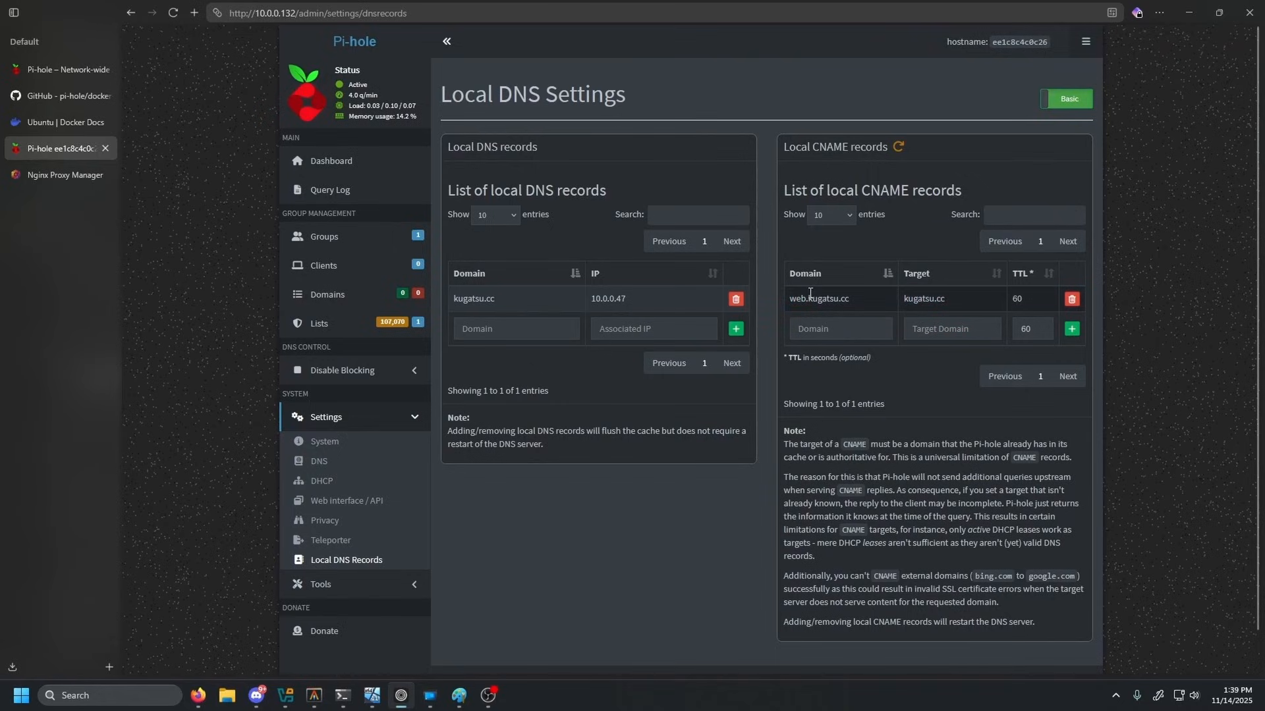
# Step: Highlight the web.kugatsu.cc, kugatsu.cc and 10.0.0.47 entries in the record lists
pyautogui.doubleClick(818, 299)
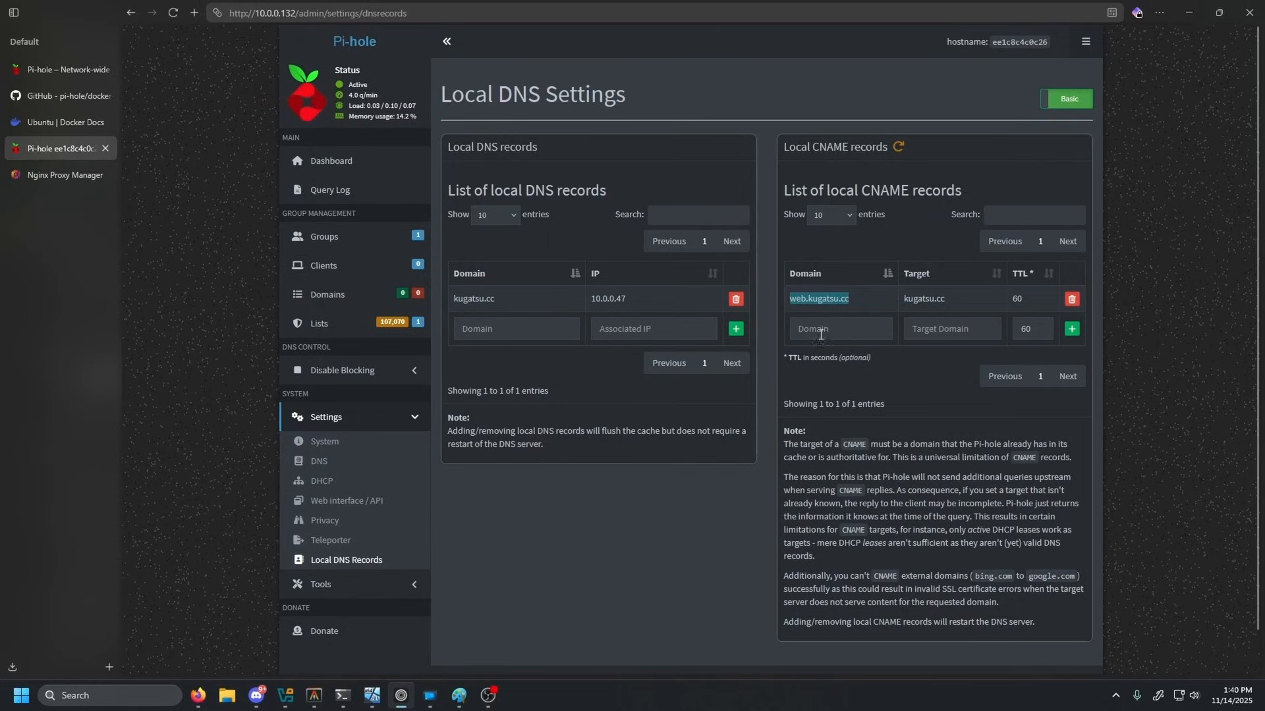
pyautogui.doubleClick(923, 301)
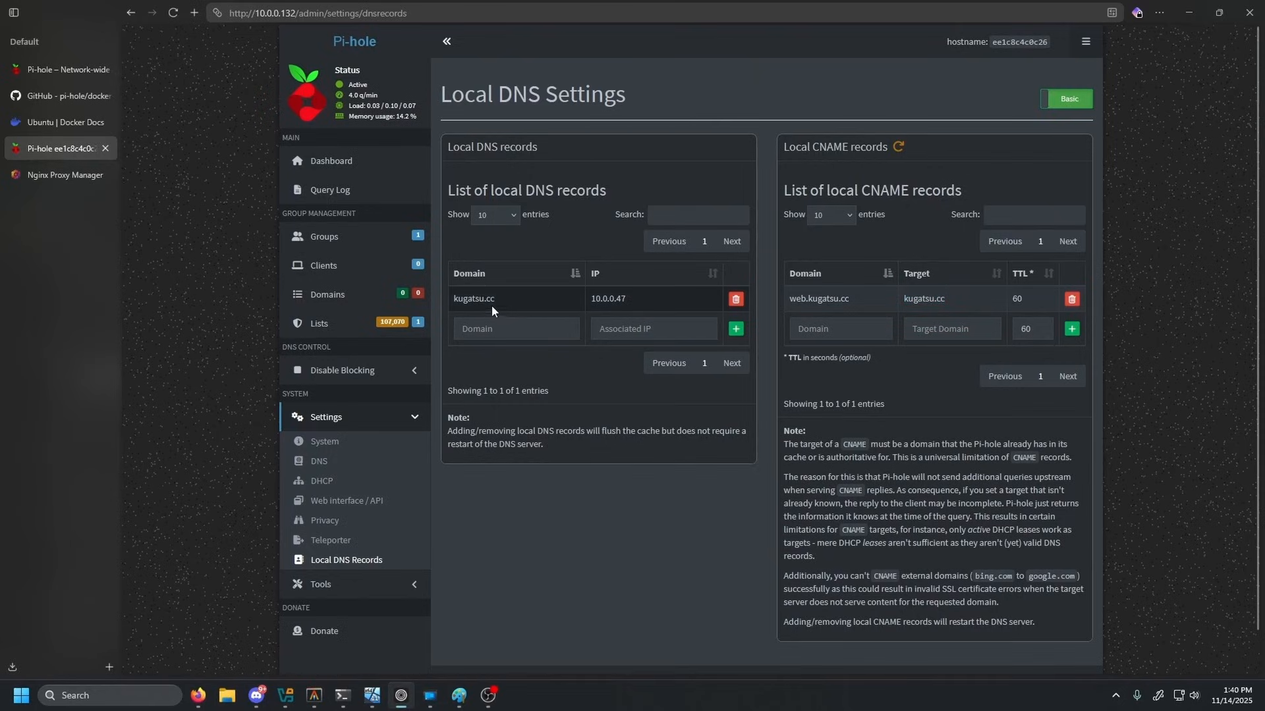
pyautogui.doubleClick(607, 299)
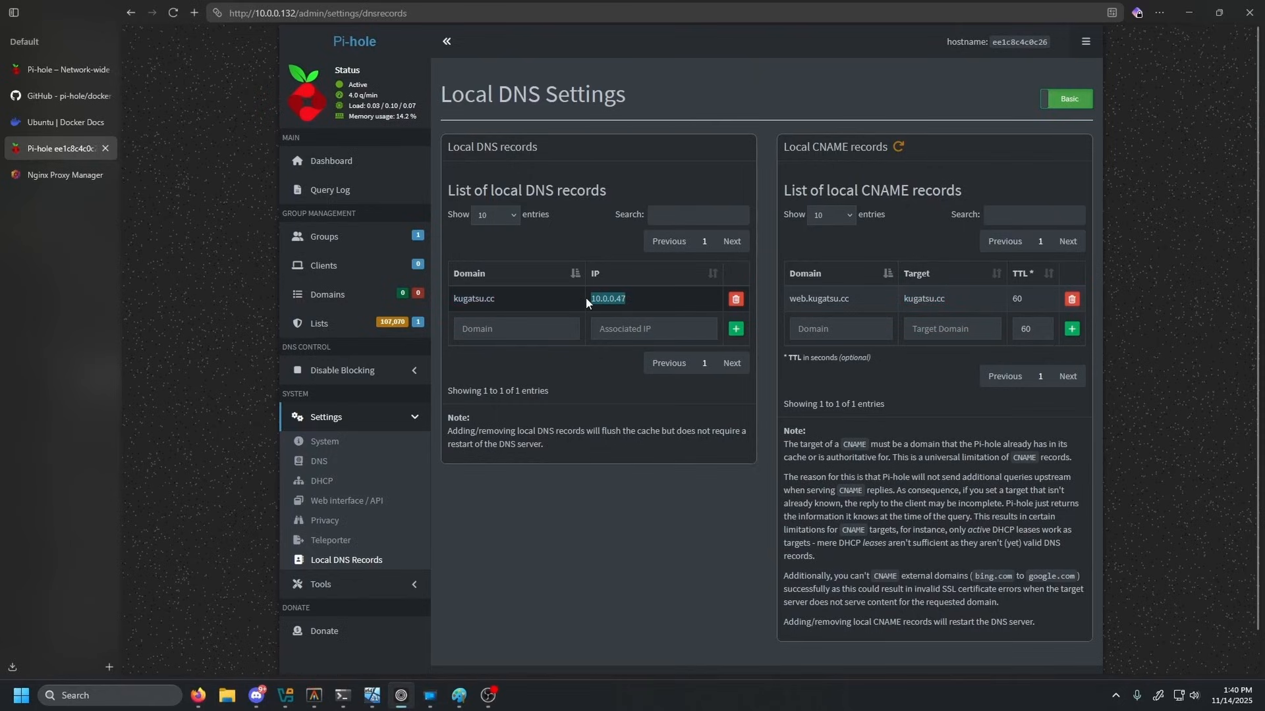
pyautogui.moveTo(754, 369)
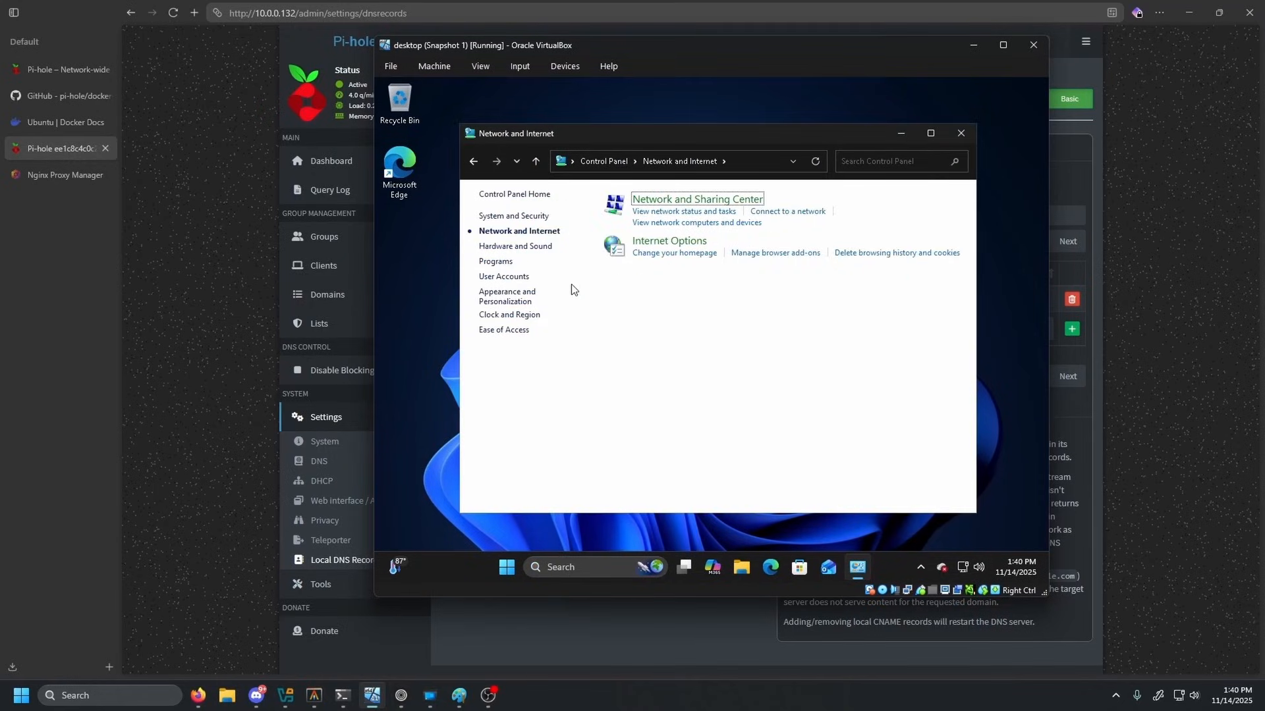
# Step: Set the VM Ethernet adapter's IPv4 DNS to 10.0.0.132 preferred, 10.0.0.1 alternate
pyautogui.click(696, 199)
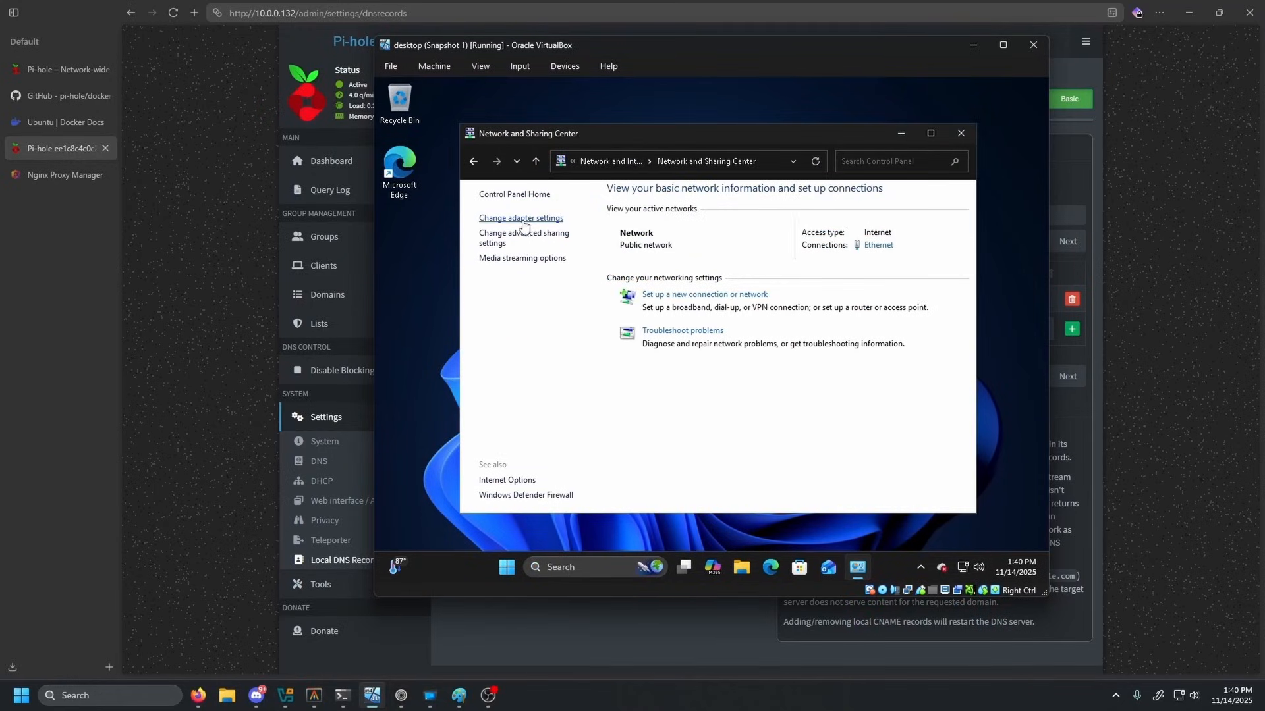
pyautogui.click(520, 218)
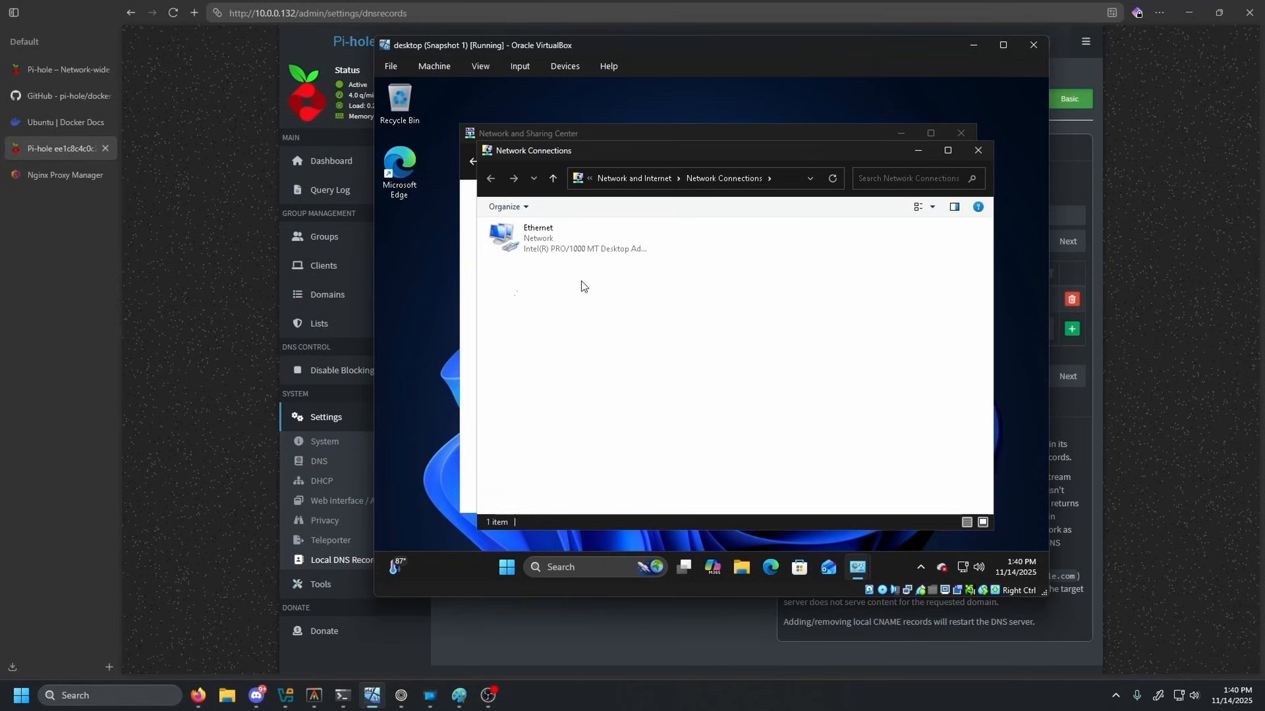
pyautogui.click(564, 238)
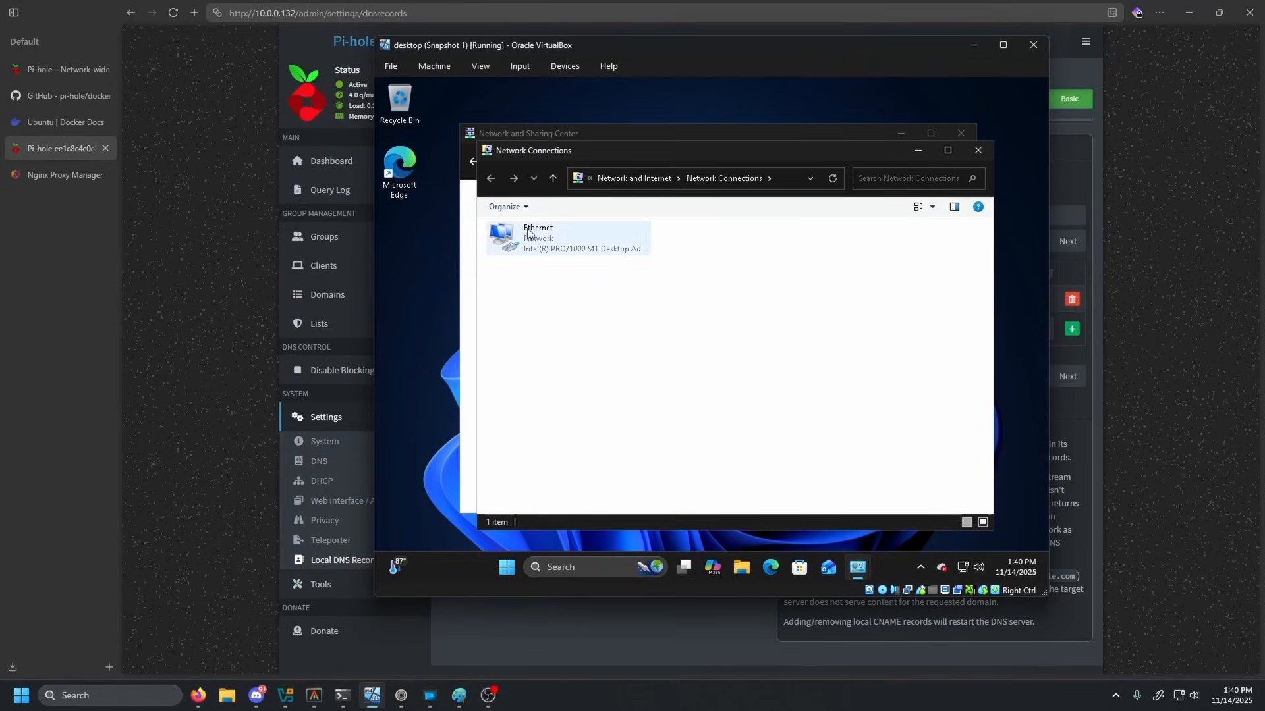
pyautogui.doubleClick(538, 238)
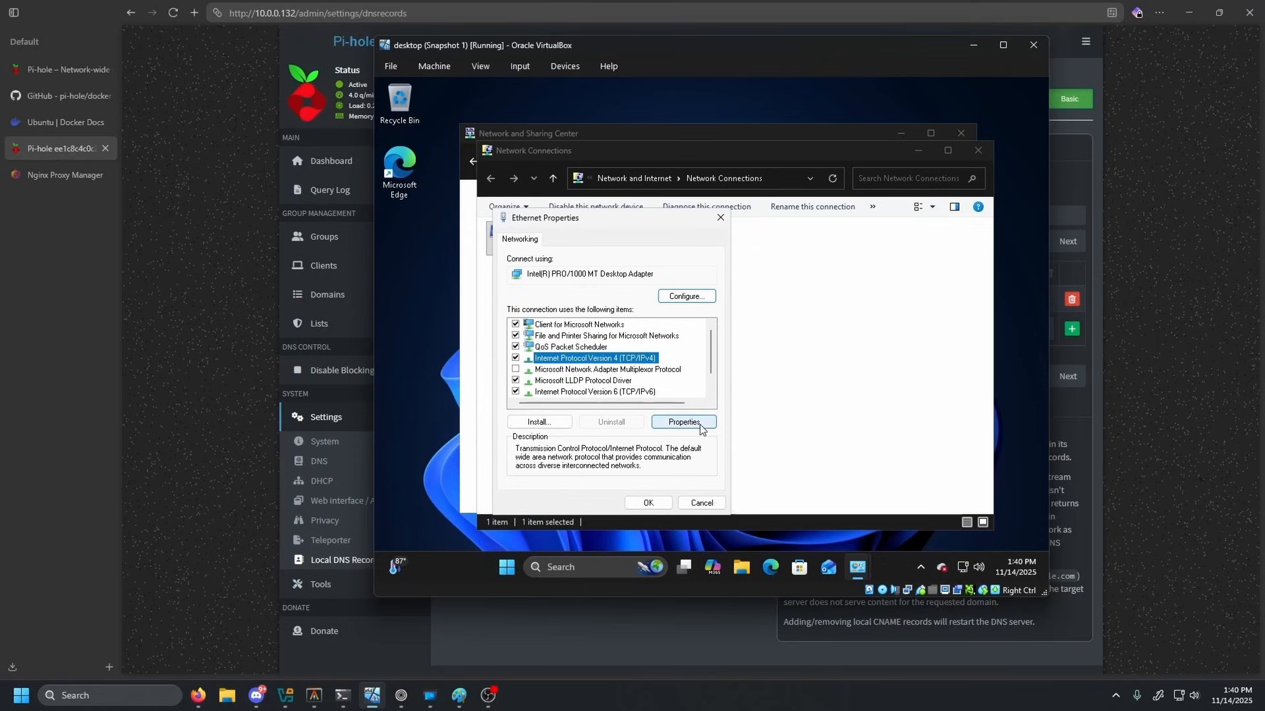
pyautogui.click(683, 425)
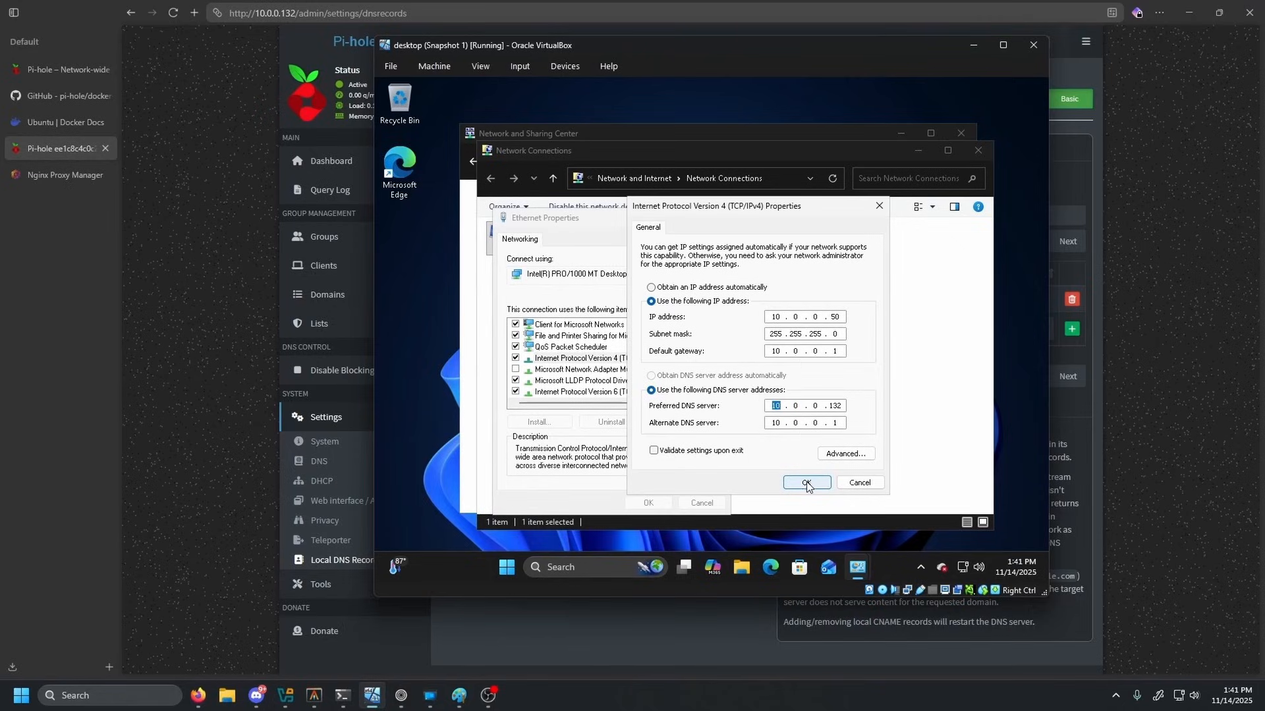
pyautogui.click(804, 483)
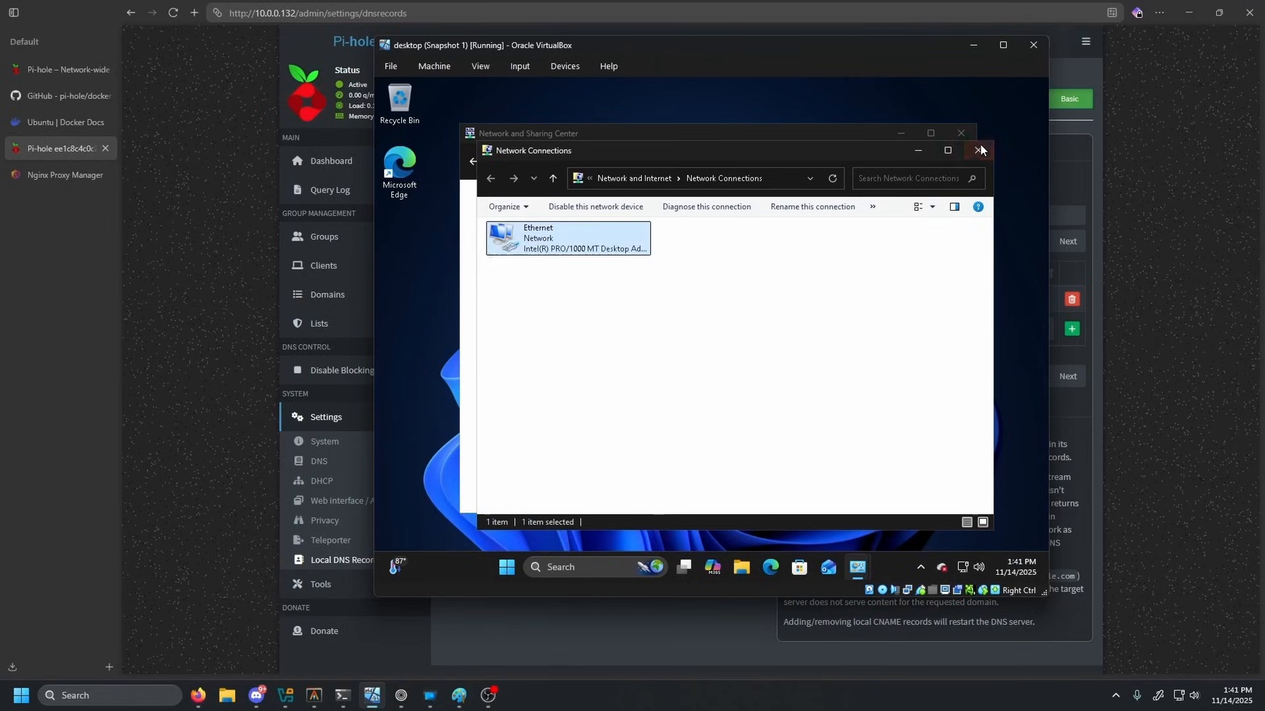
pyautogui.click(981, 151)
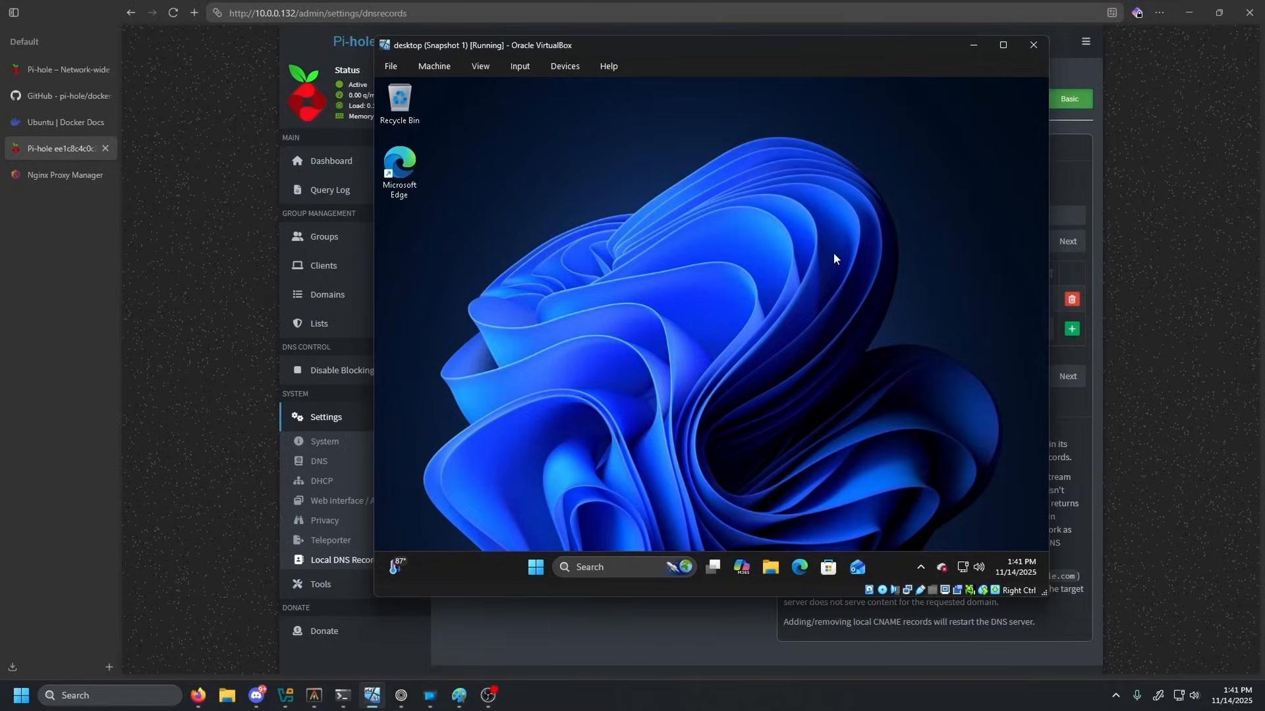
pyautogui.moveTo(323, 265)
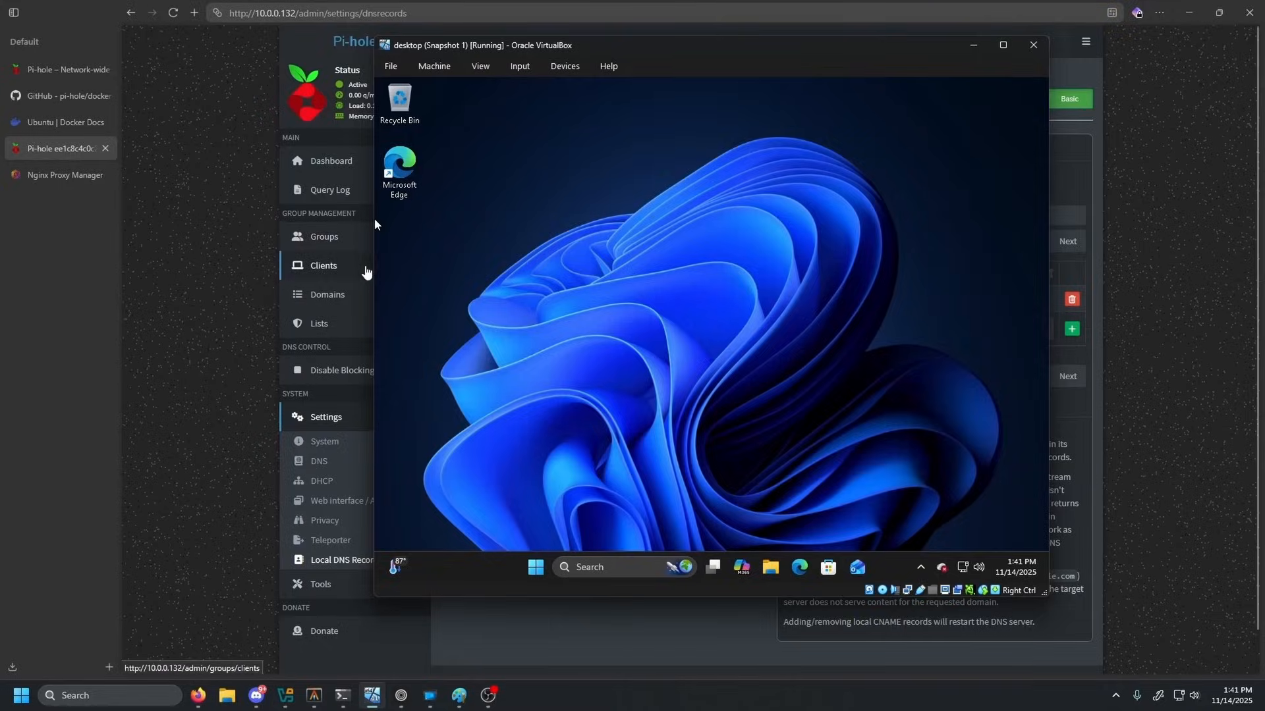
pyautogui.click(61, 176)
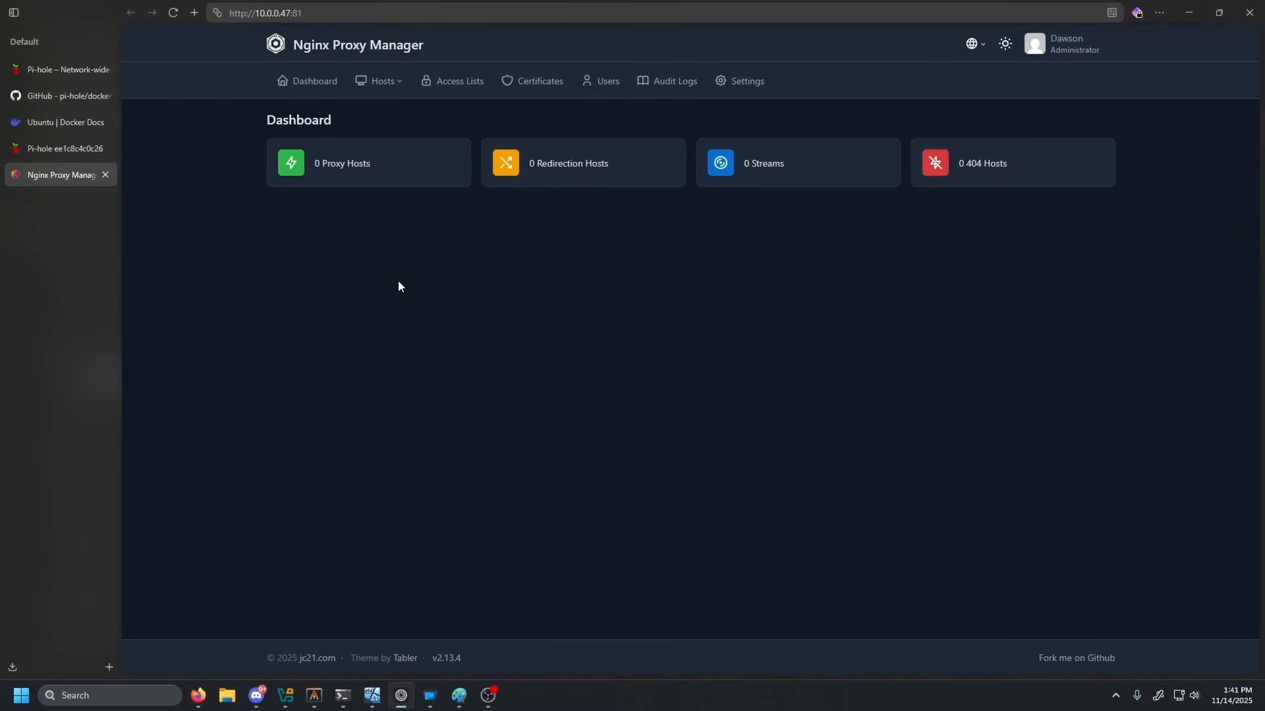
# Step: Launch Windows PowerShell and drag its window toward the screen centre
pyautogui.click(20, 700)
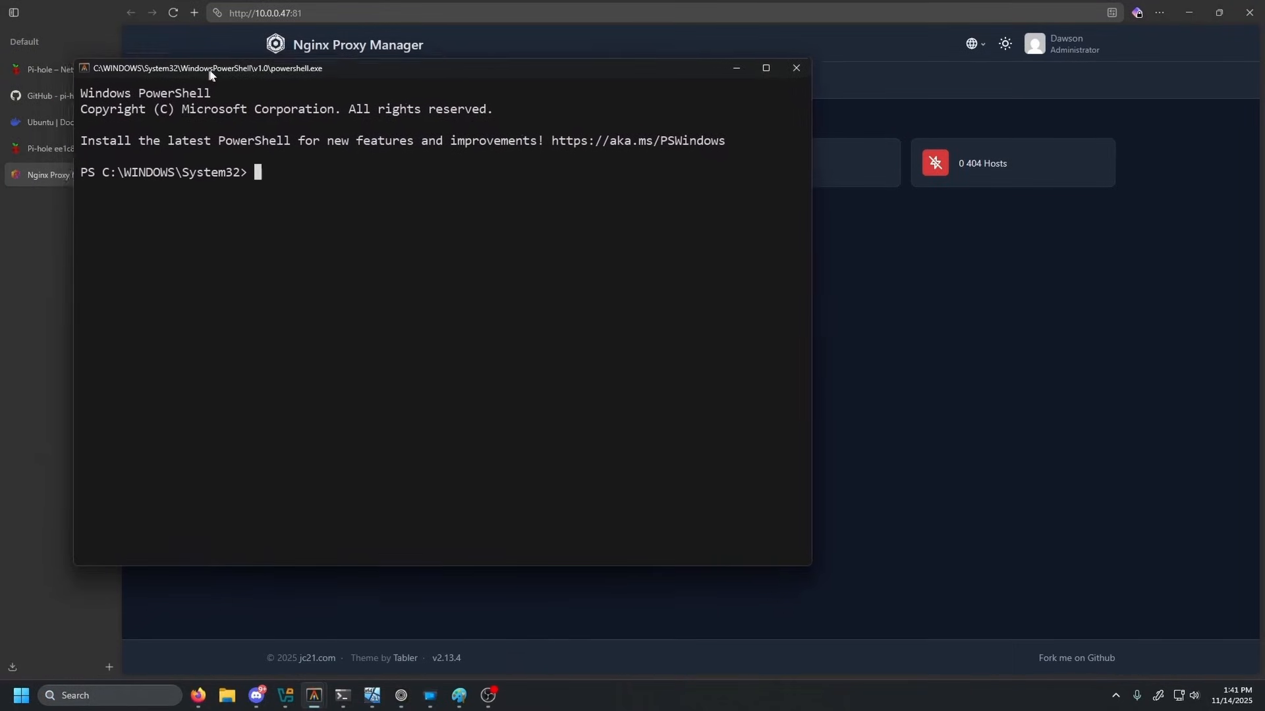
pyautogui.moveTo(206, 68); pyautogui.dragTo(359, 116)
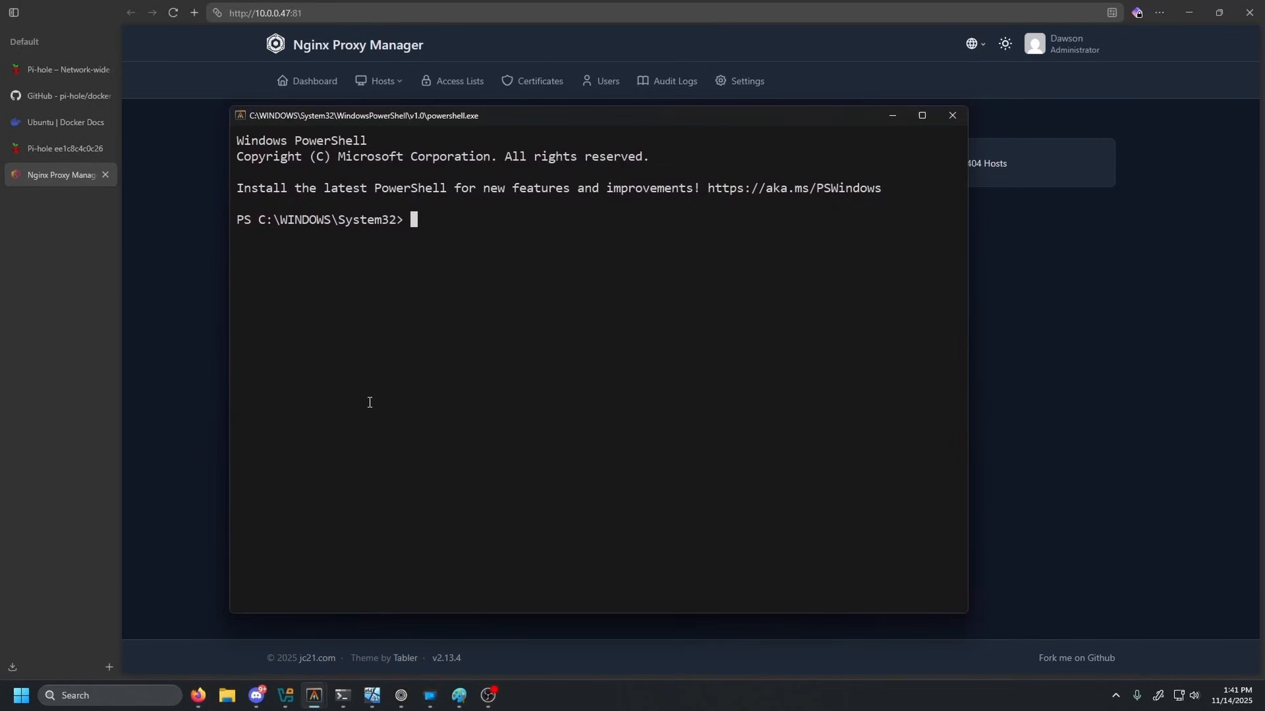
pyautogui.moveTo(211, 453)
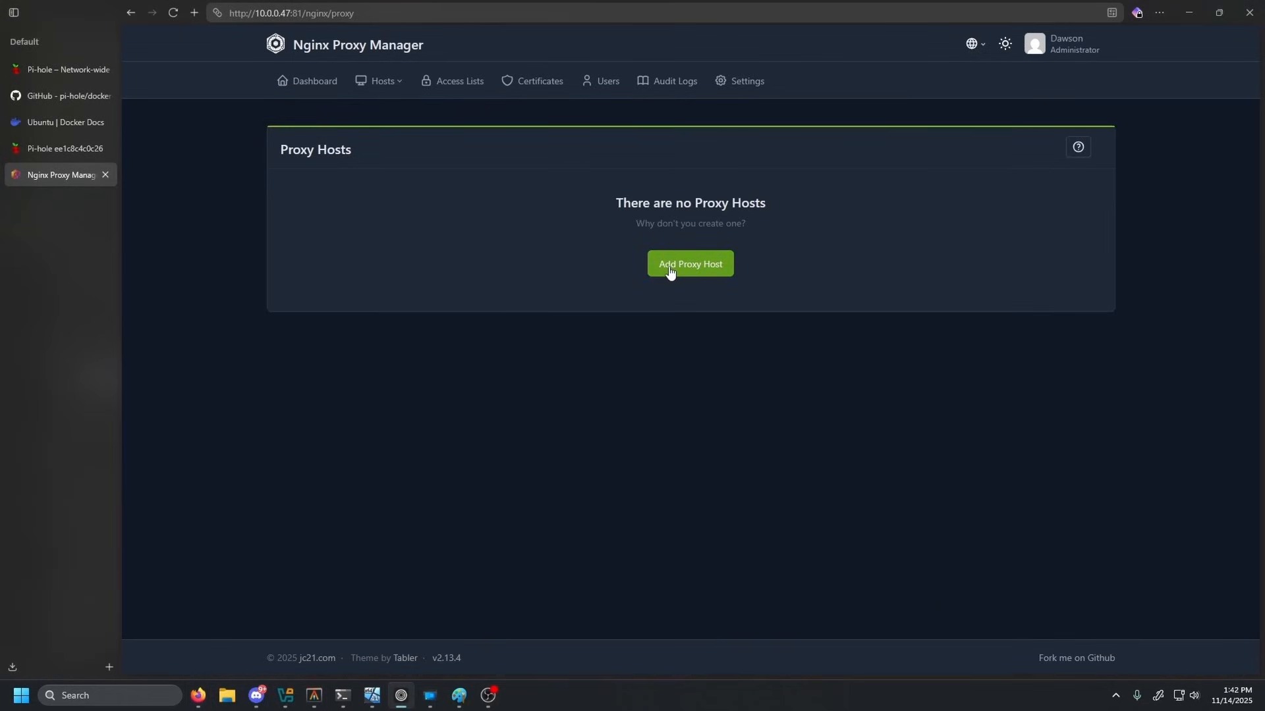
# Step: Create a proxy host web.kugatsu.cc forwarding to 10.0.0.98:8000 with caching, exploit blocking, websockets
pyautogui.click(689, 264)
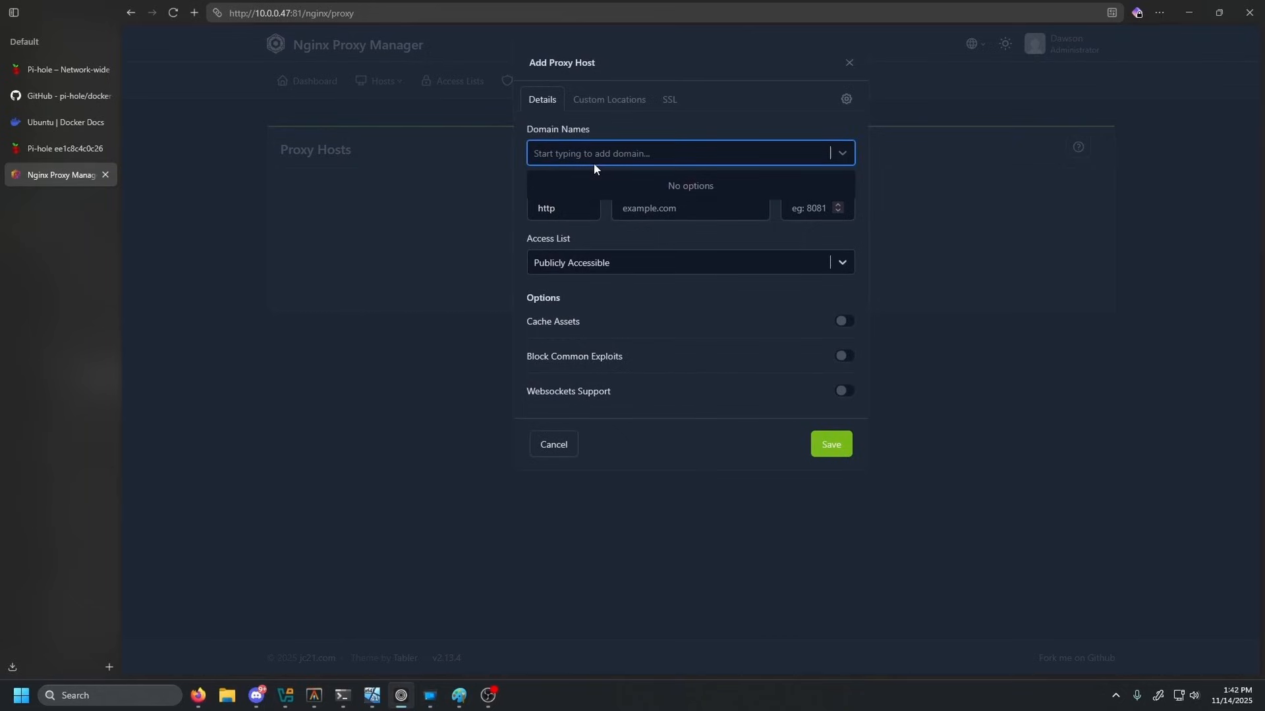
pyautogui.write('web.kugatsu.cc')
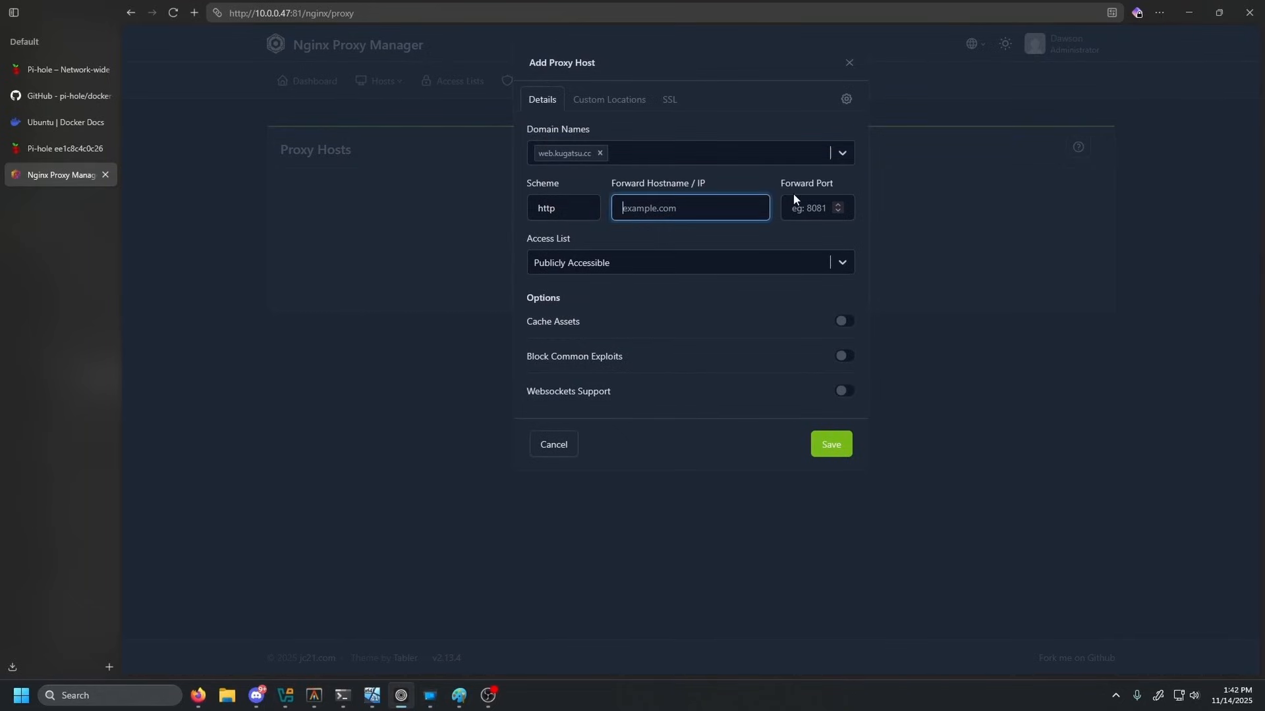
pyautogui.write('10.0.0.9')
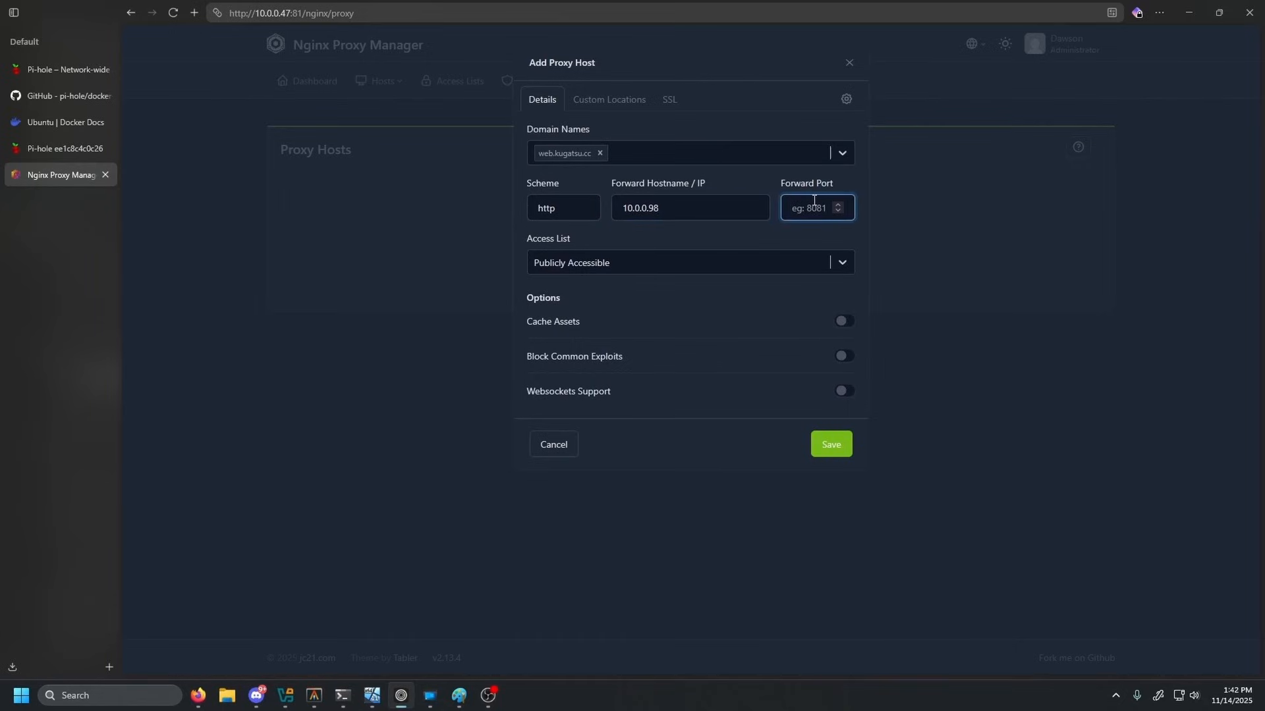
pyautogui.write('8000')
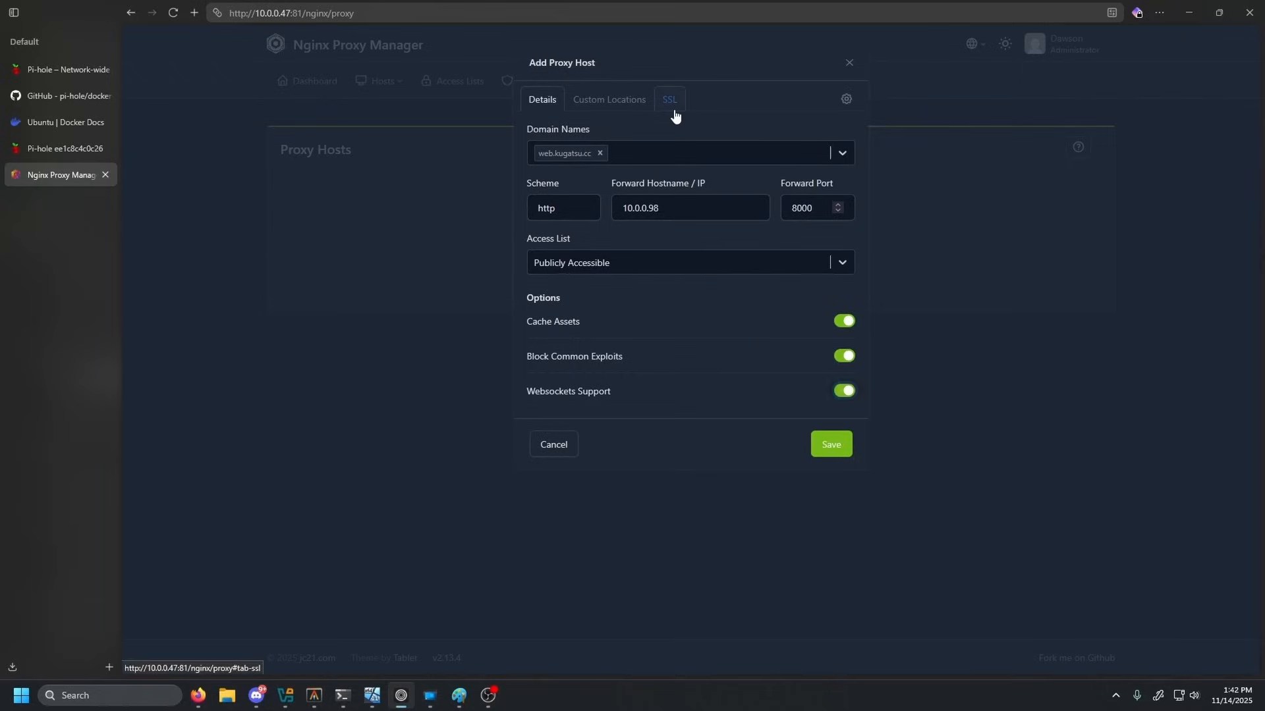
# Step: On the SSL tab, request a new certificate with Force SSL, HSTS and DNS Challenge on
pyautogui.click(669, 99)
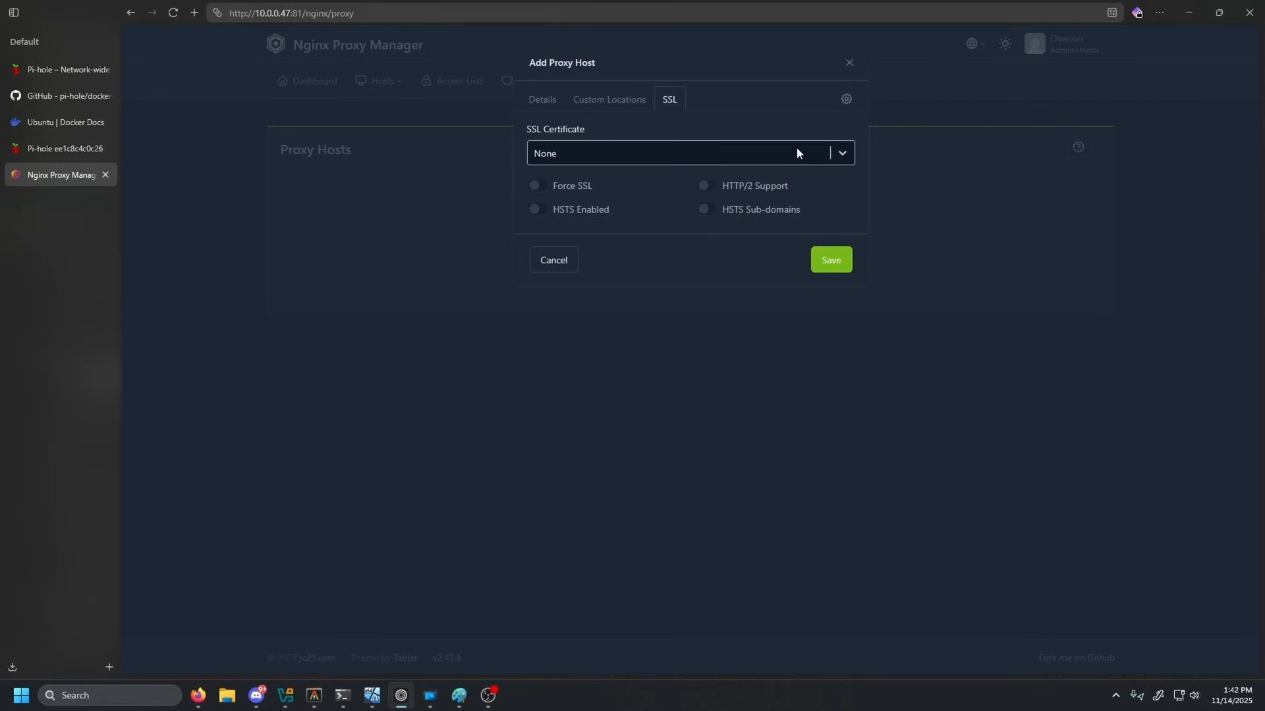
pyautogui.click(685, 154)
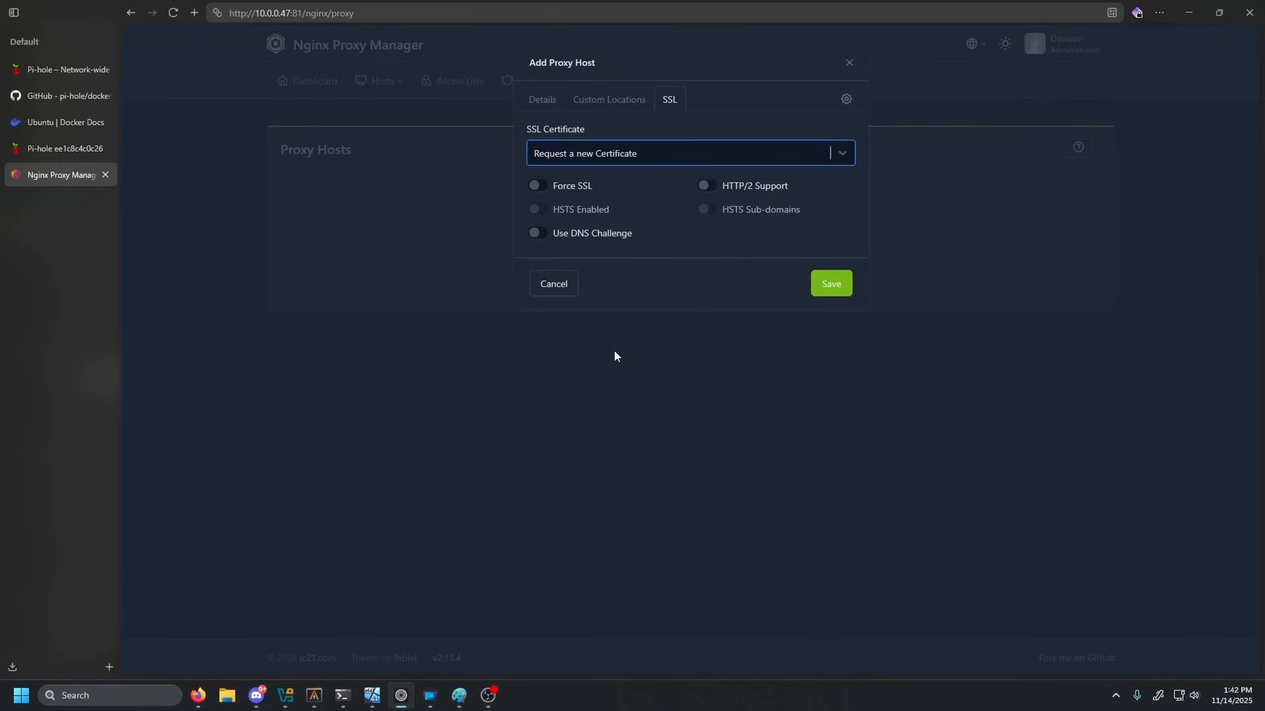
pyautogui.click(536, 185)
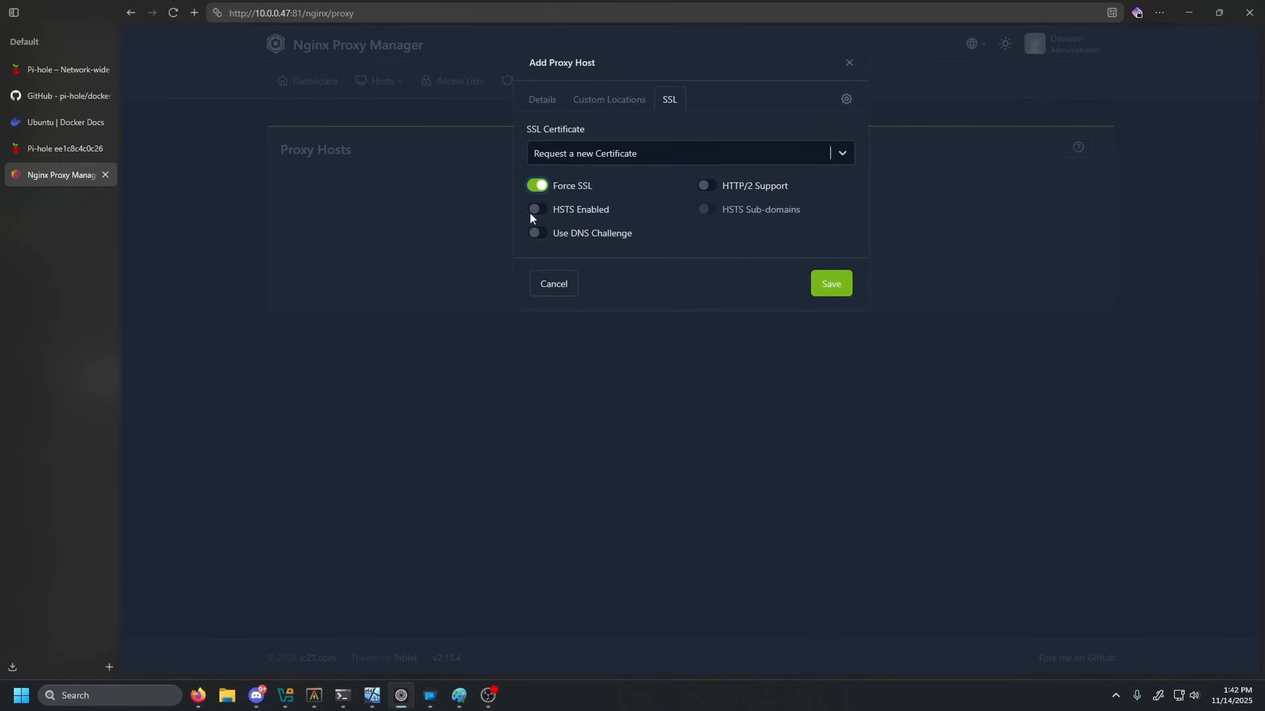
pyautogui.click(536, 212)
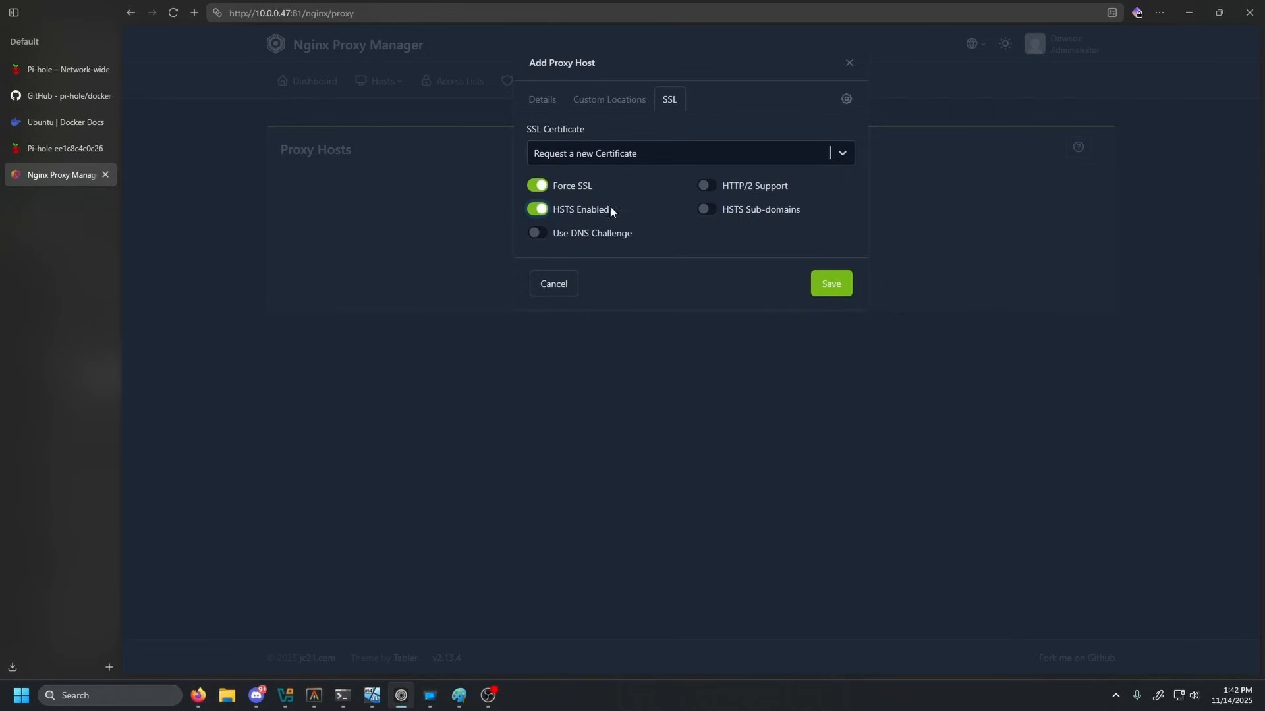
pyautogui.click(538, 233)
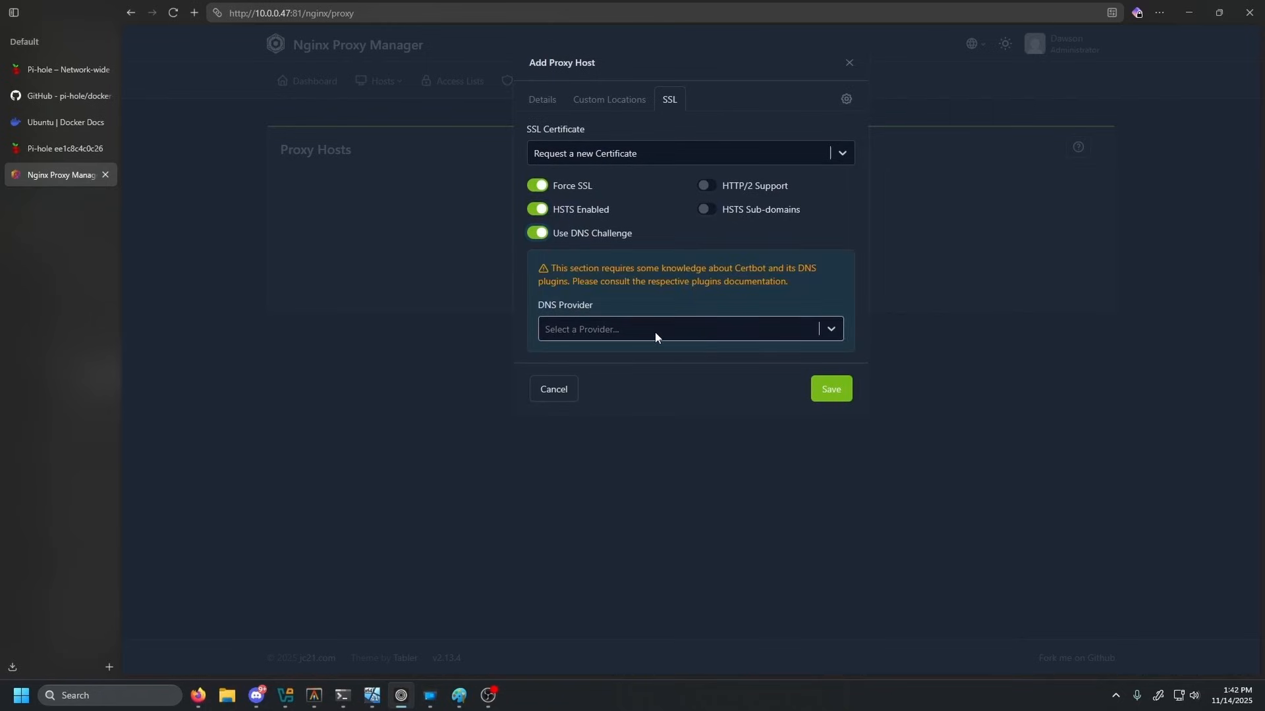
# Step: Choose Porkbun as the DNS provider and enter its API key and secret
pyautogui.click(689, 329)
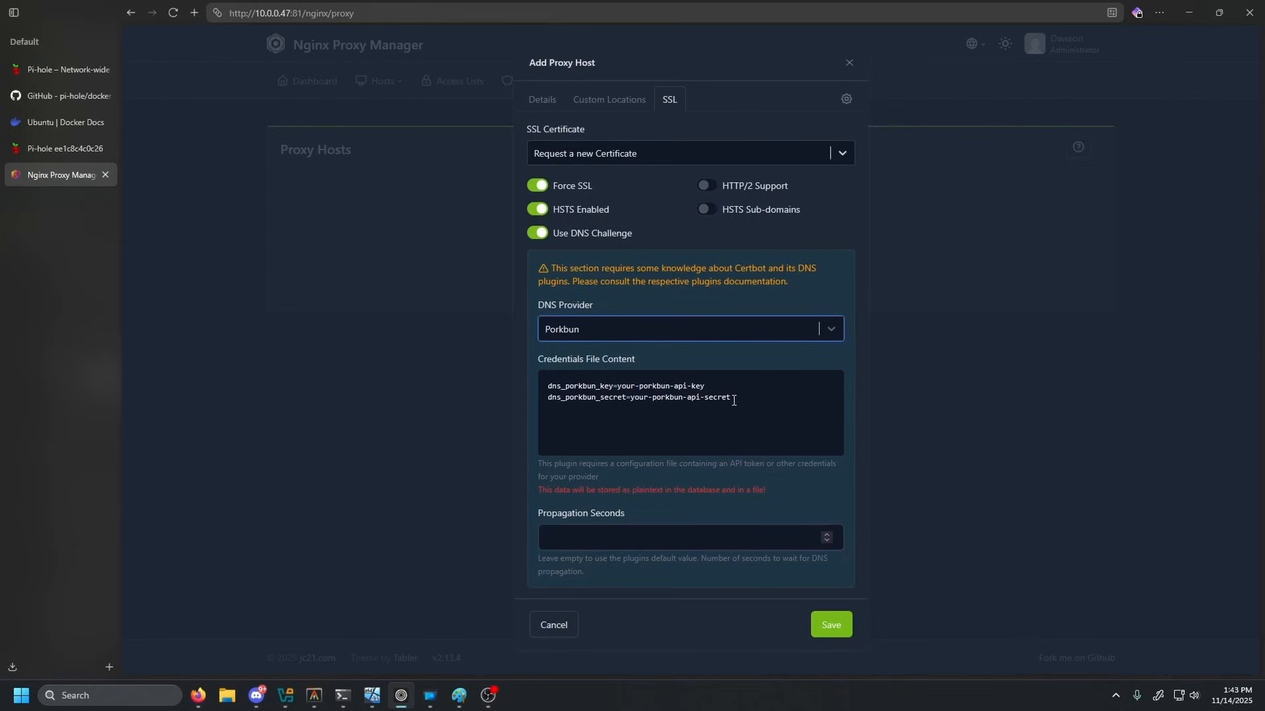
pyautogui.click(689, 328)
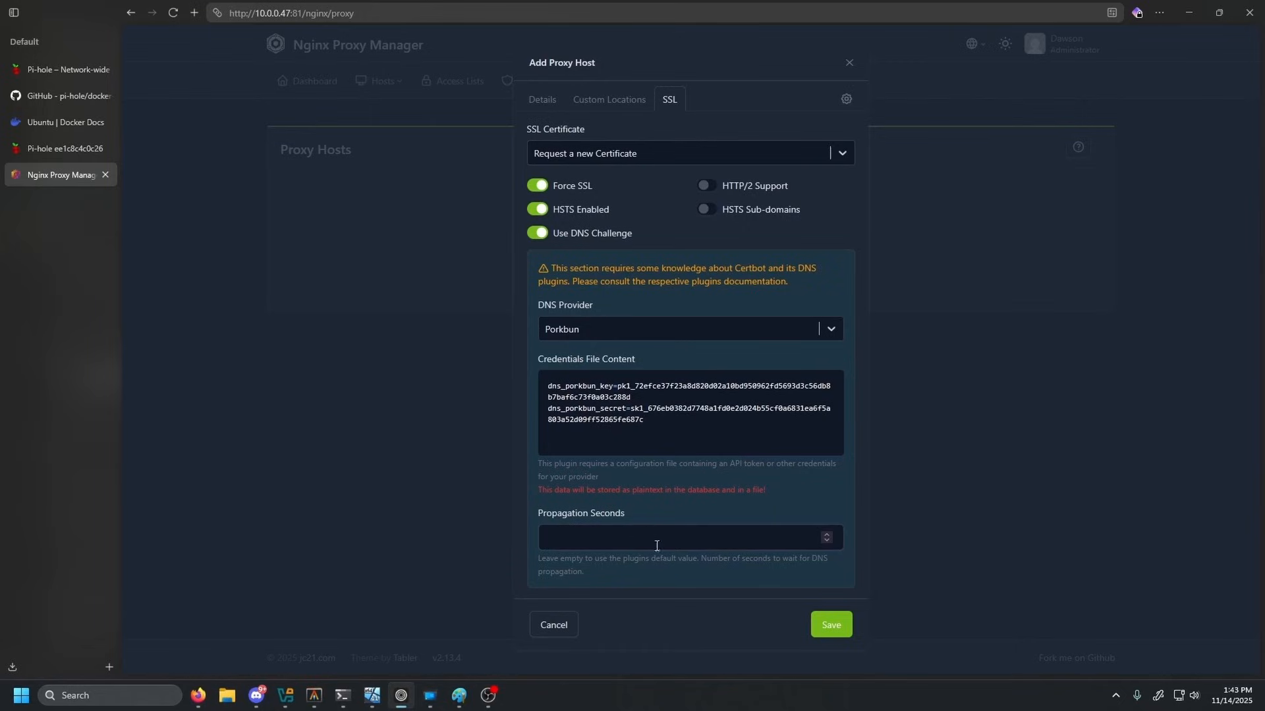
pyautogui.moveTo(658, 427)
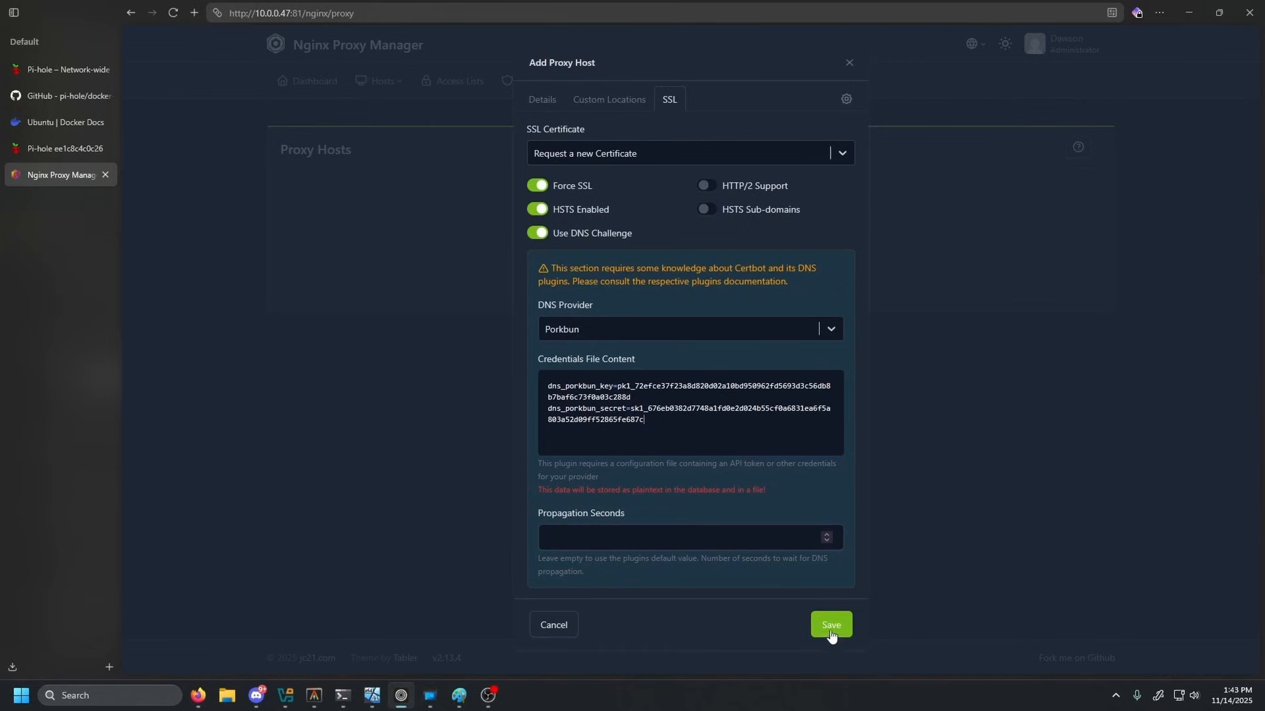
# Step: Save the web.kugatsu.cc host and wait until it lists Online with Let's Encrypt
pyautogui.click(830, 628)
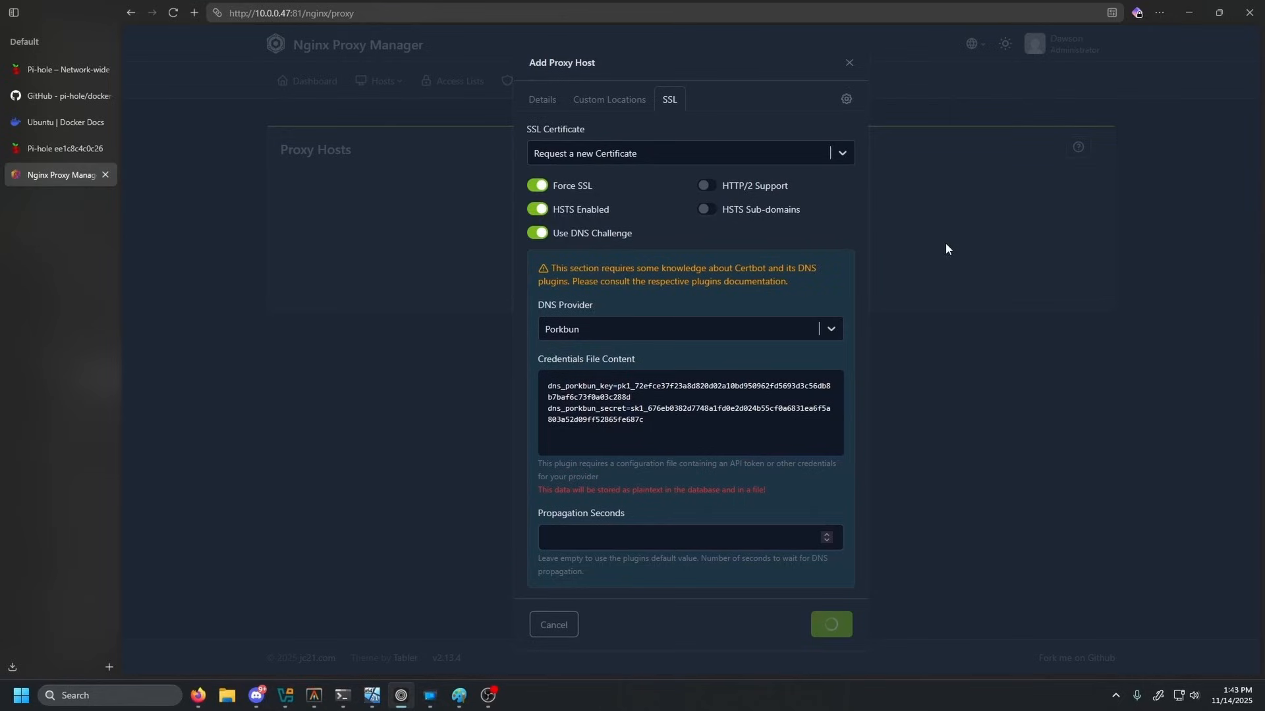
pyautogui.click(830, 633)
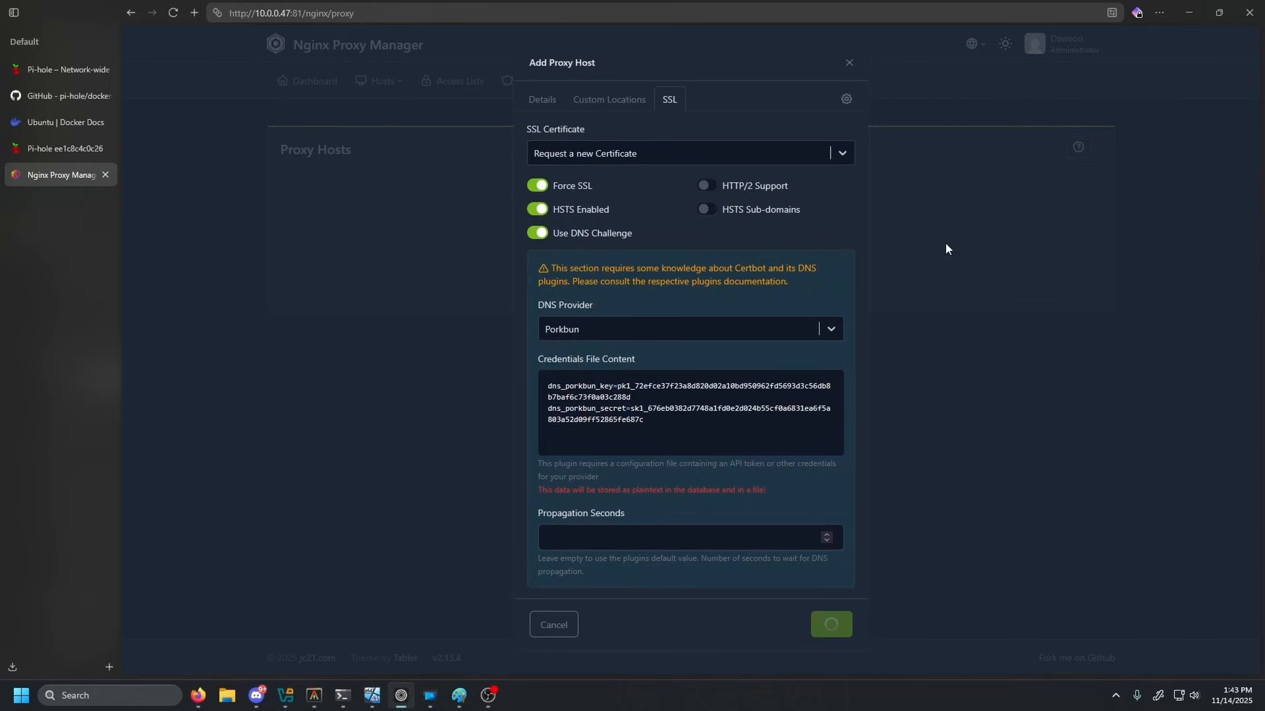
pyautogui.click(830, 636)
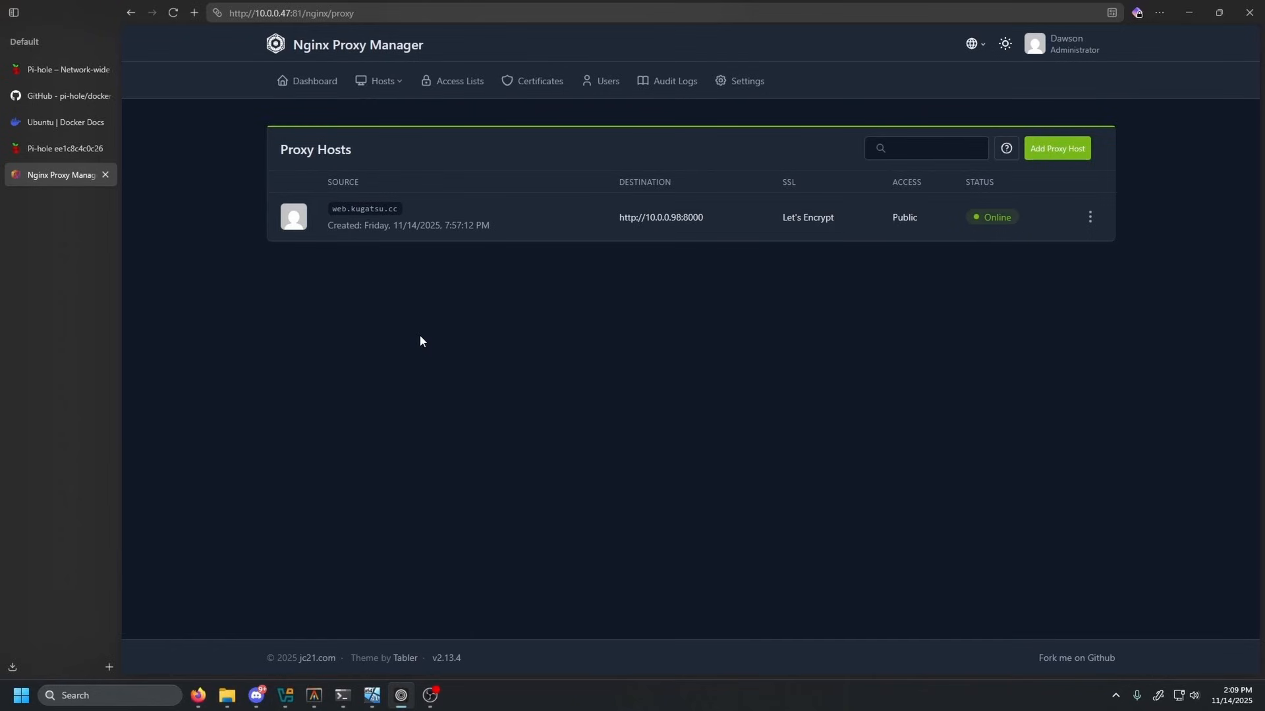
pyautogui.moveTo(783, 224)
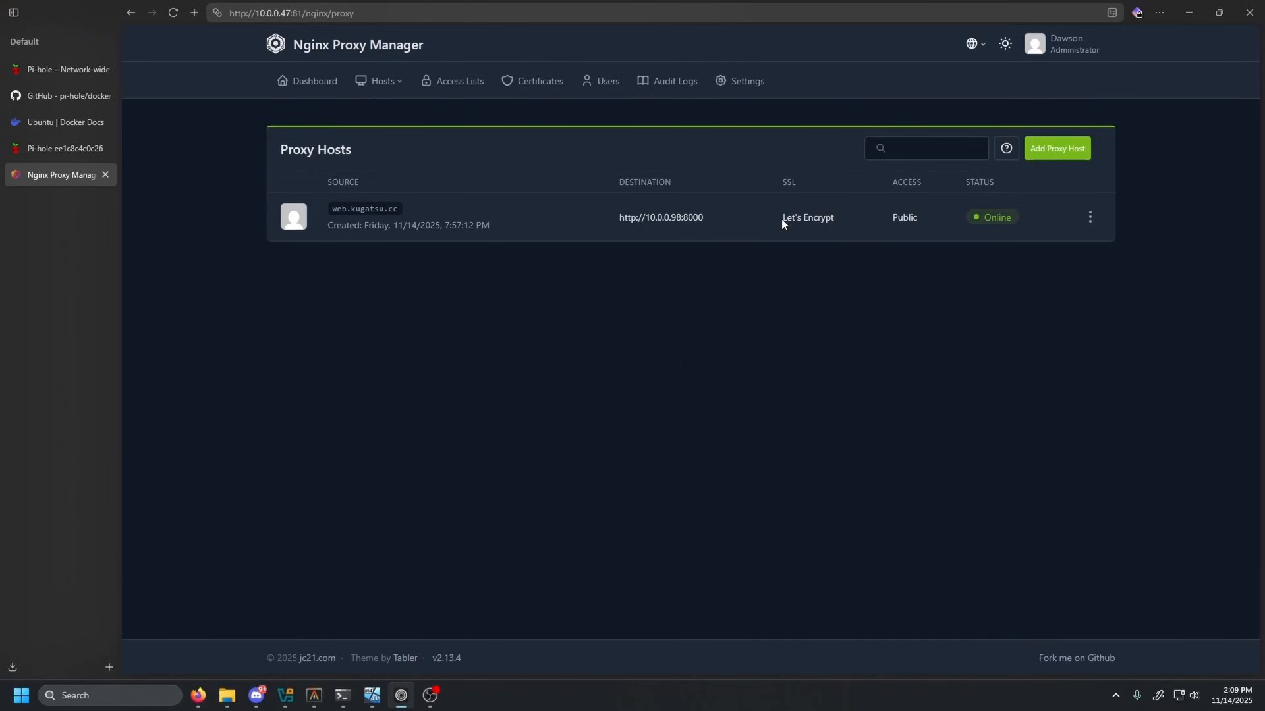
pyautogui.moveTo(508, 637)
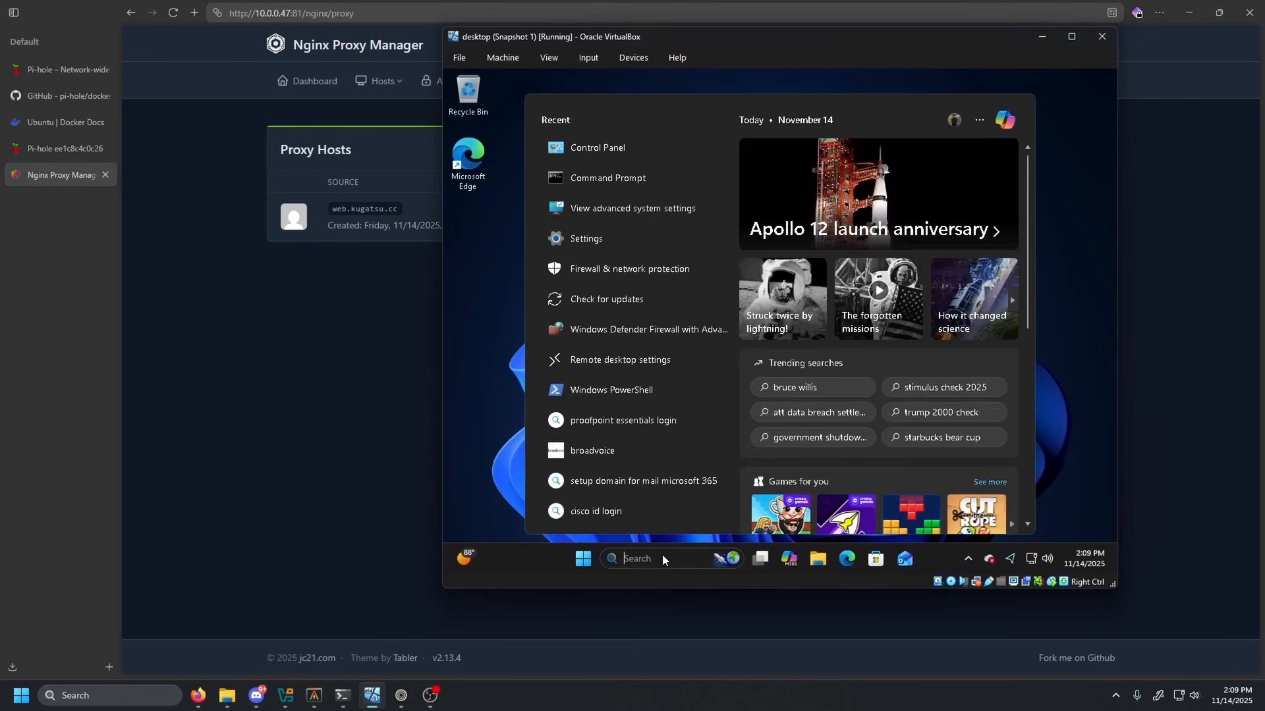
# Step: Ping web.kugatsu.cc from Command Prompt and confirm all replies come from 10.0.0.47
pyautogui.click(606, 179)
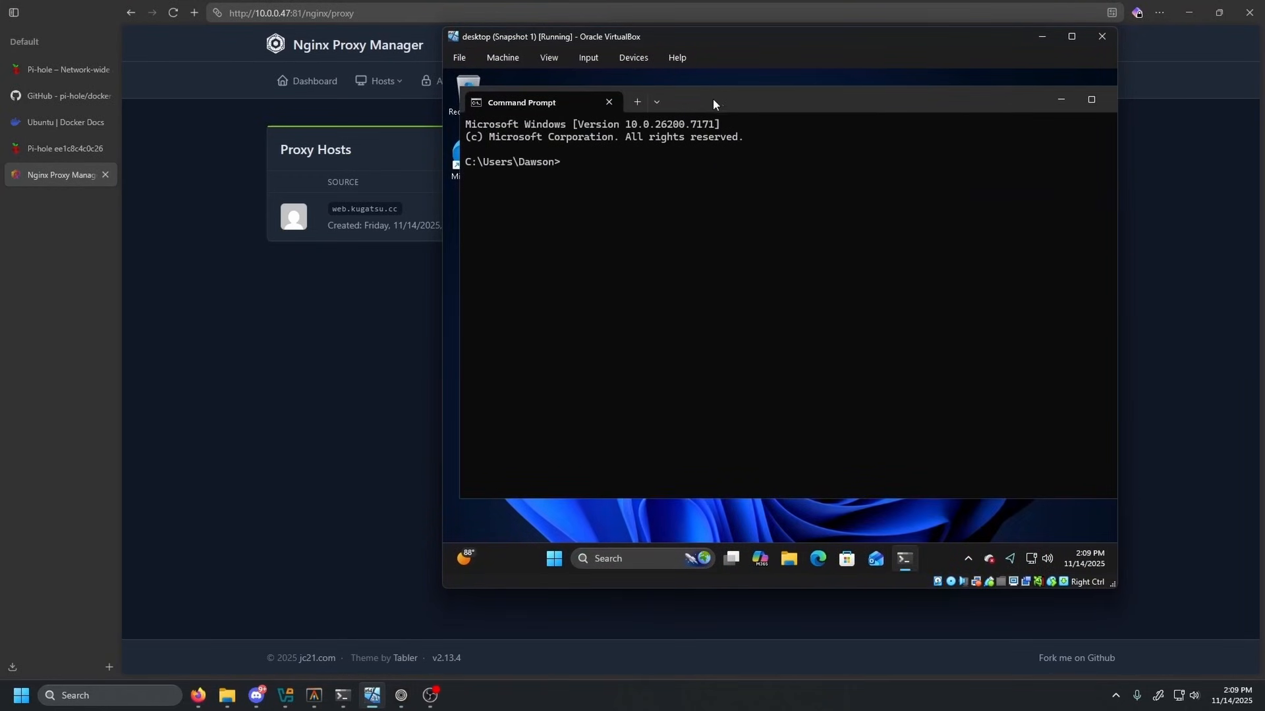
pyautogui.write('p')
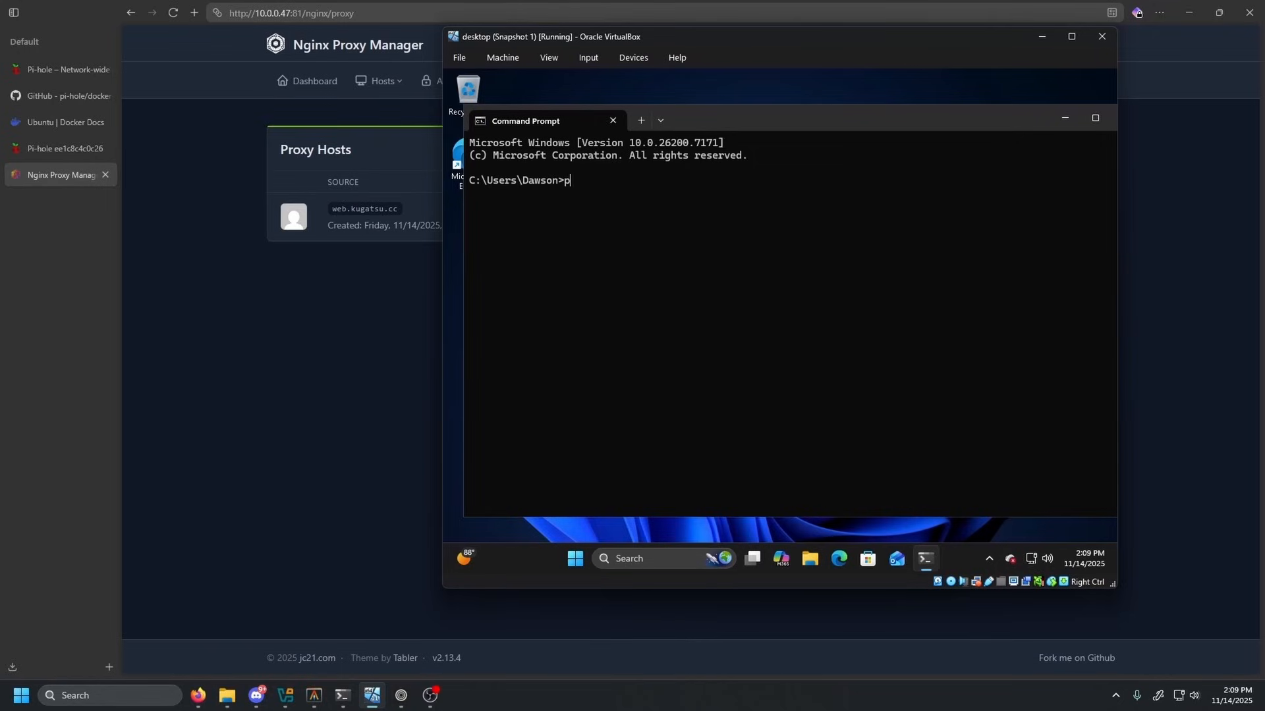
pyautogui.write('ing web')
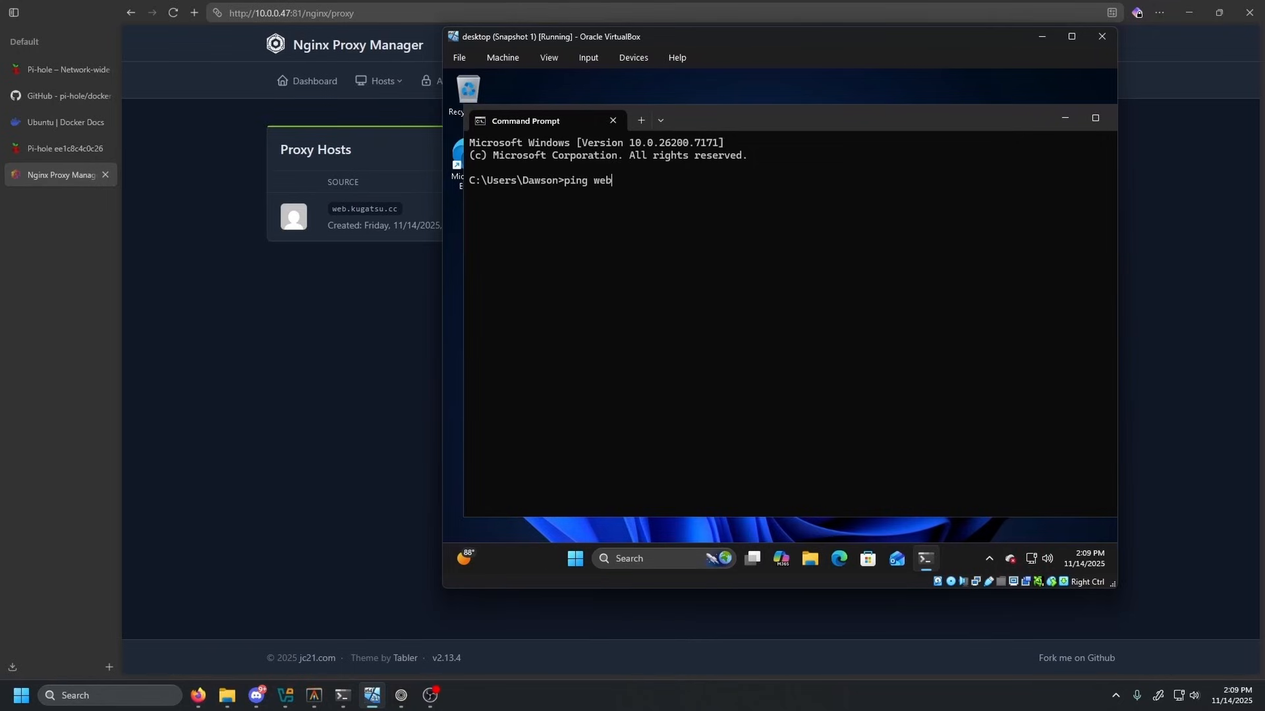
pyautogui.write('.kugatsu.cc')
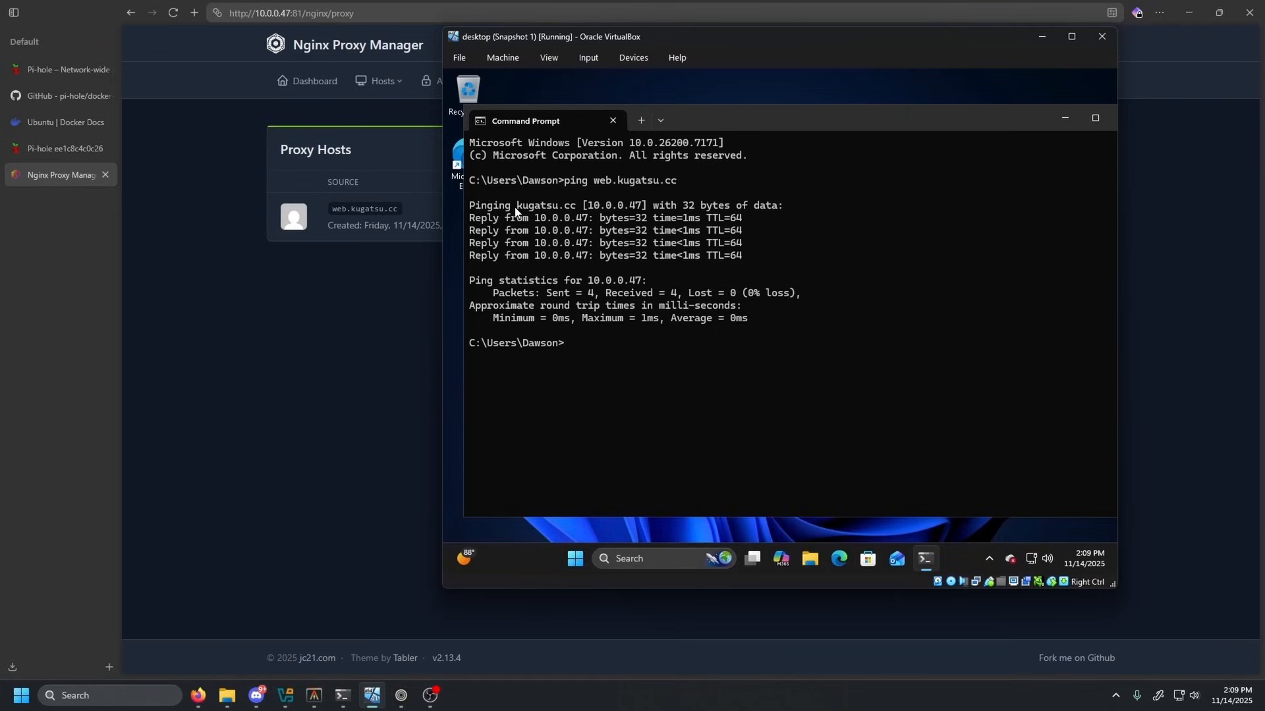
pyautogui.click(611, 120)
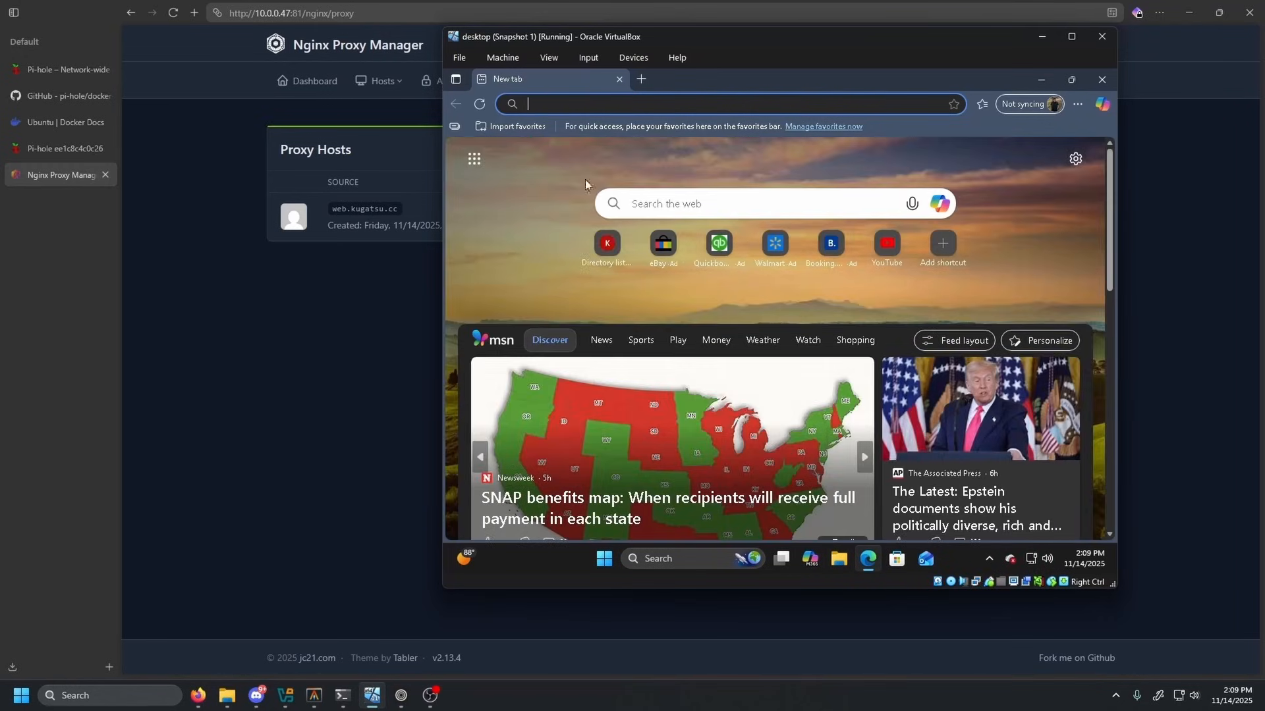
pyautogui.click(726, 104)
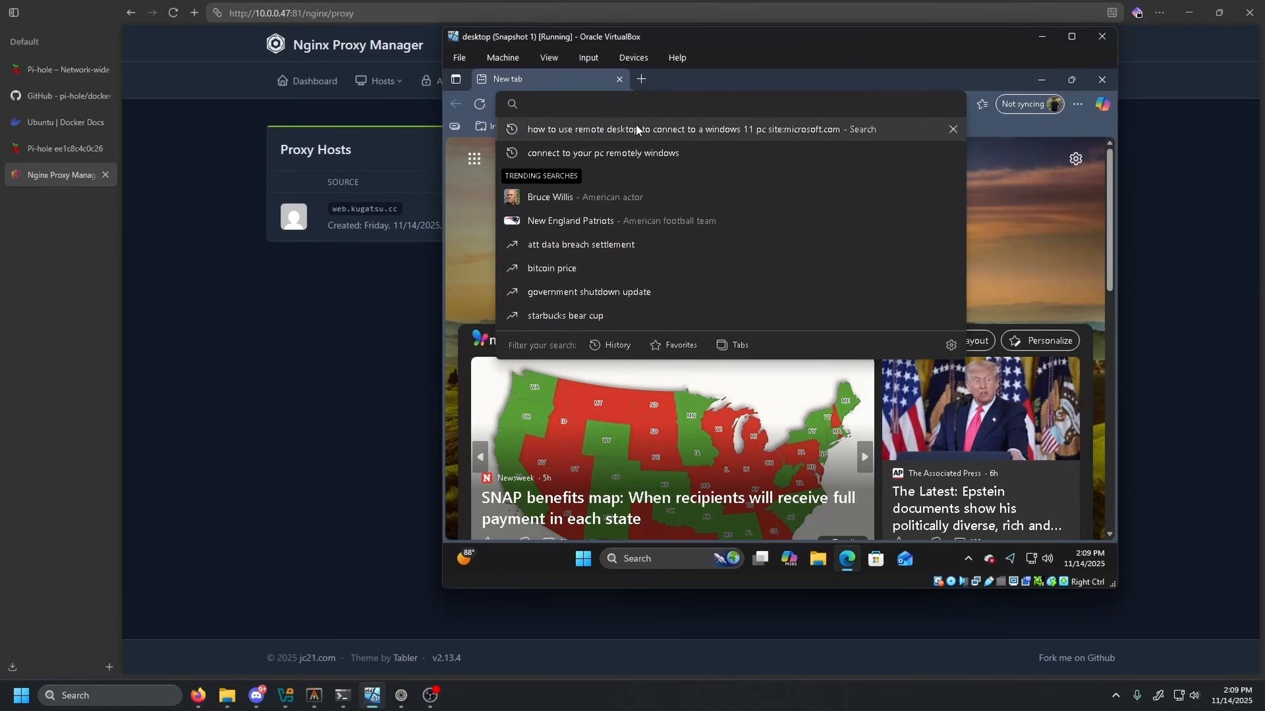
pyautogui.write('web.kugatsu.cc')
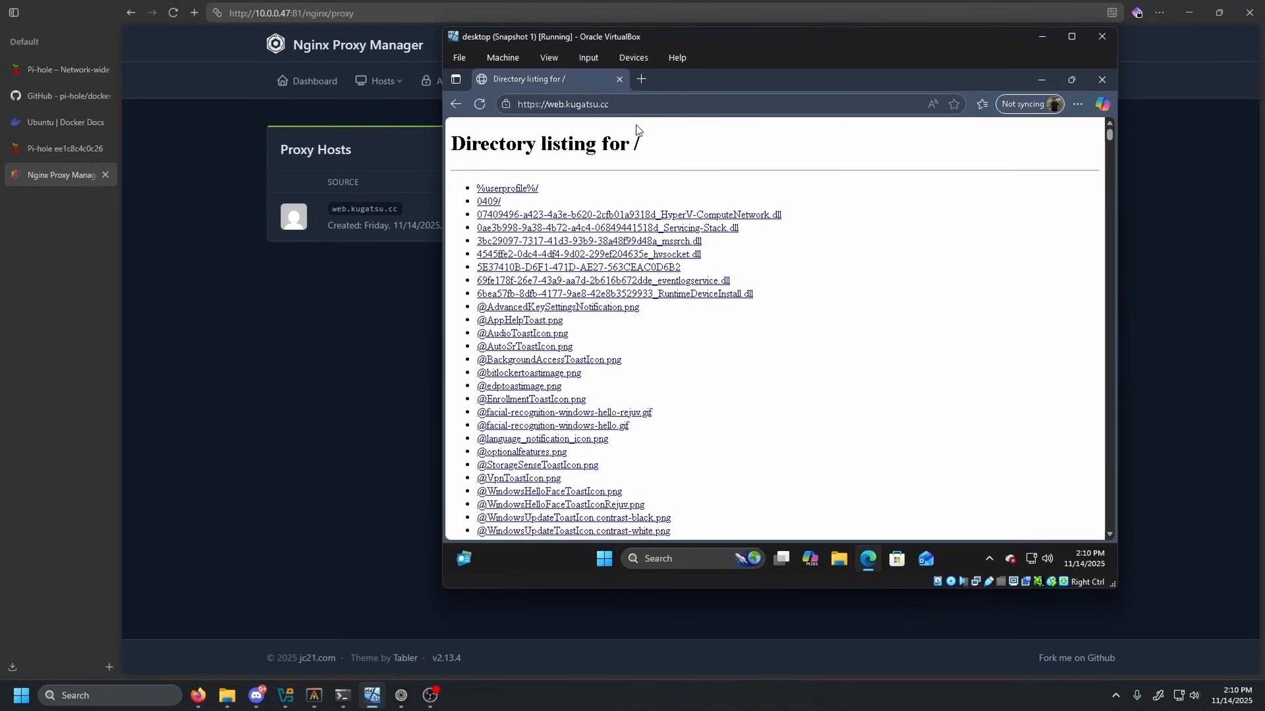
pyautogui.click(503, 104)
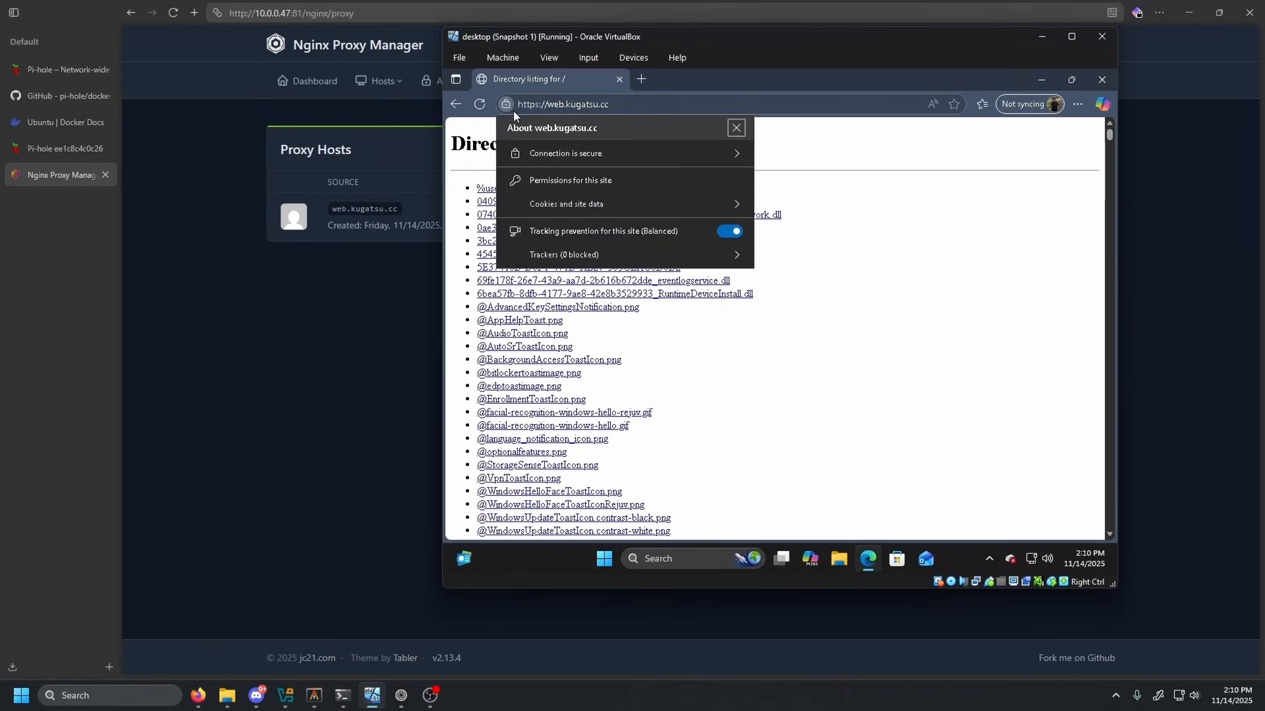
pyautogui.click(565, 154)
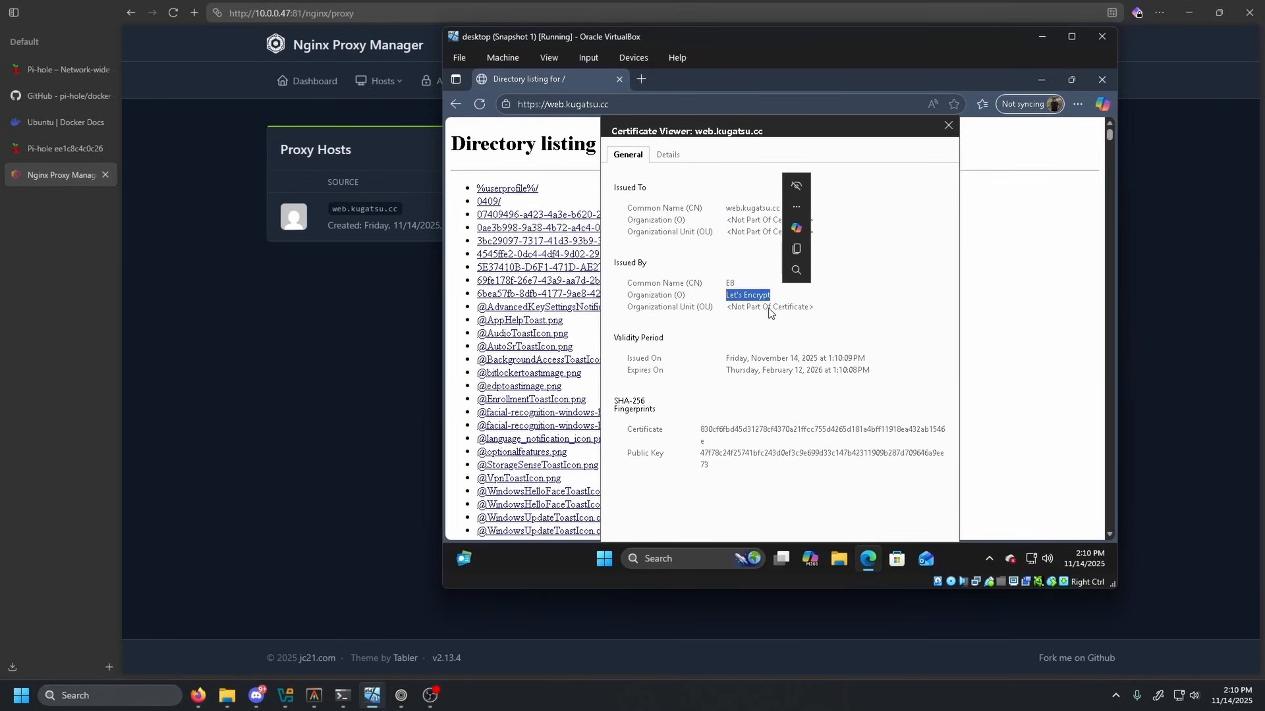
pyautogui.click(948, 126)
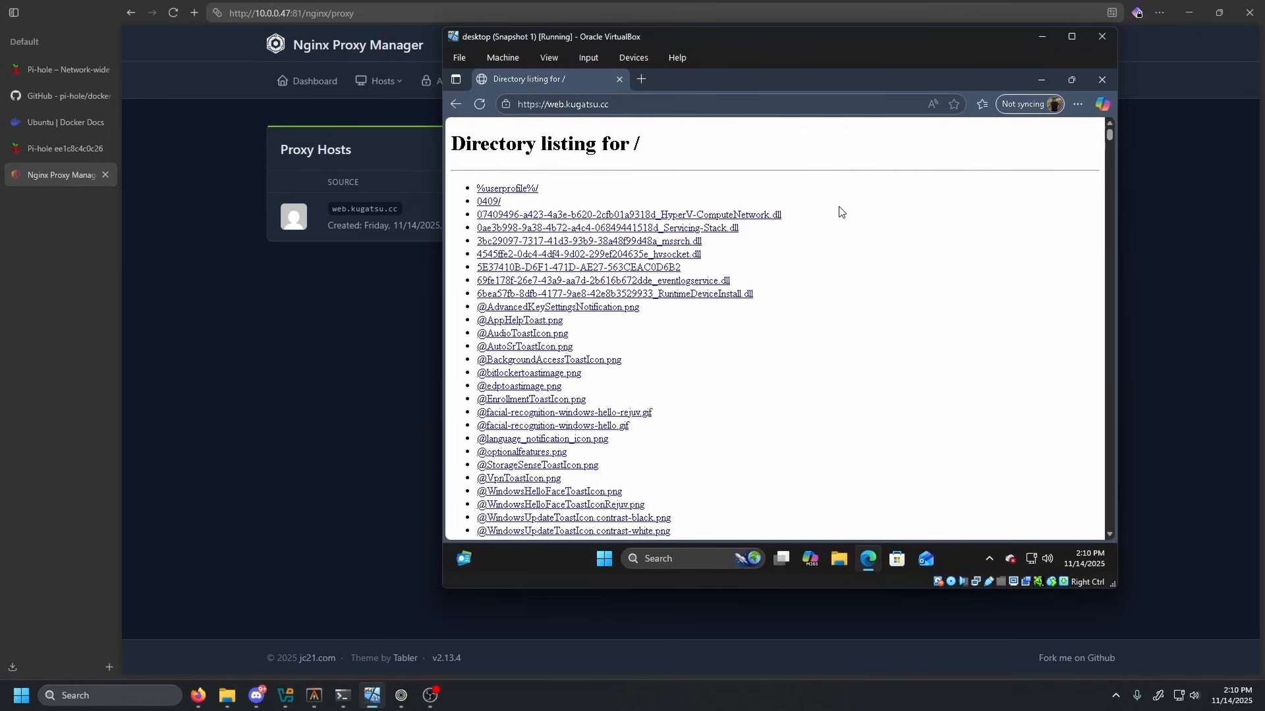